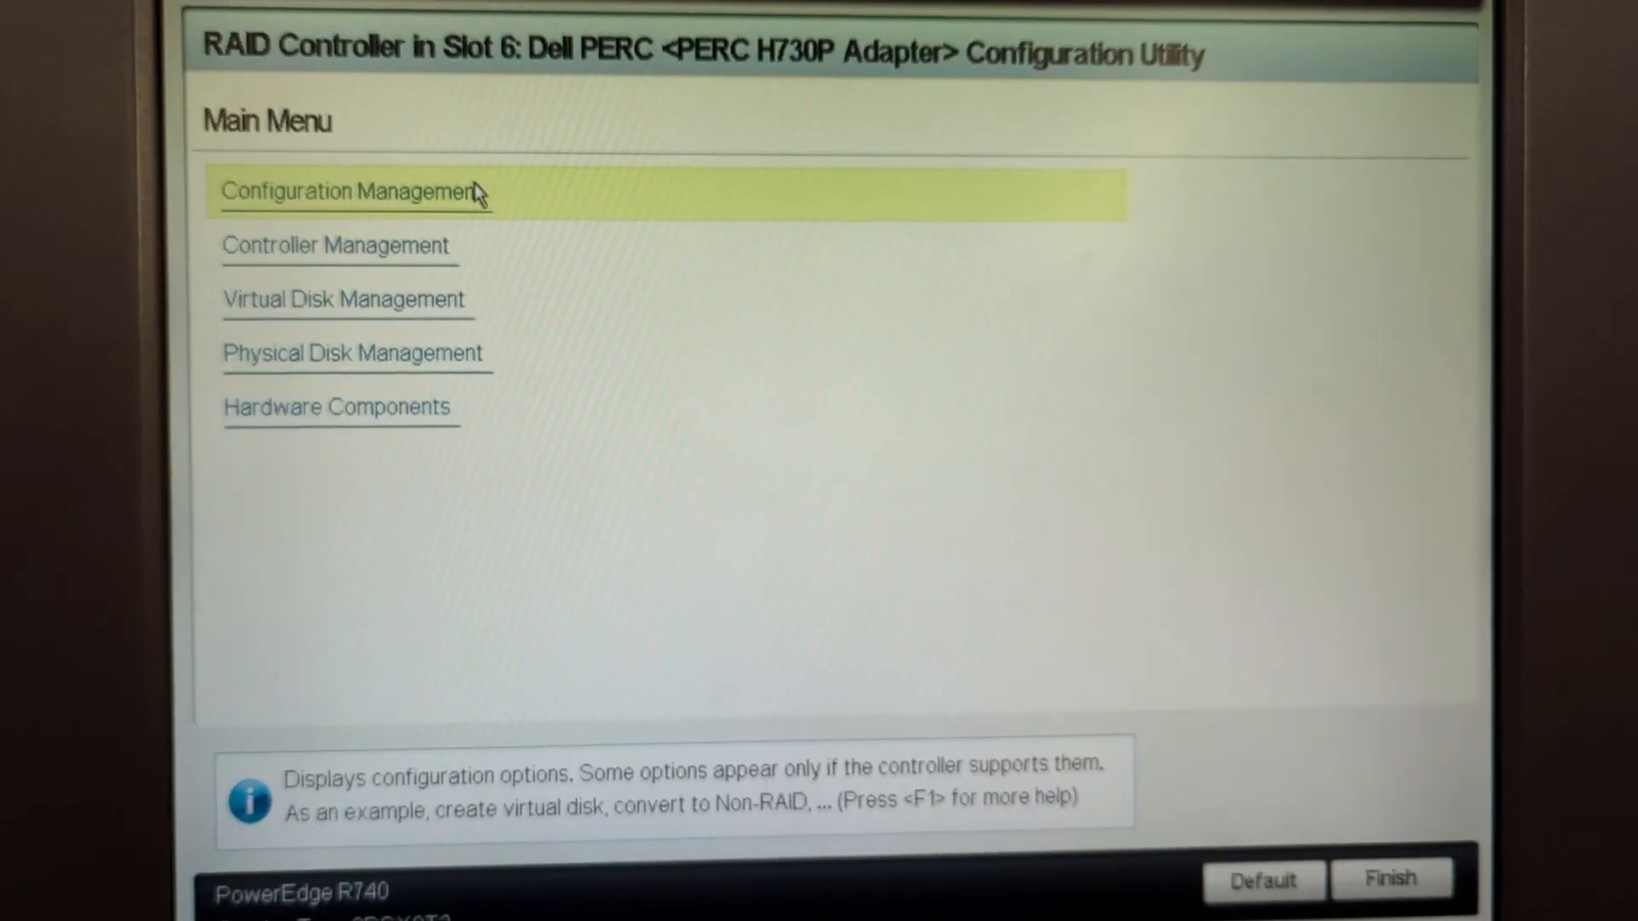
Enter Configuration Management from the controller's Main Menu
left_click(352, 193)
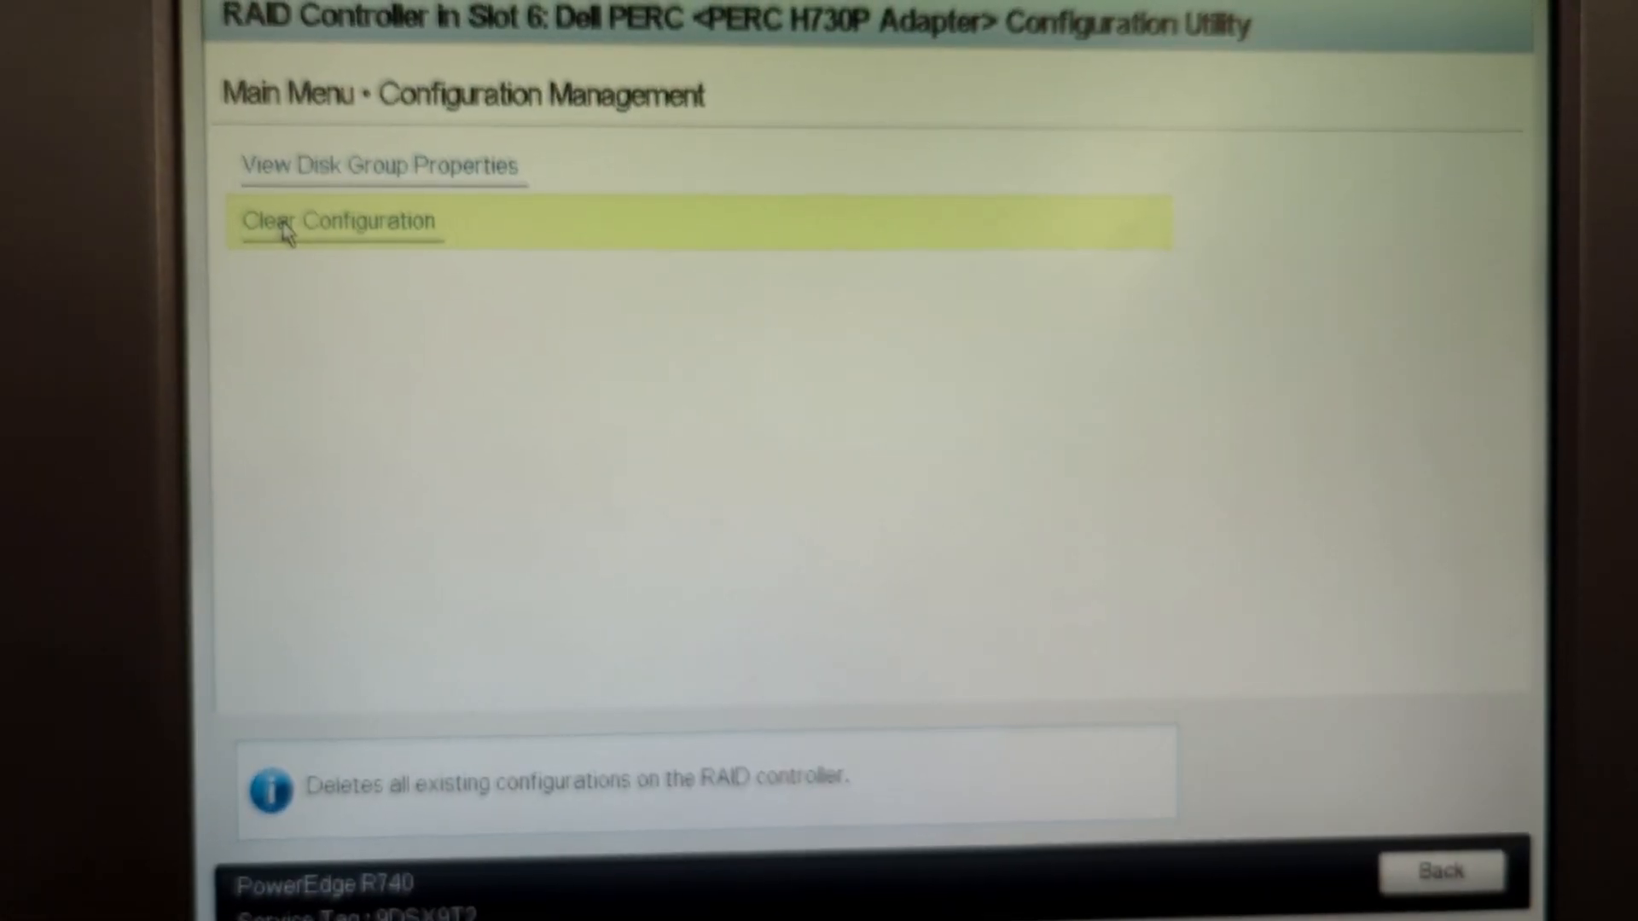
Clear the controller configuration, deleting all virtual disks and hot spares, and confirm success
left_click(338, 220)
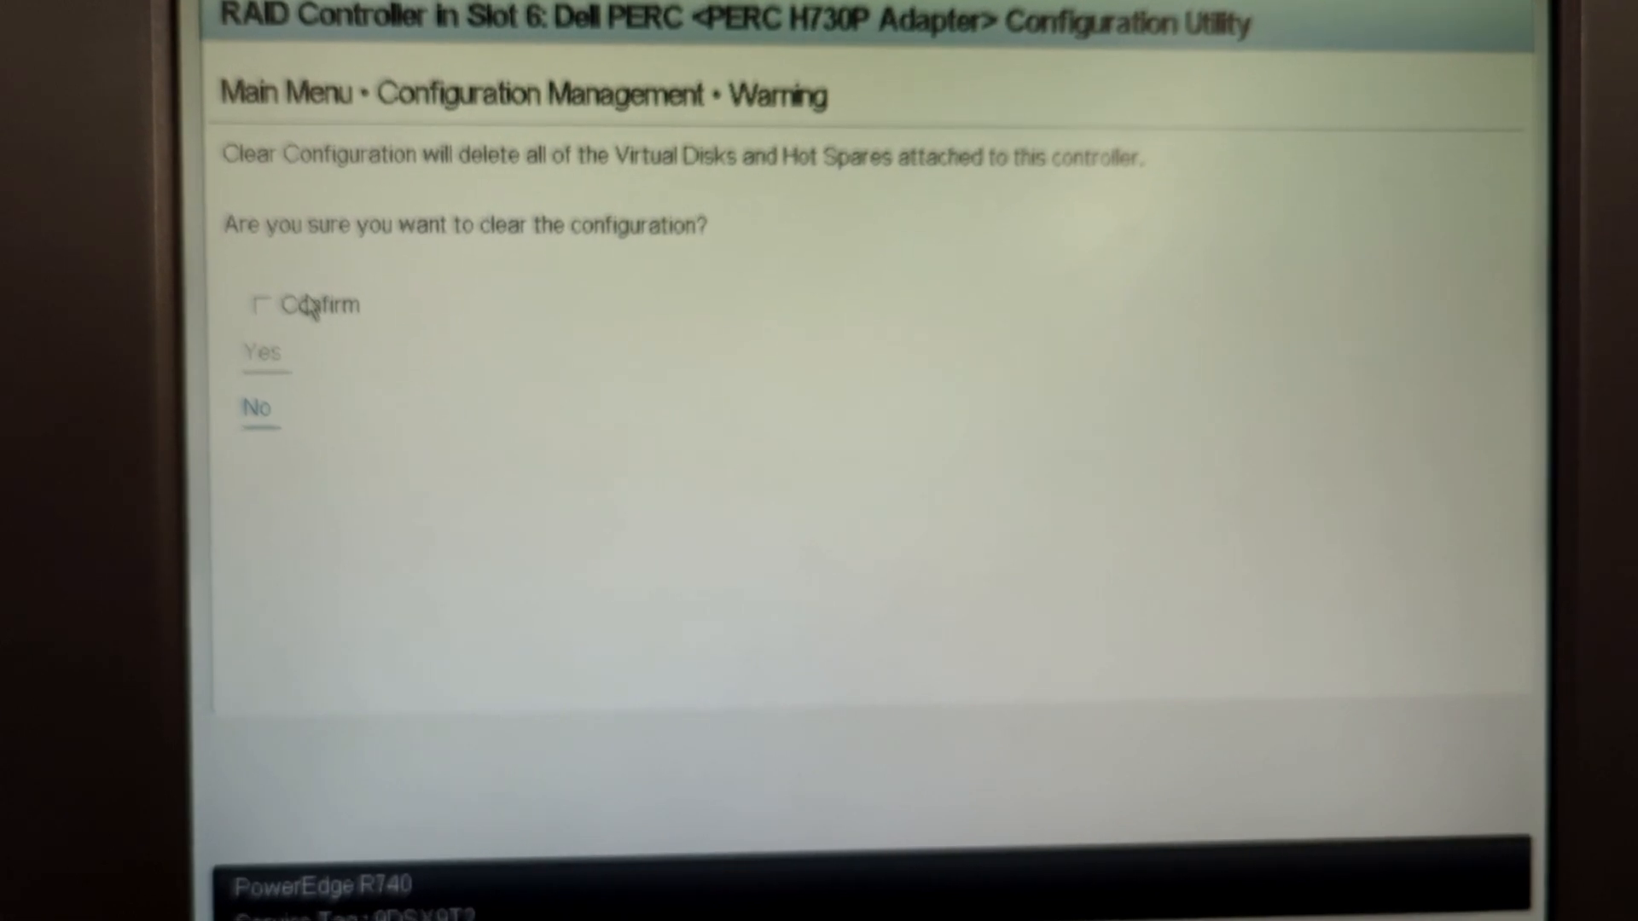
left_click(262, 303)
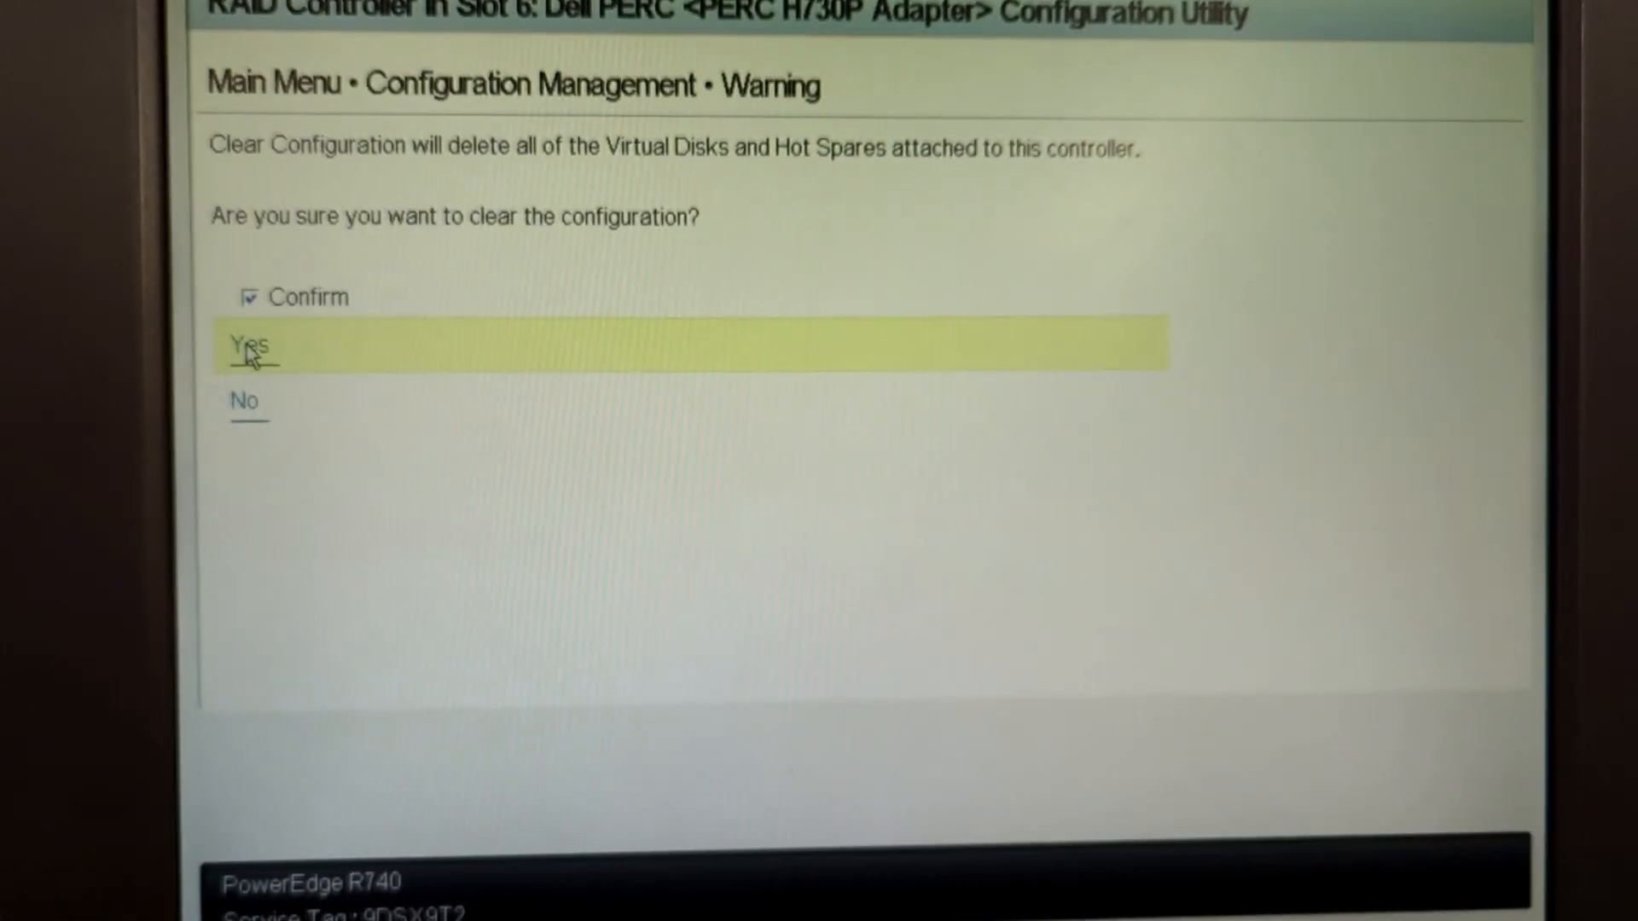
left_click(247, 346)
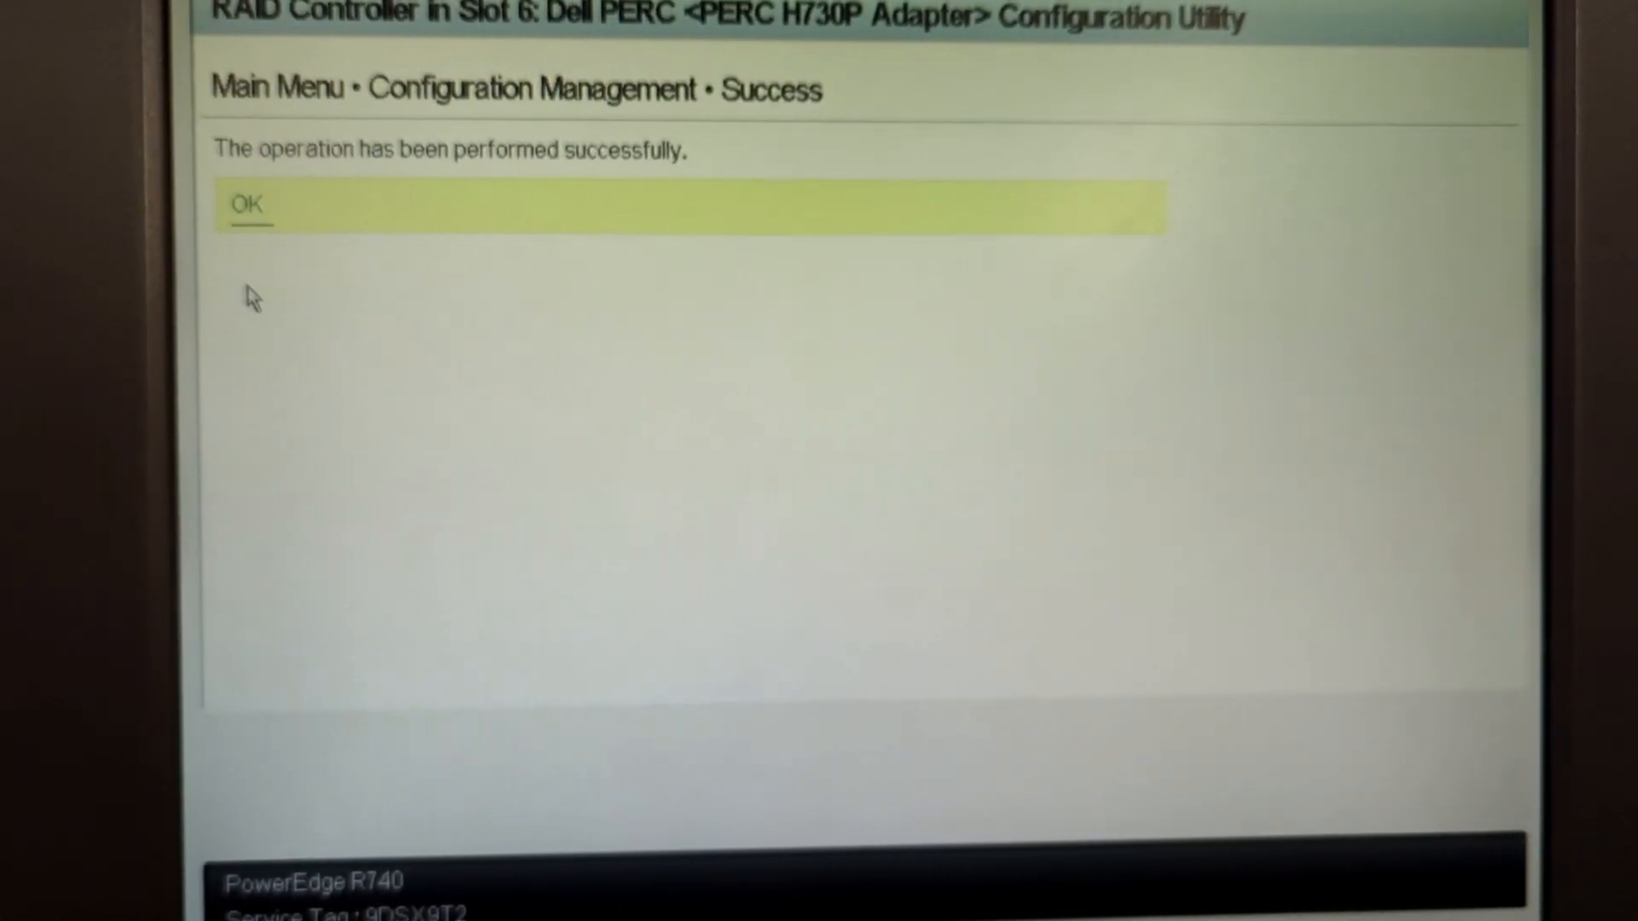
left_click(248, 207)
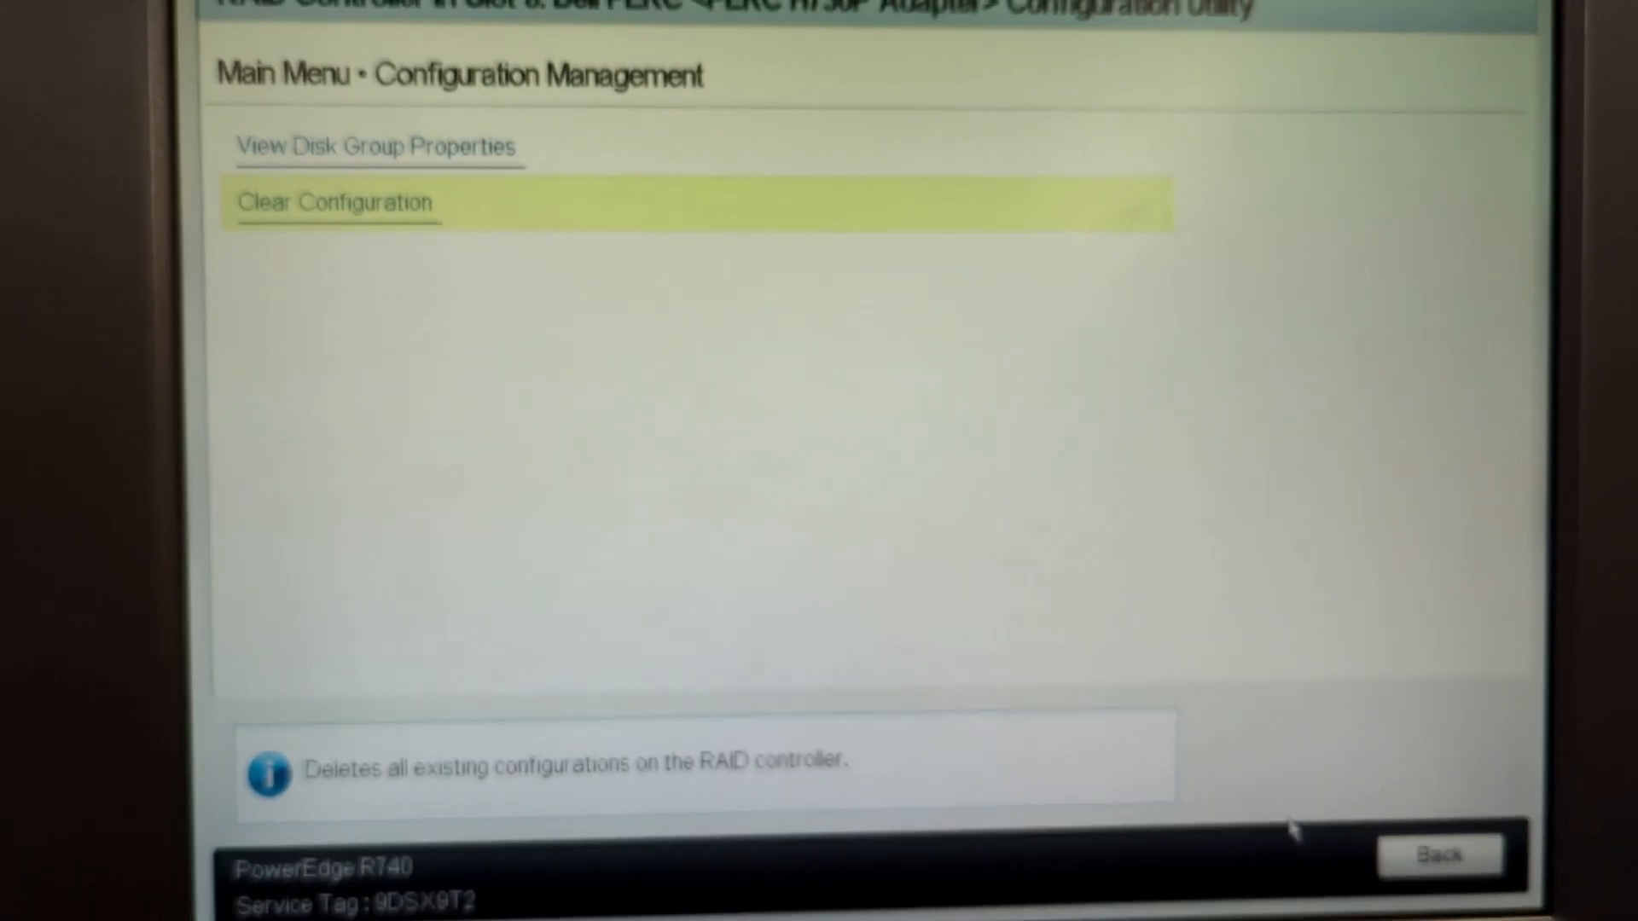
left_click(1440, 854)
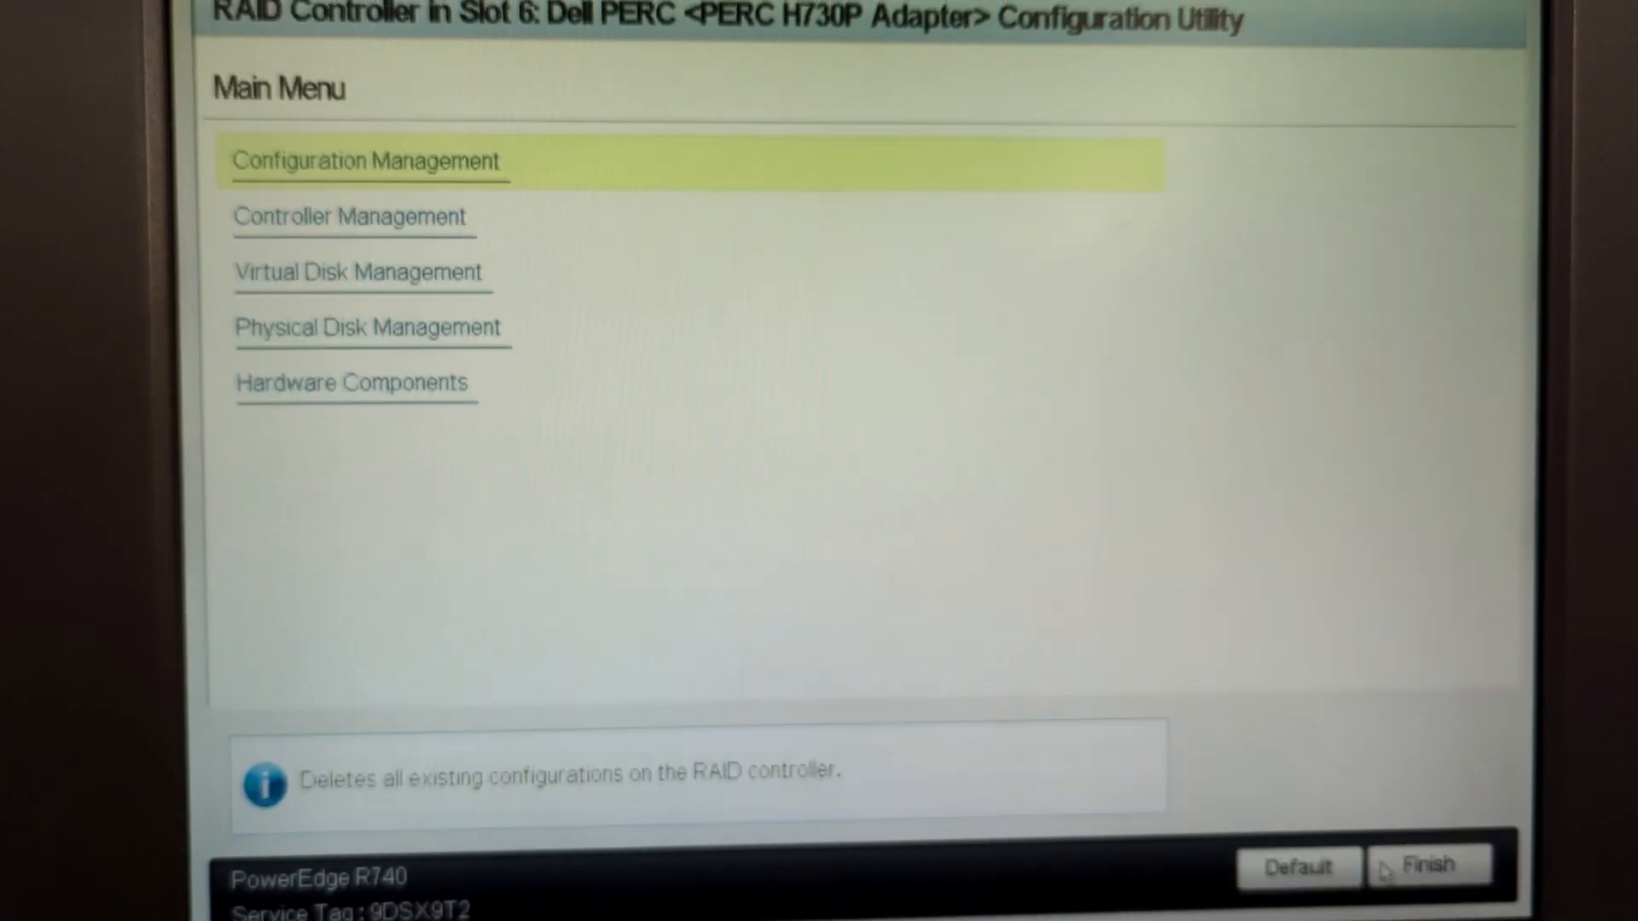
left_click(350, 216)
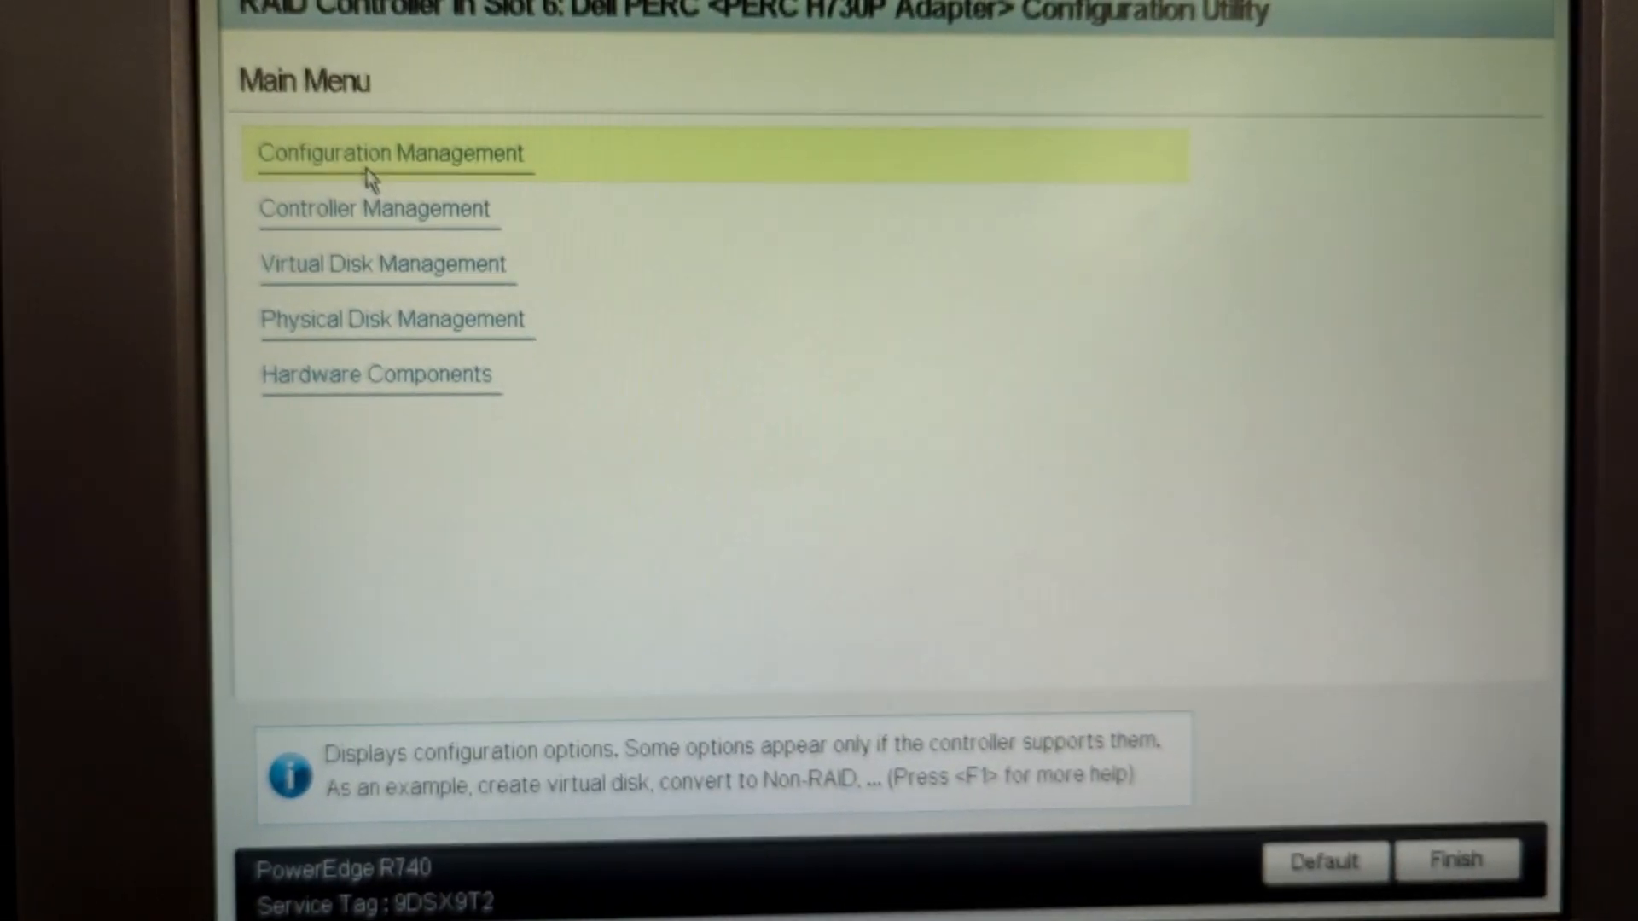
Begin a new virtual disk under Configuration Management and choose RAID1 as its level
left_click(389, 154)
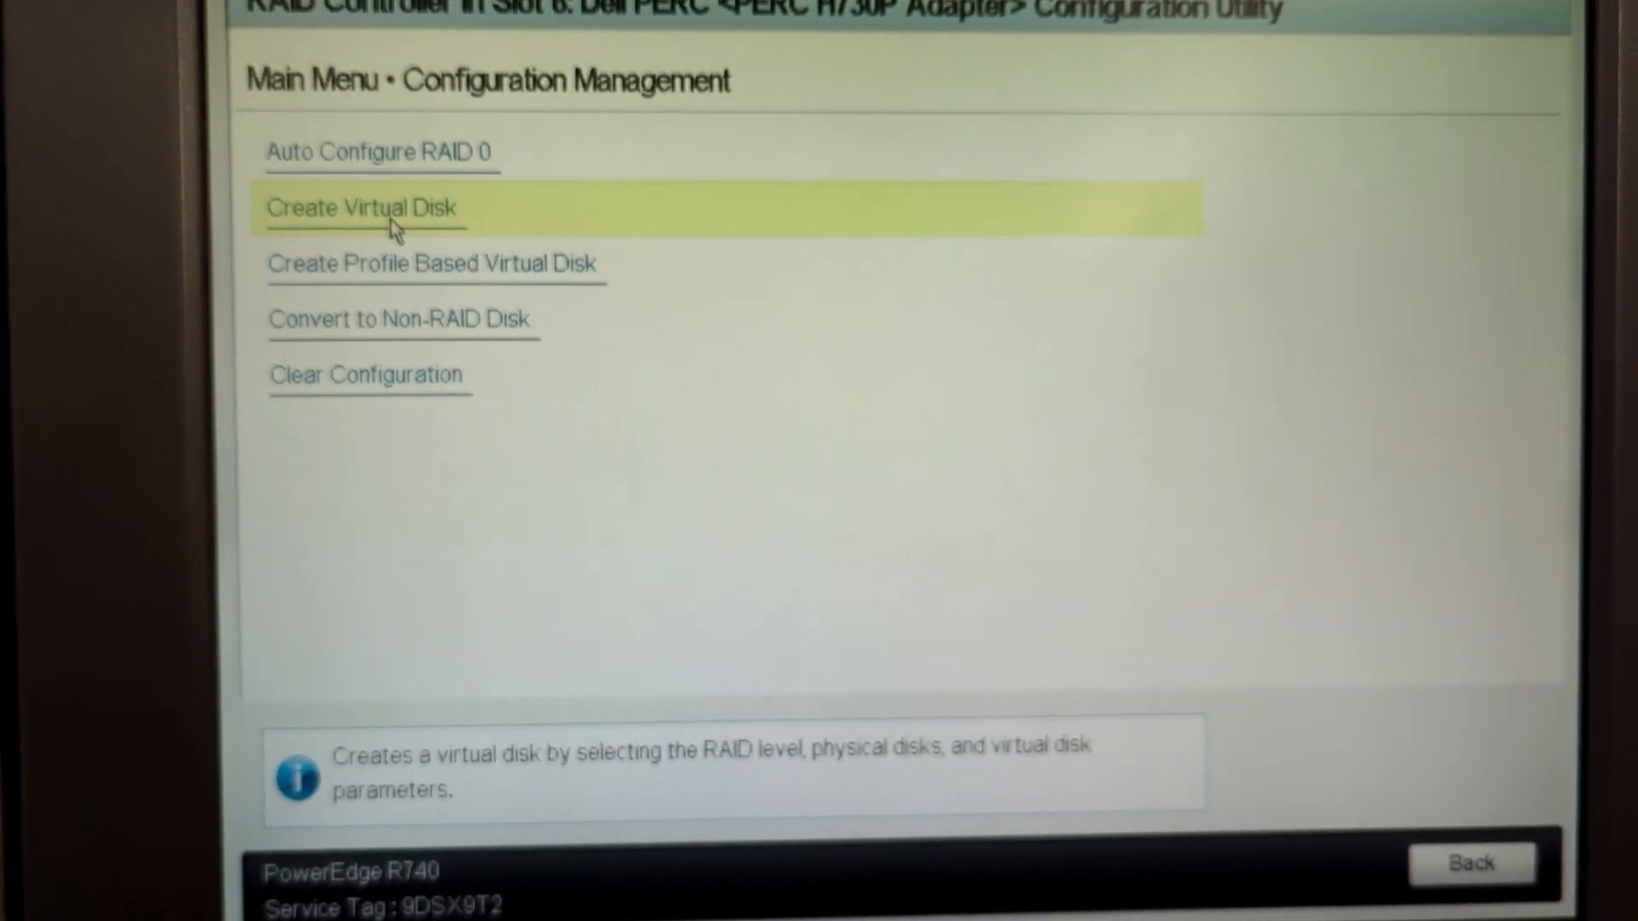
left_click(362, 208)
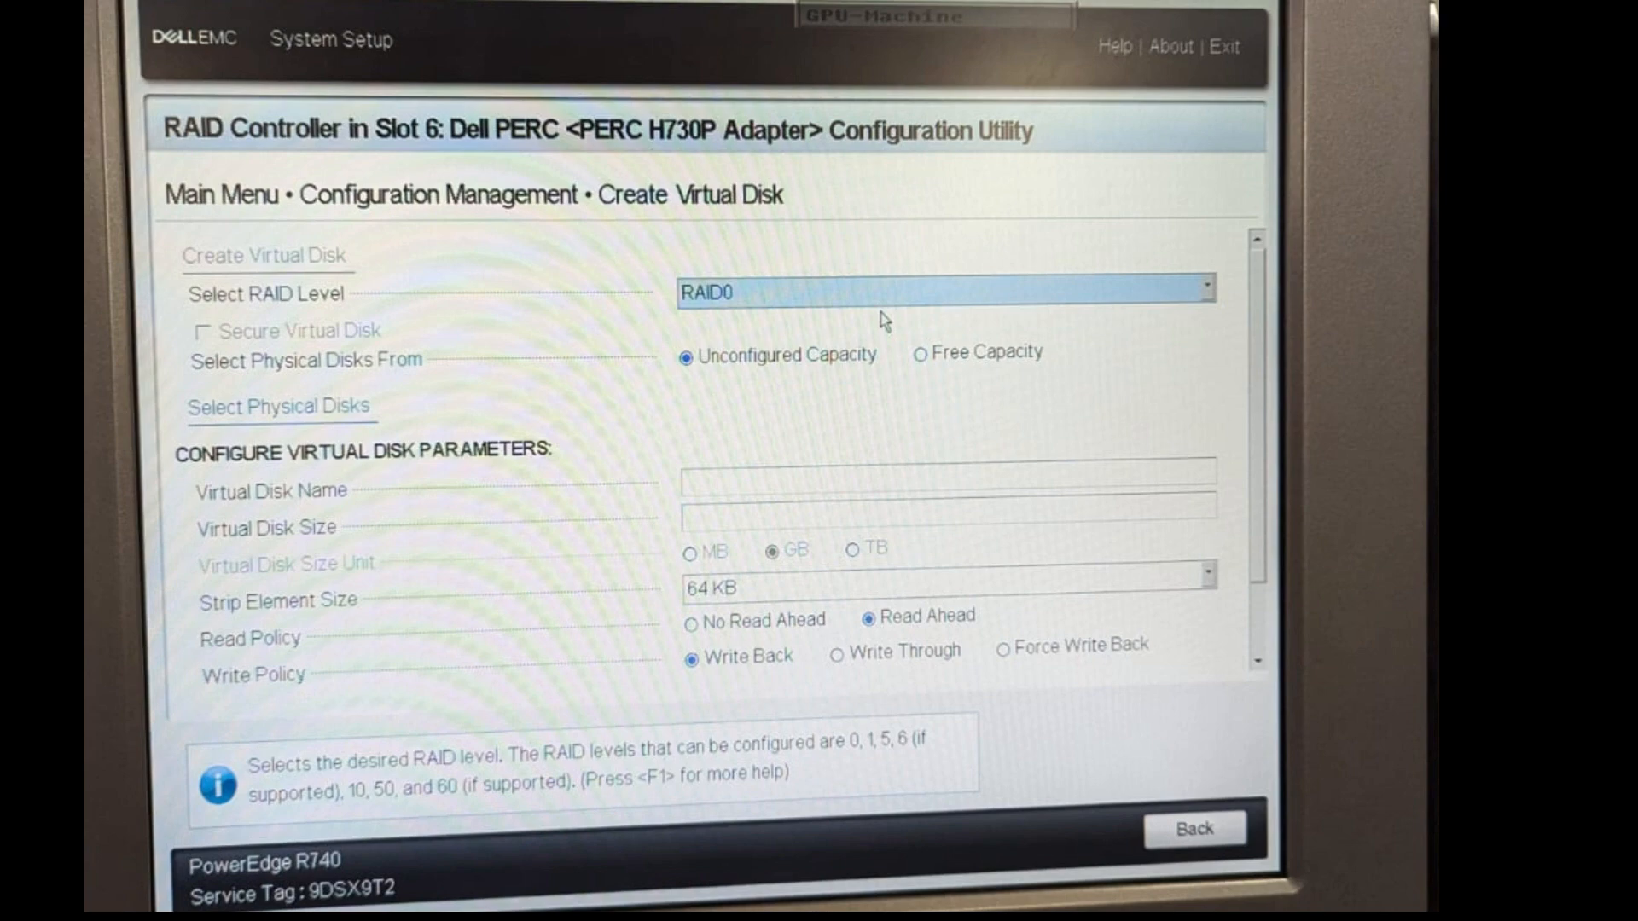
left_click(940, 290)
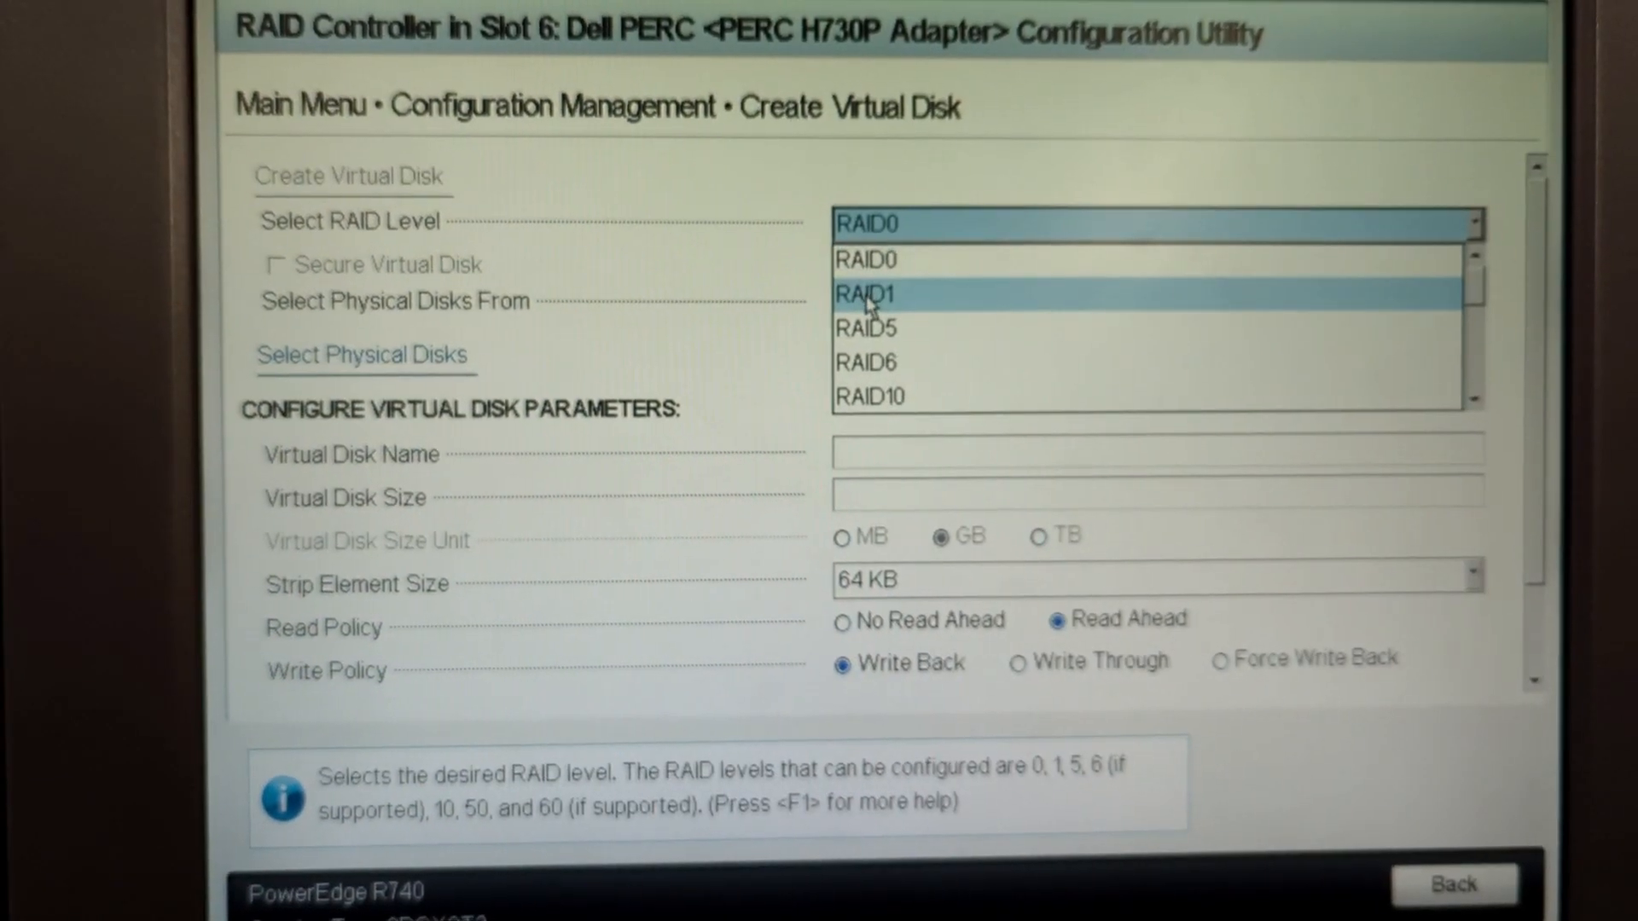
left_click(863, 296)
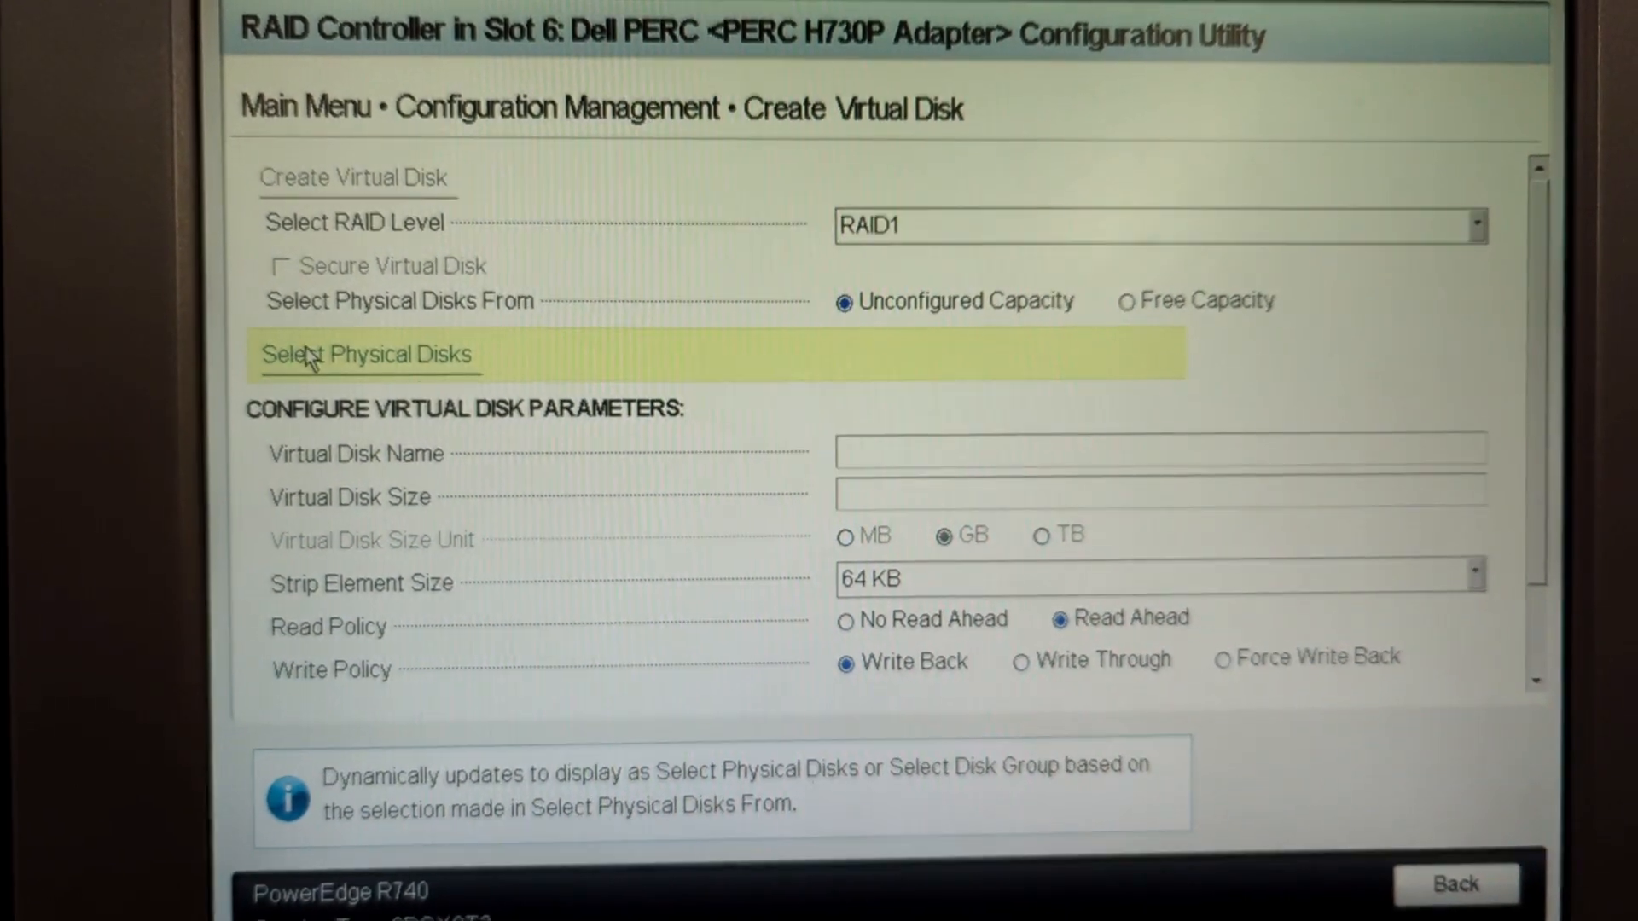
Filter to SSD media, select Physical Disks 00:01:00 and 00:01:01, and apply the selection
left_click(366, 355)
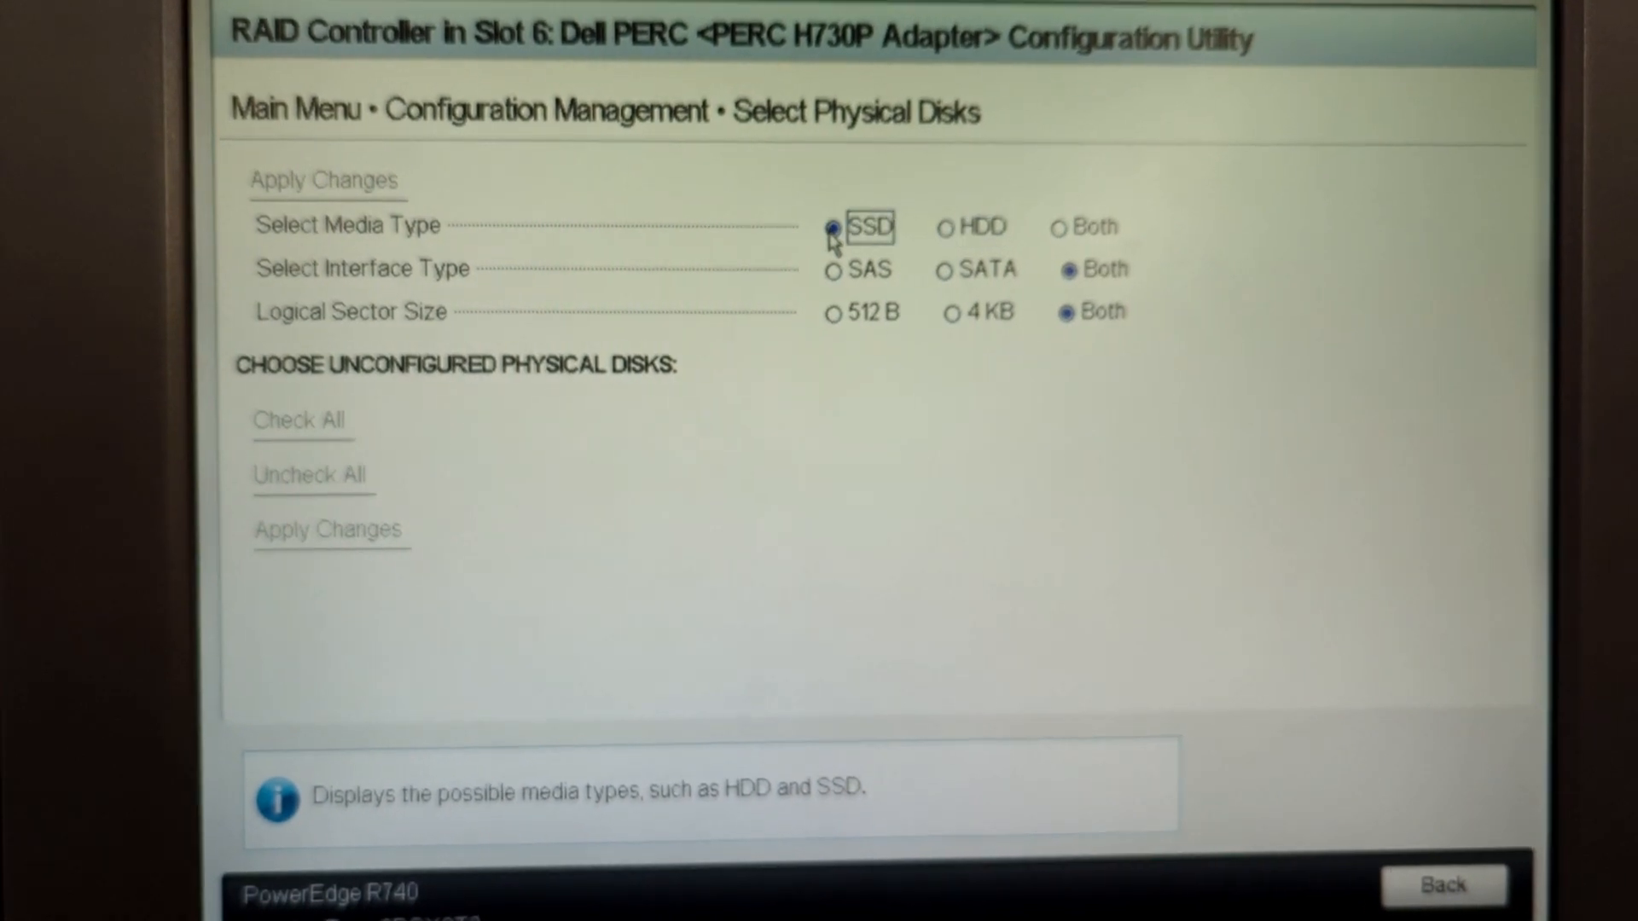
left_click(324, 179)
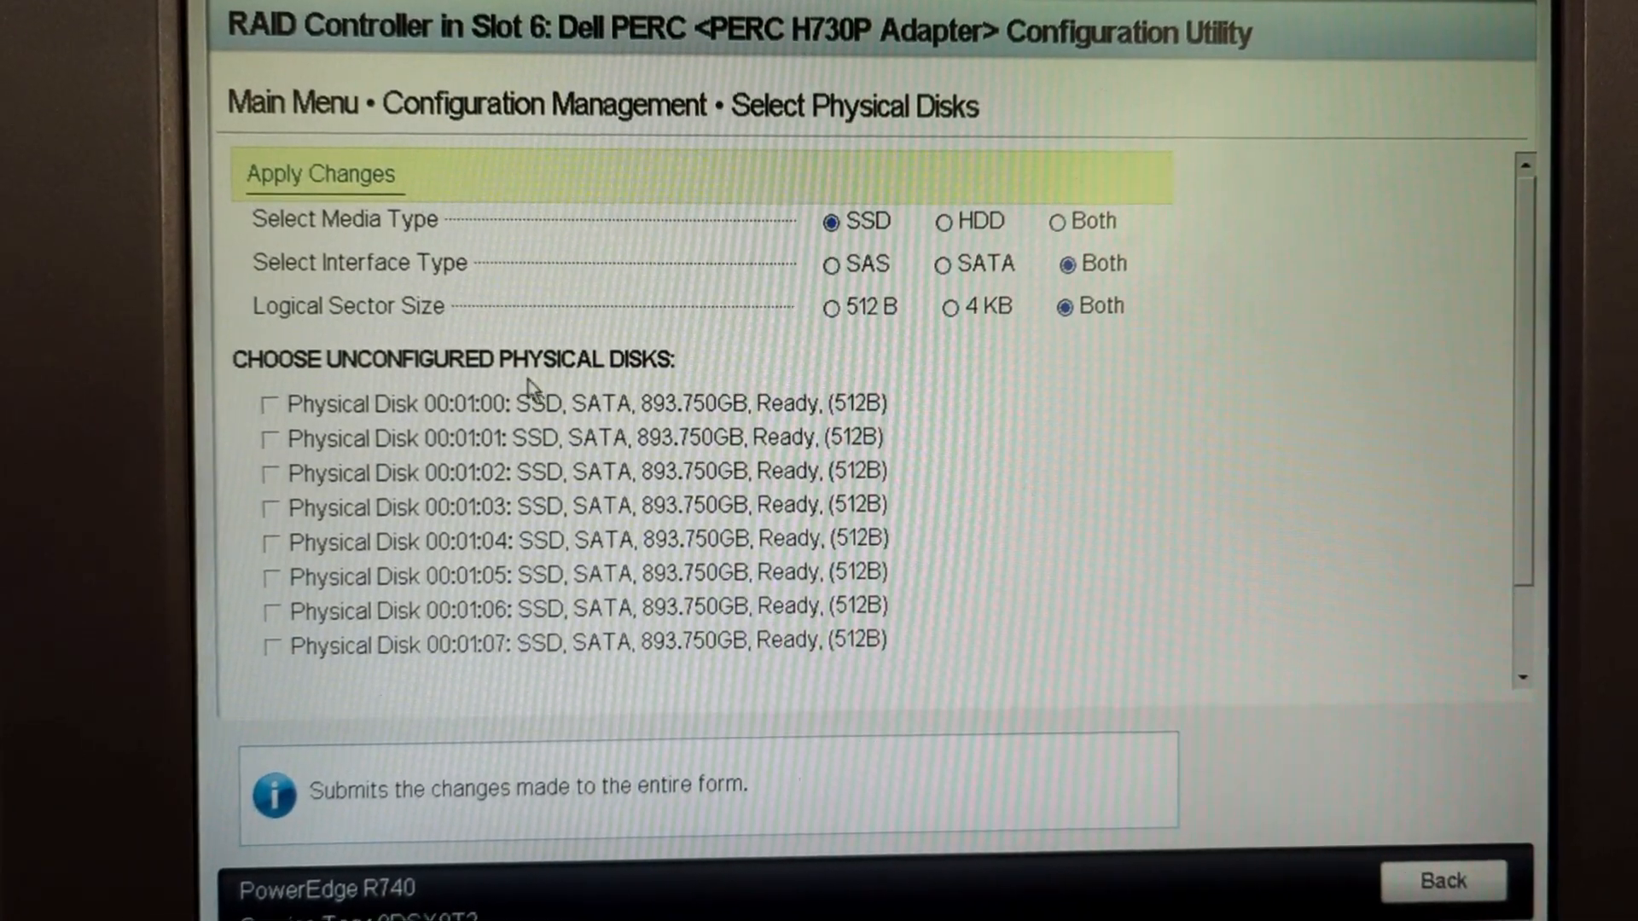
left_click(276, 406)
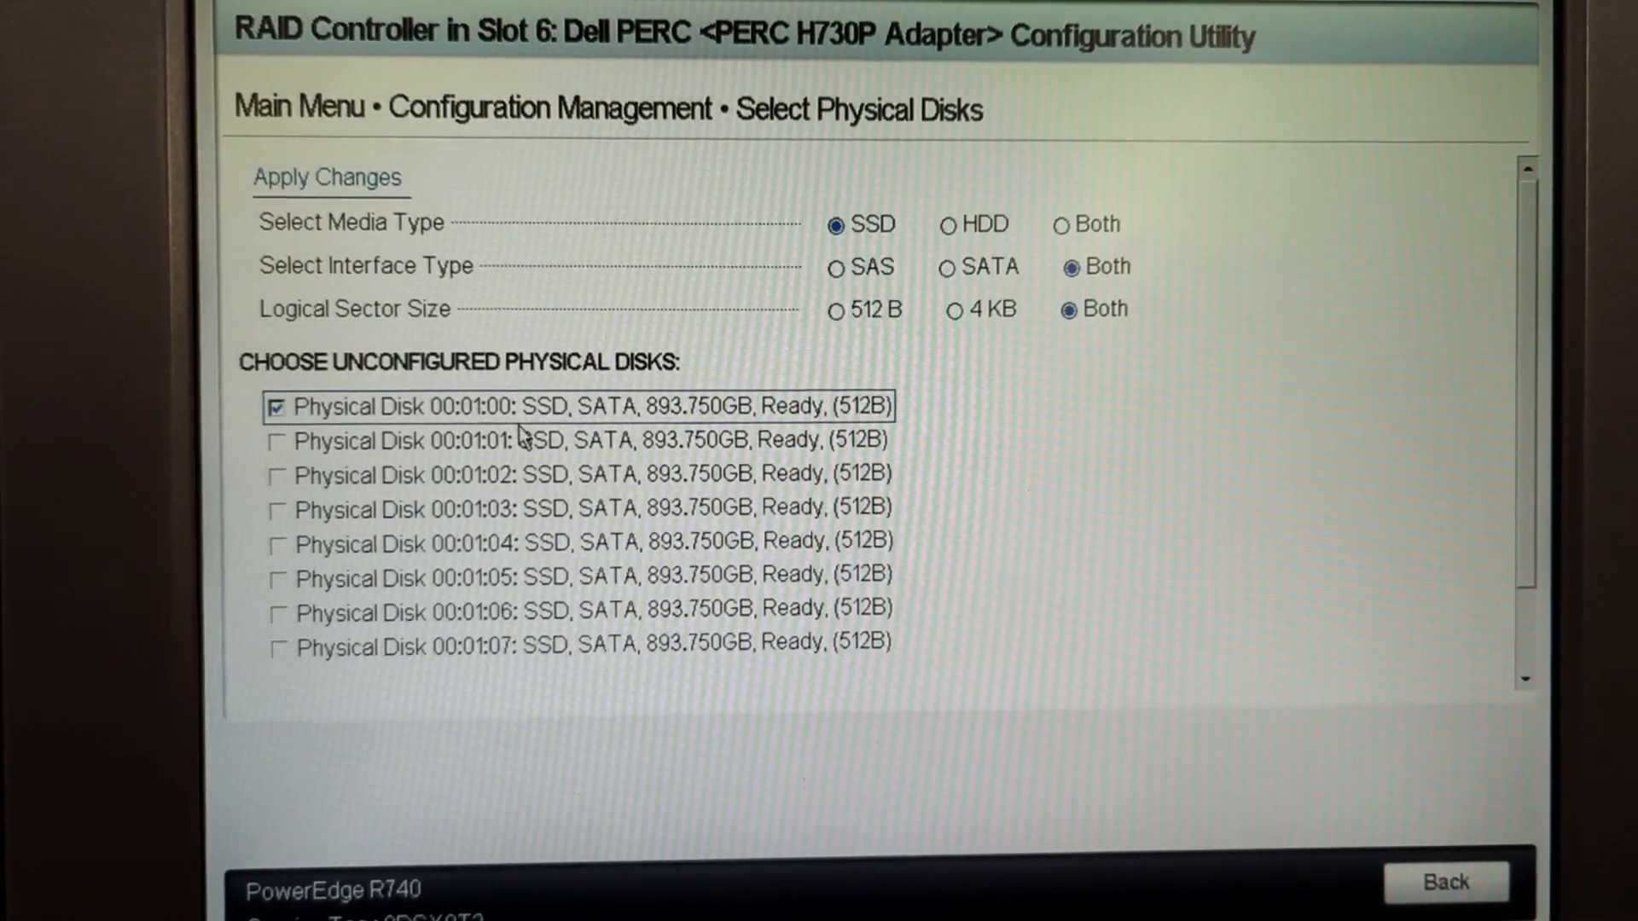
left_click(278, 440)
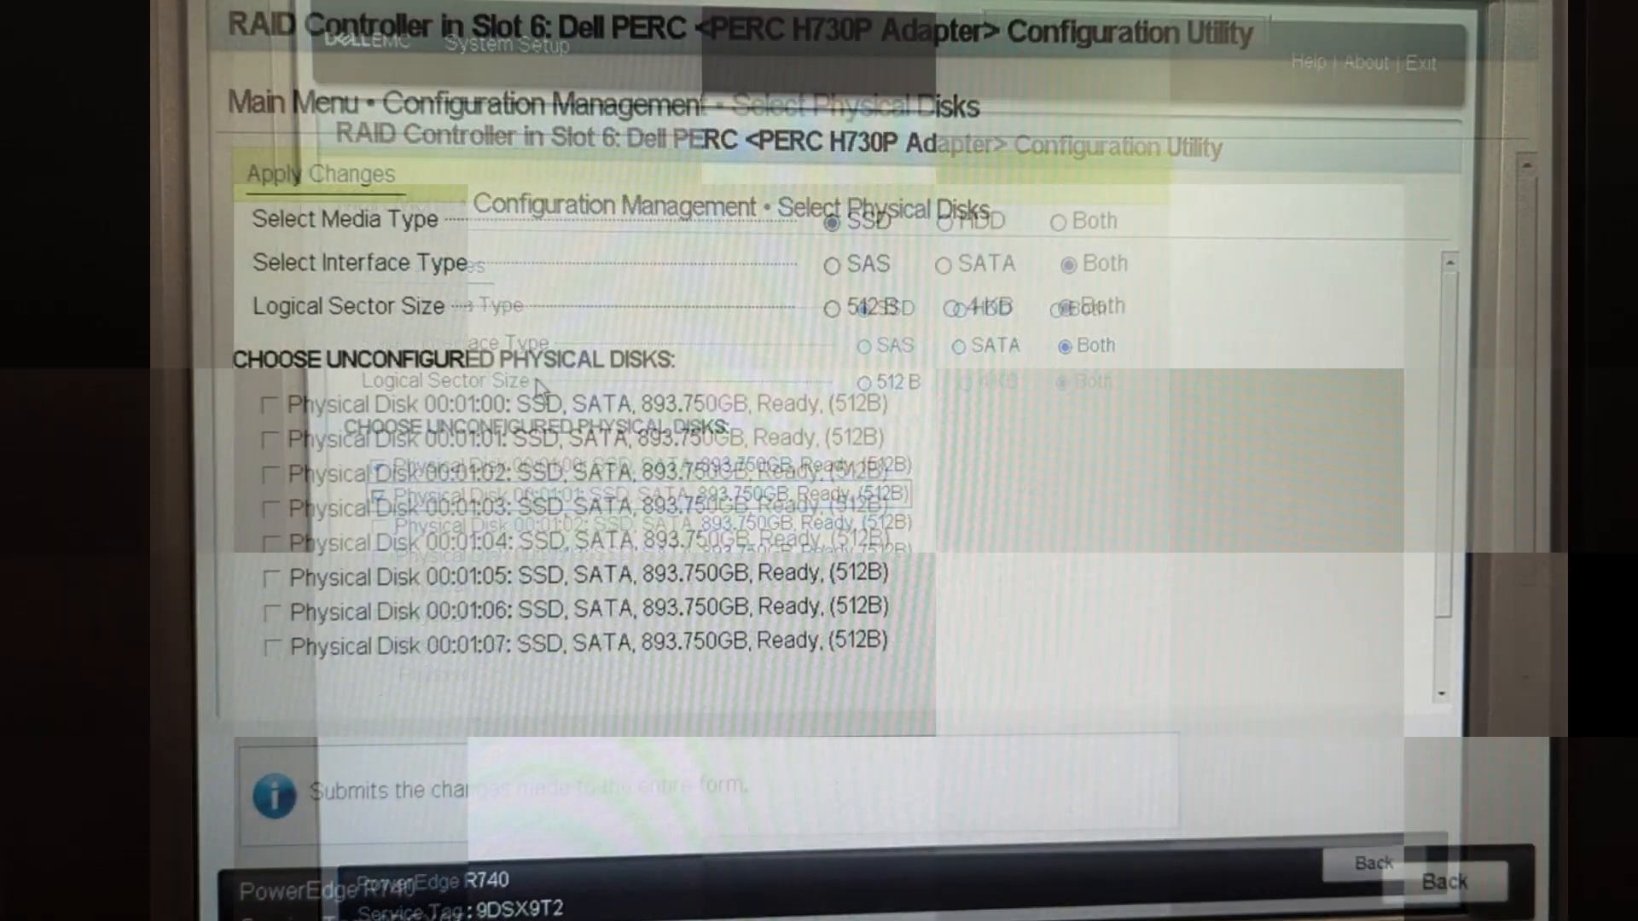
left_click(278, 407)
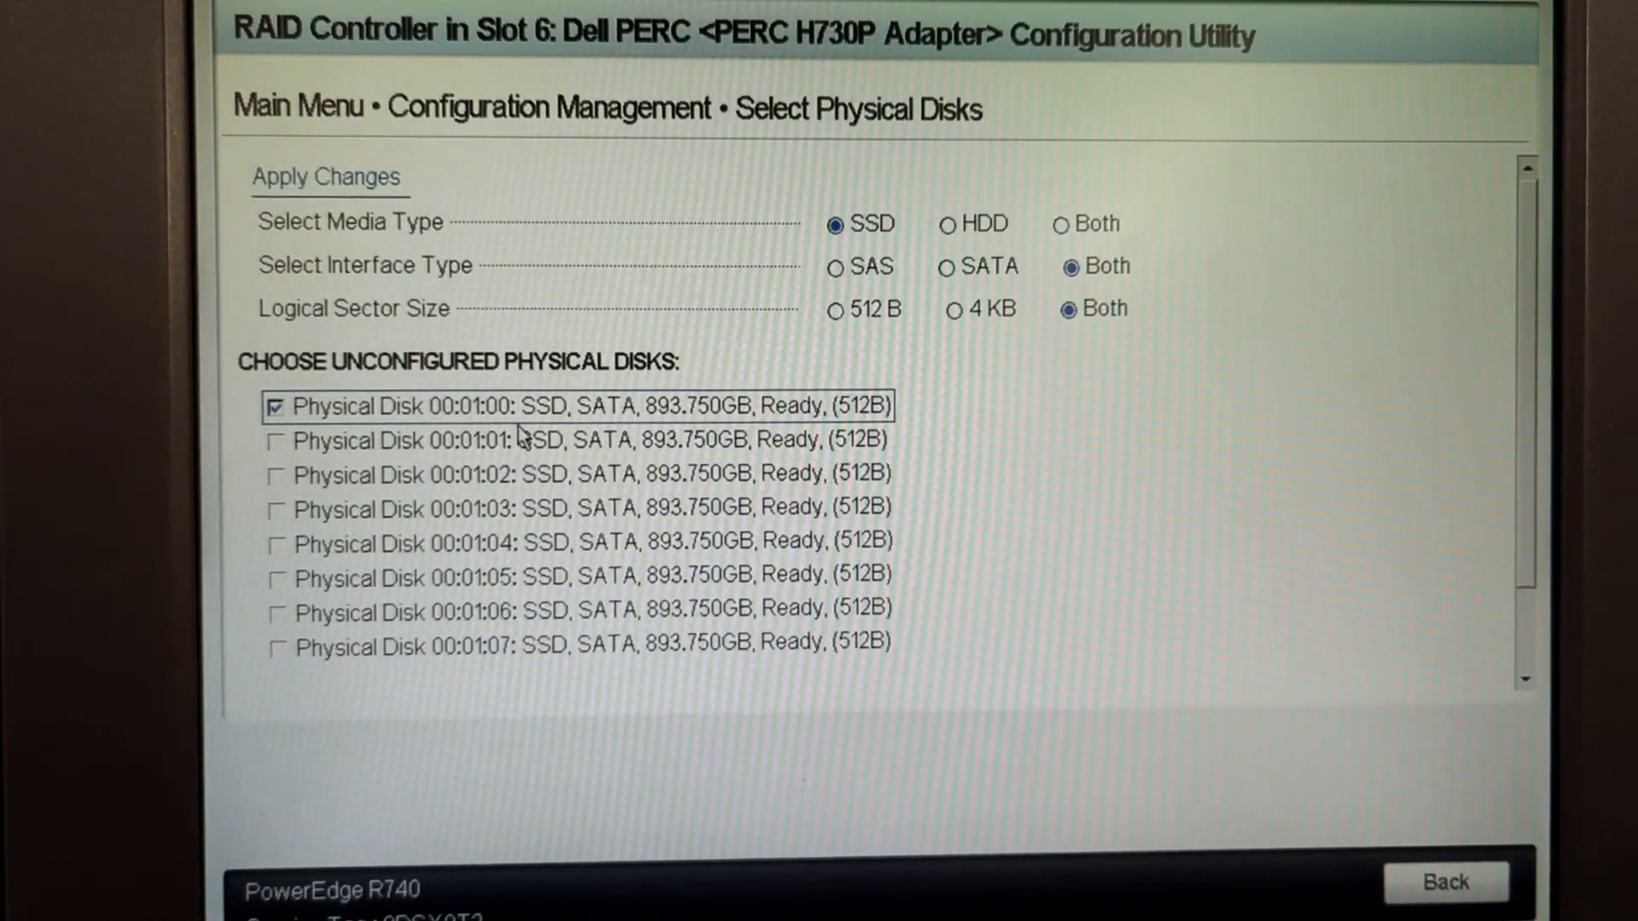
left_click(268, 438)
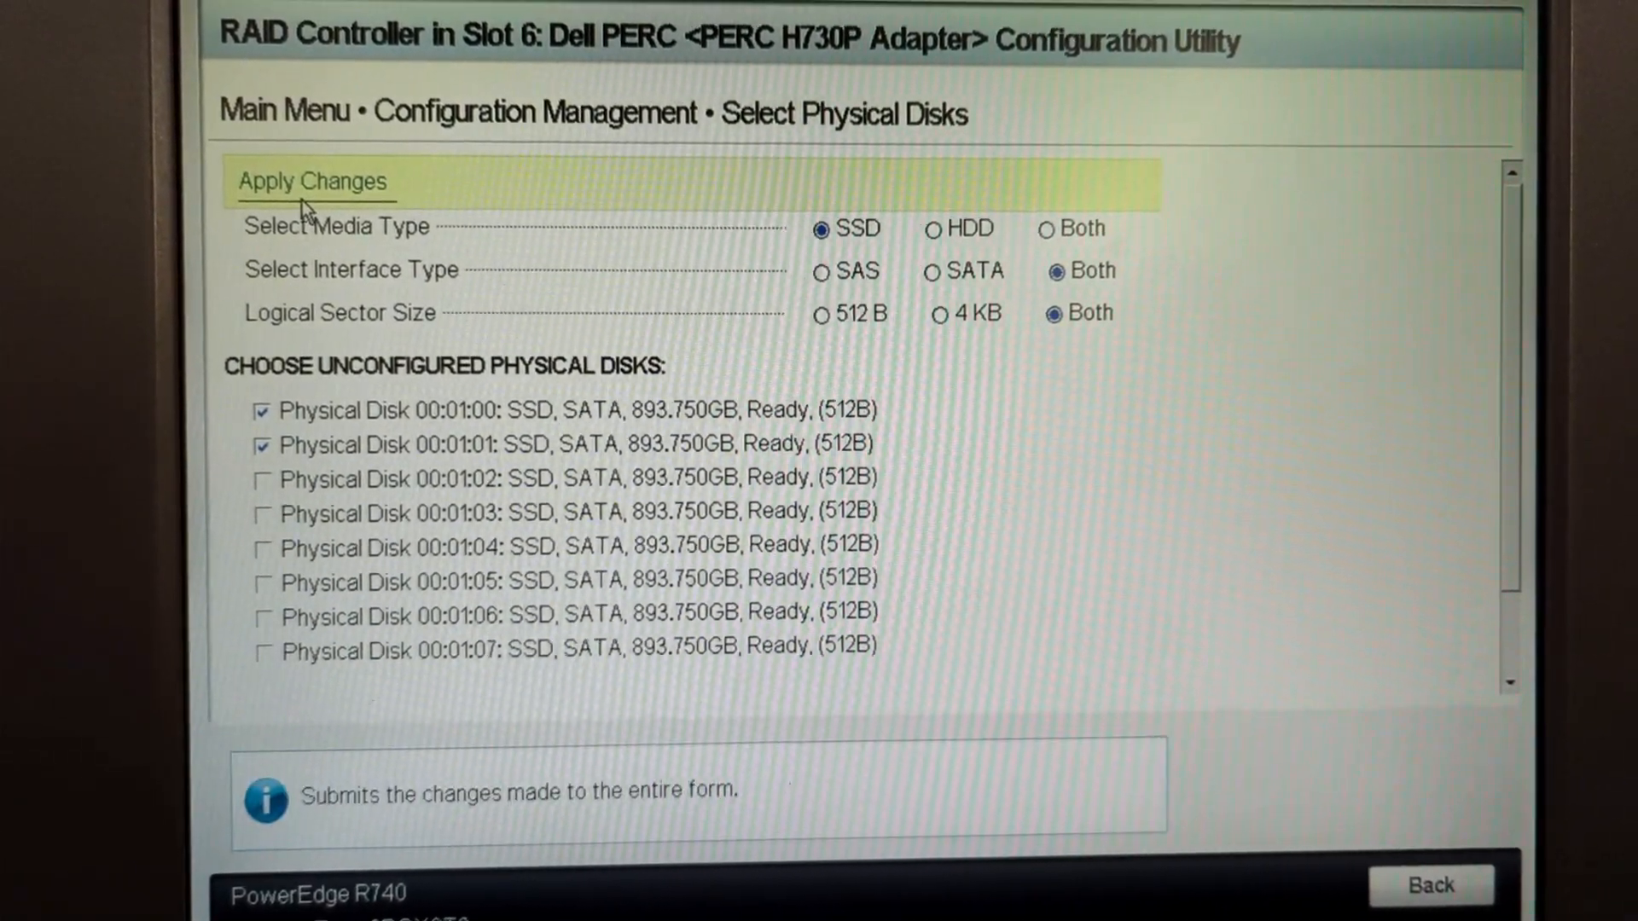
left_click(314, 183)
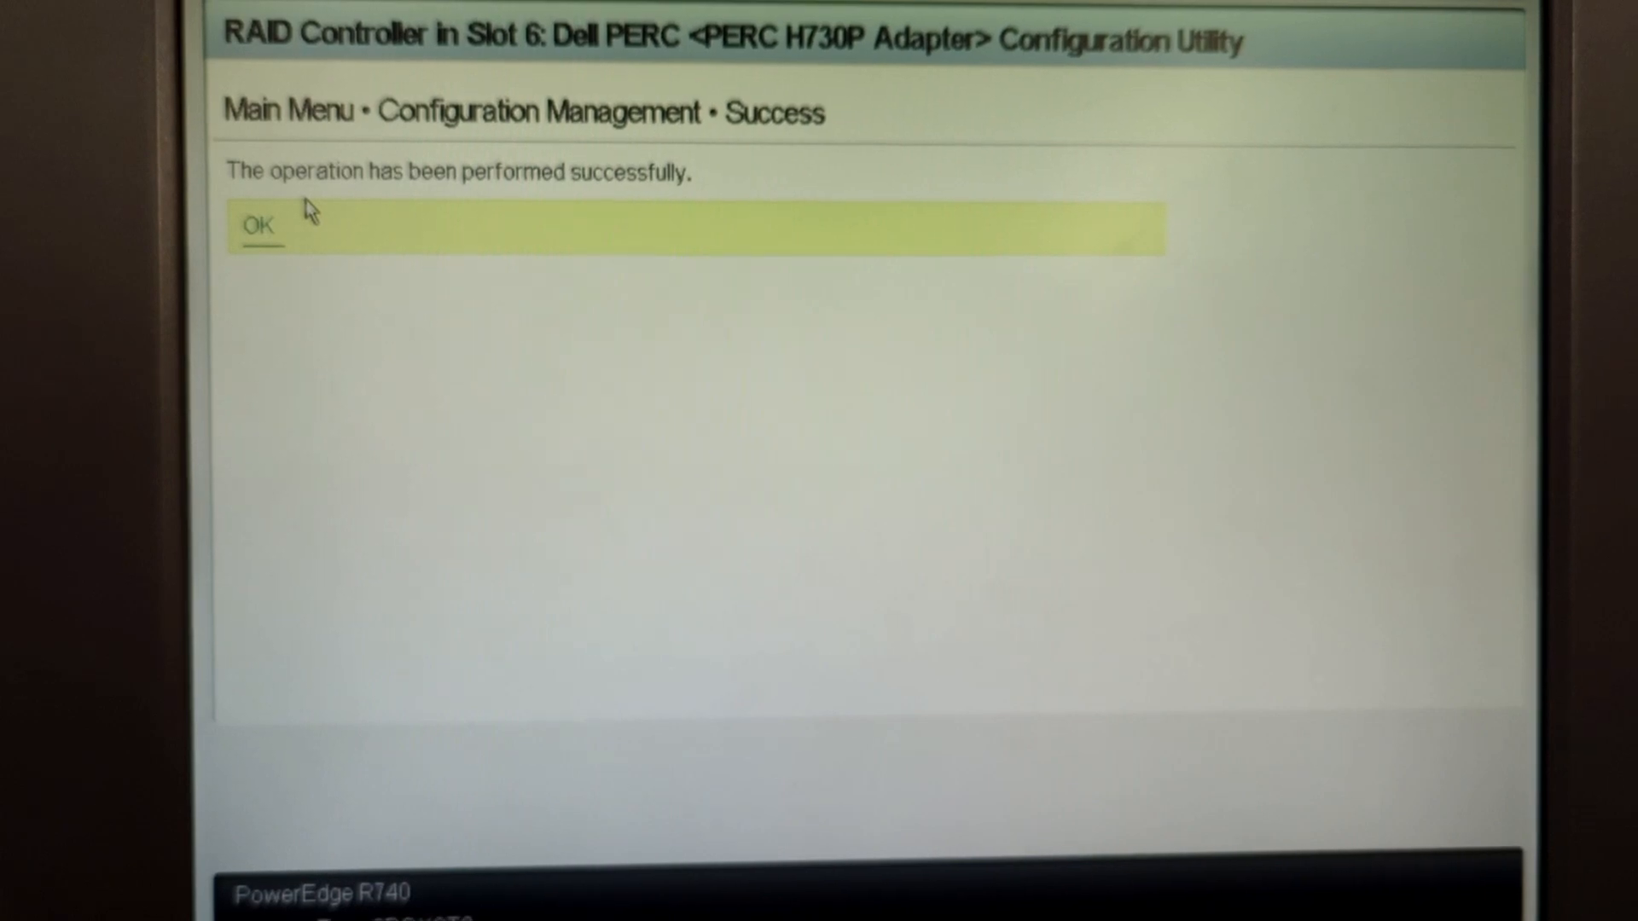
Acknowledge the disk selection and name the virtual disk RAID1_VD
left_click(257, 226)
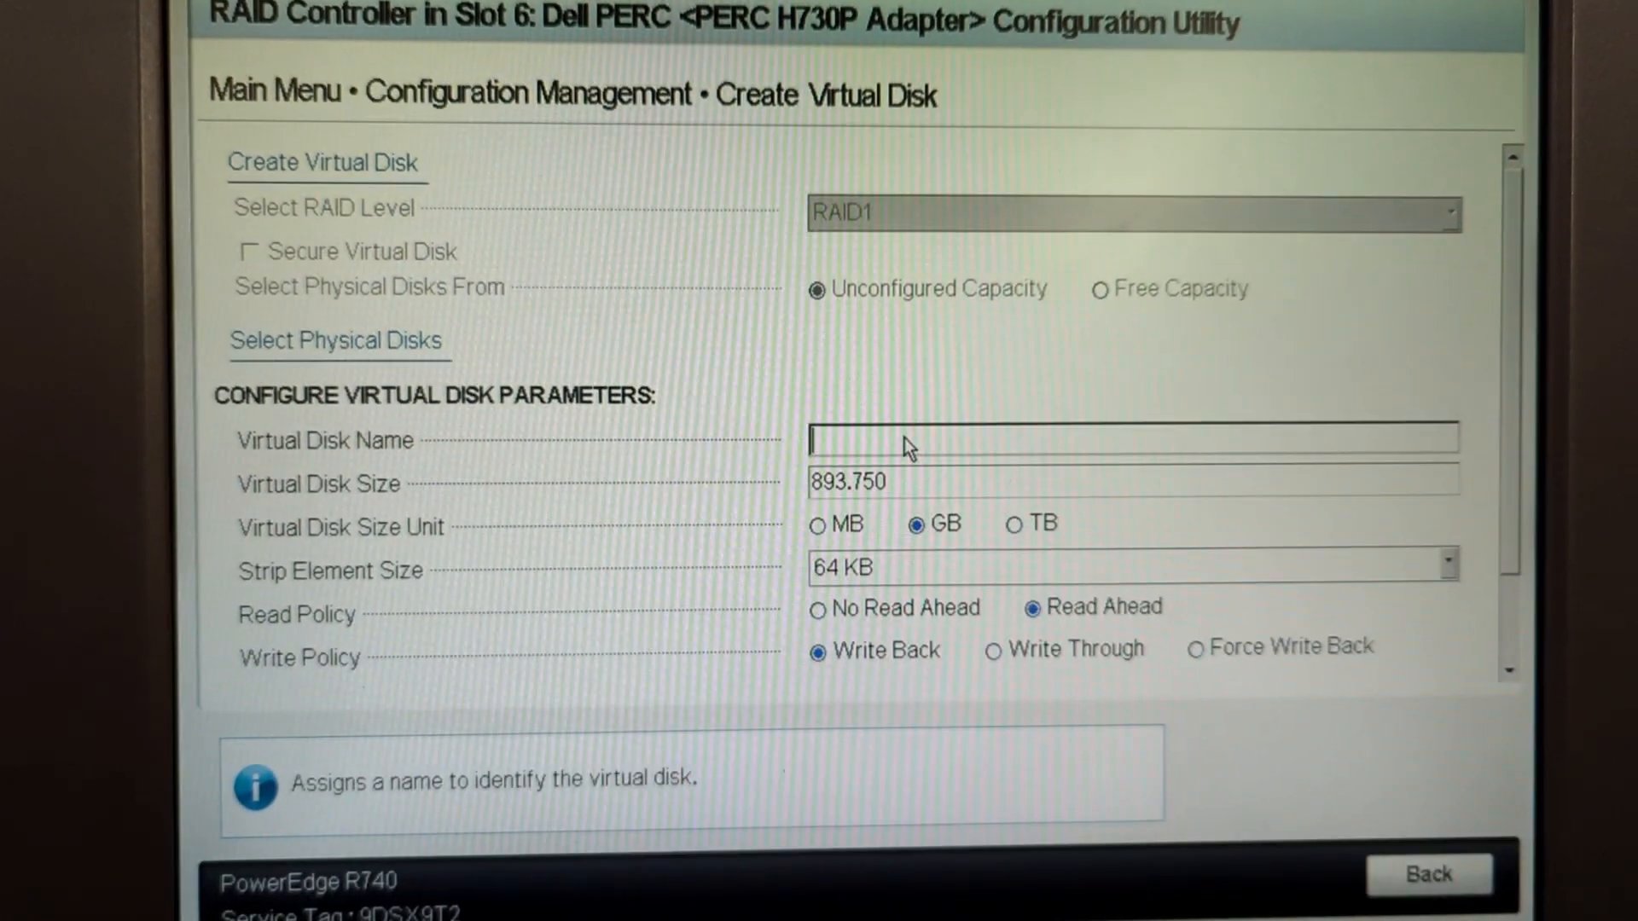
type("R")
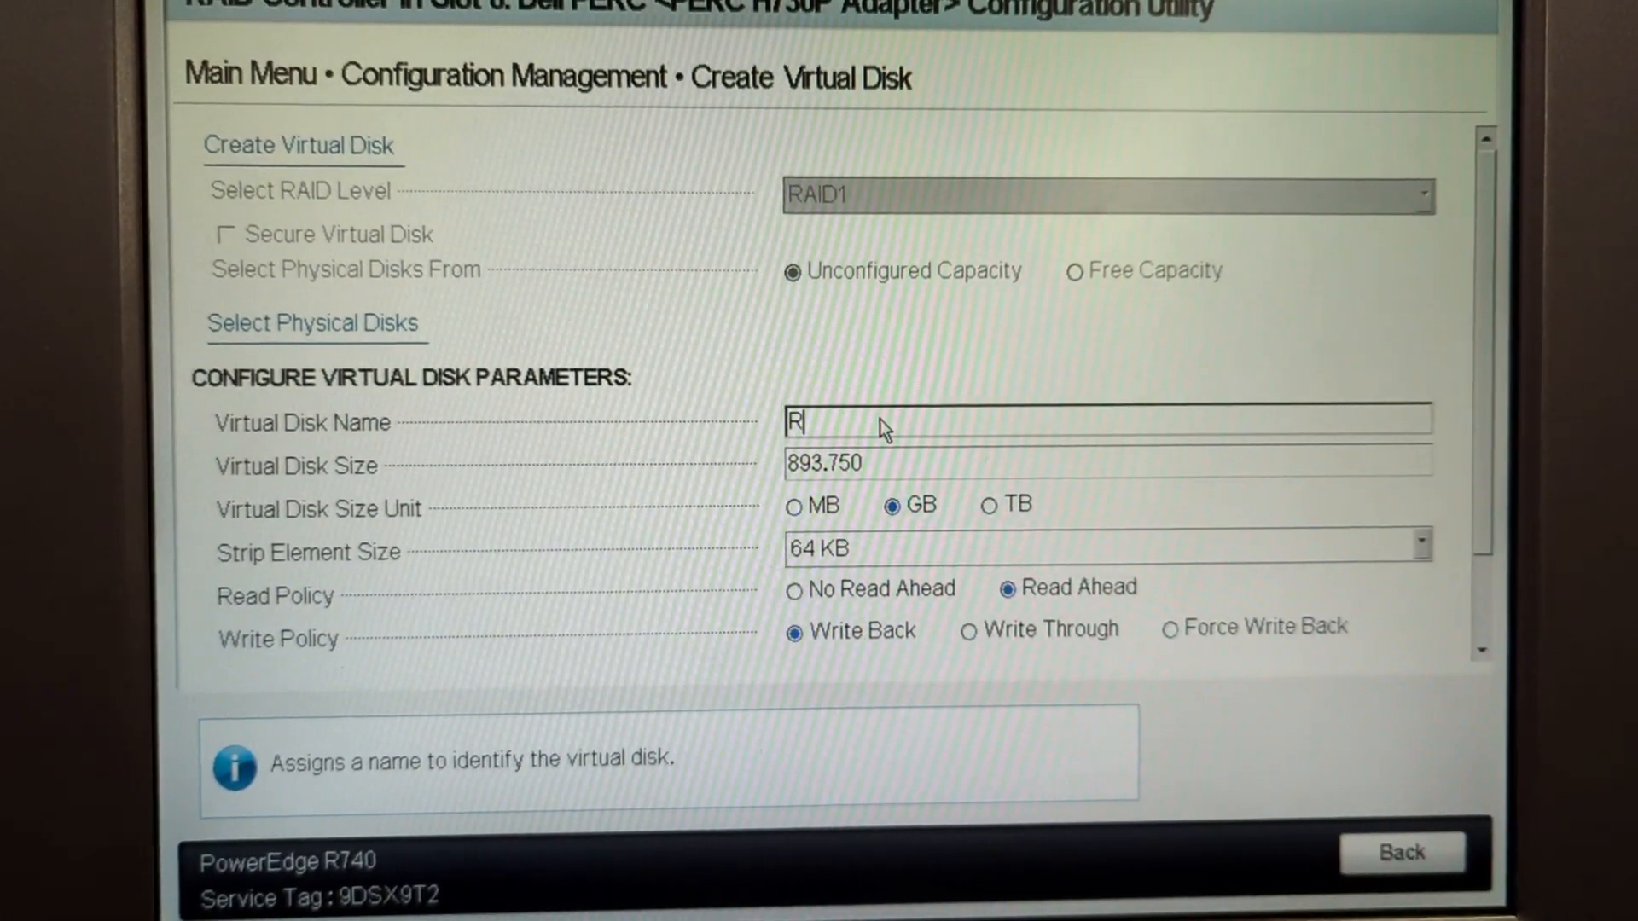
type("AI")
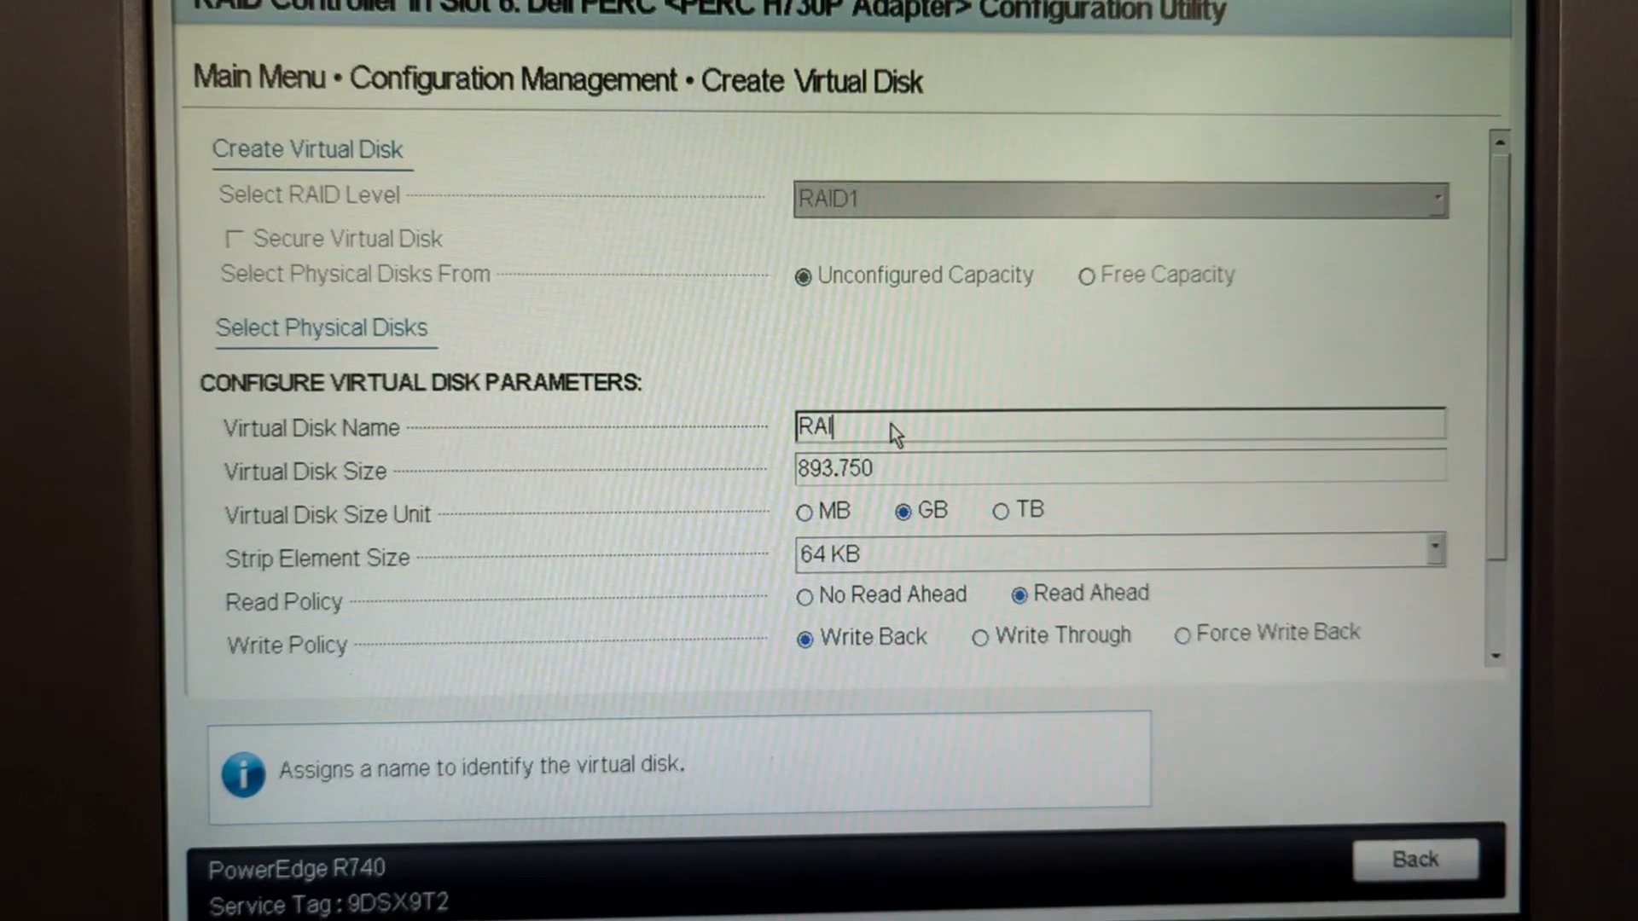
type("D")
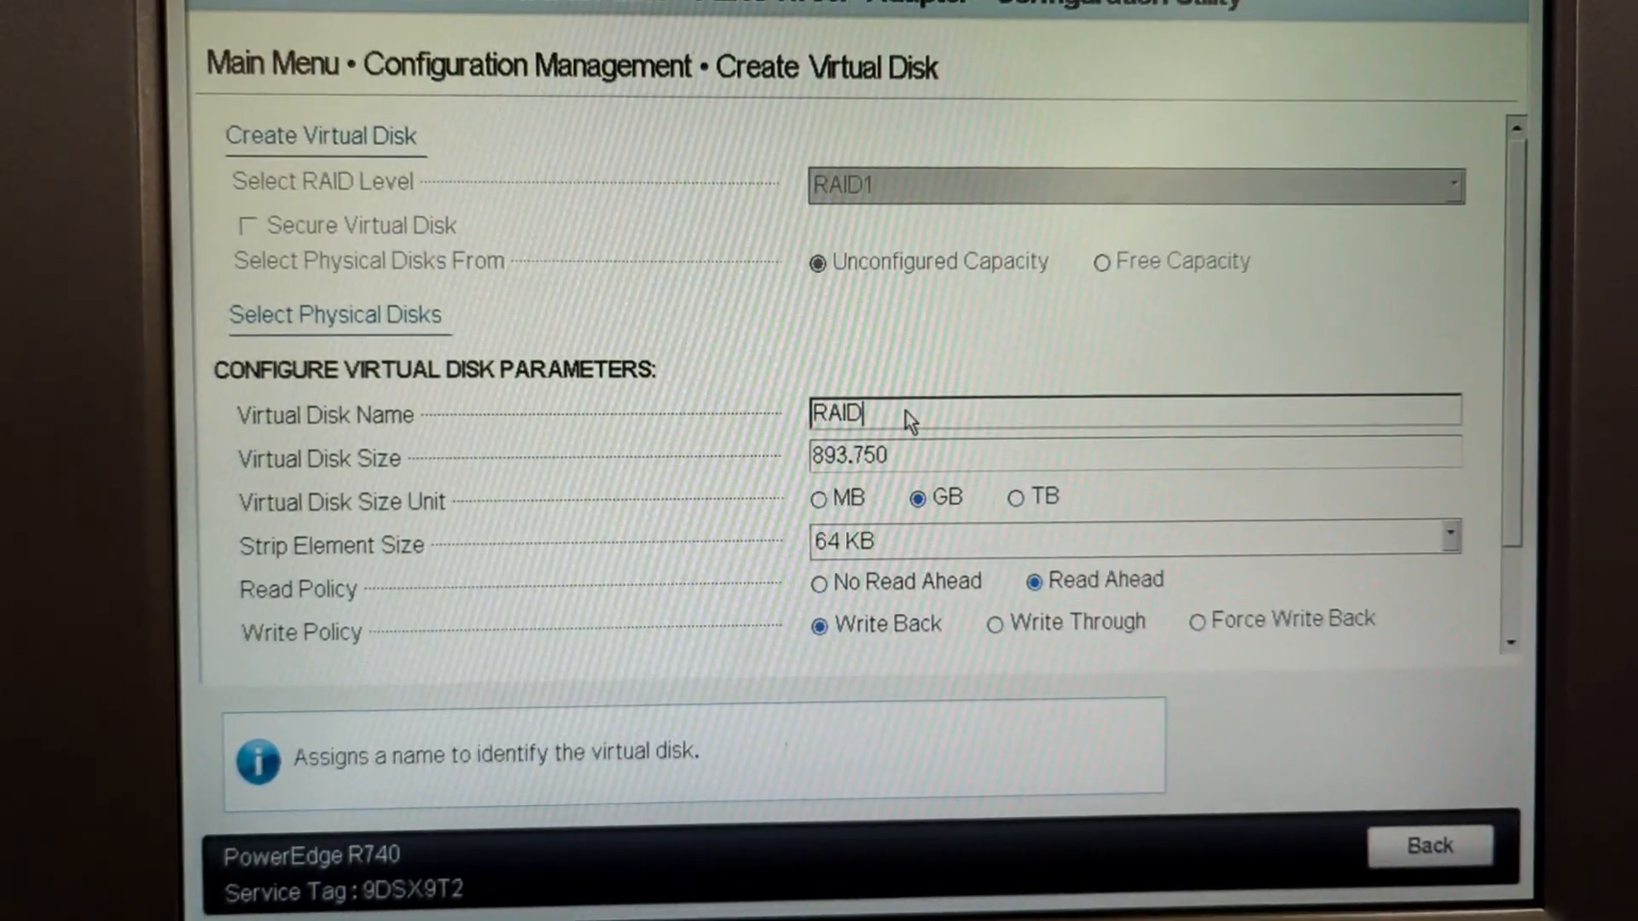
type("1")
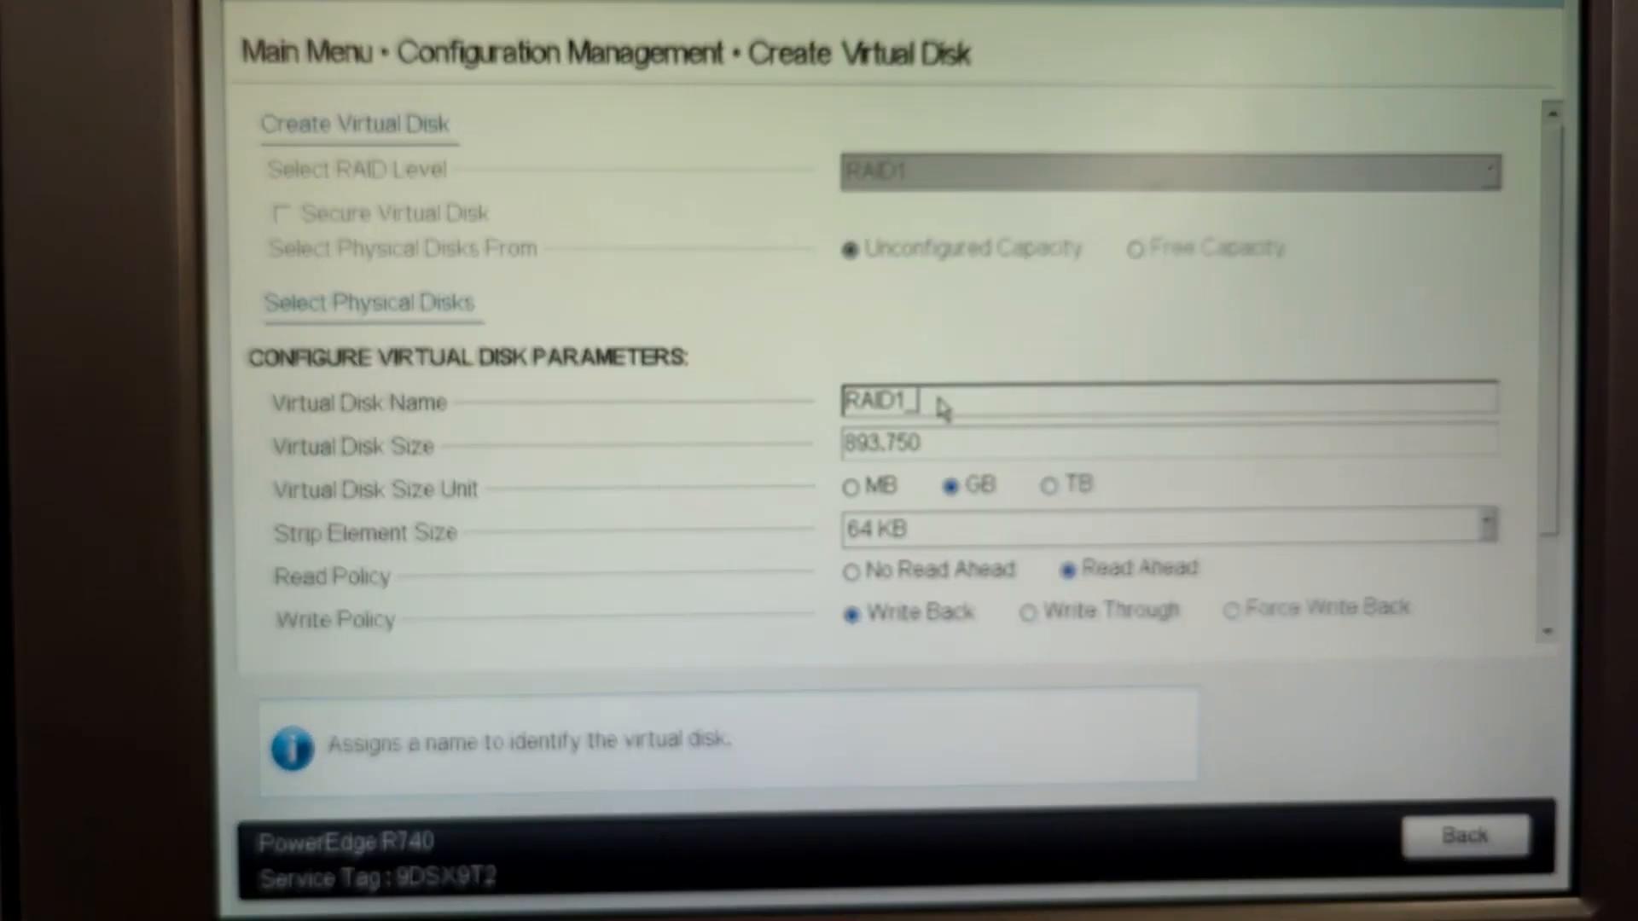
type("_VD")
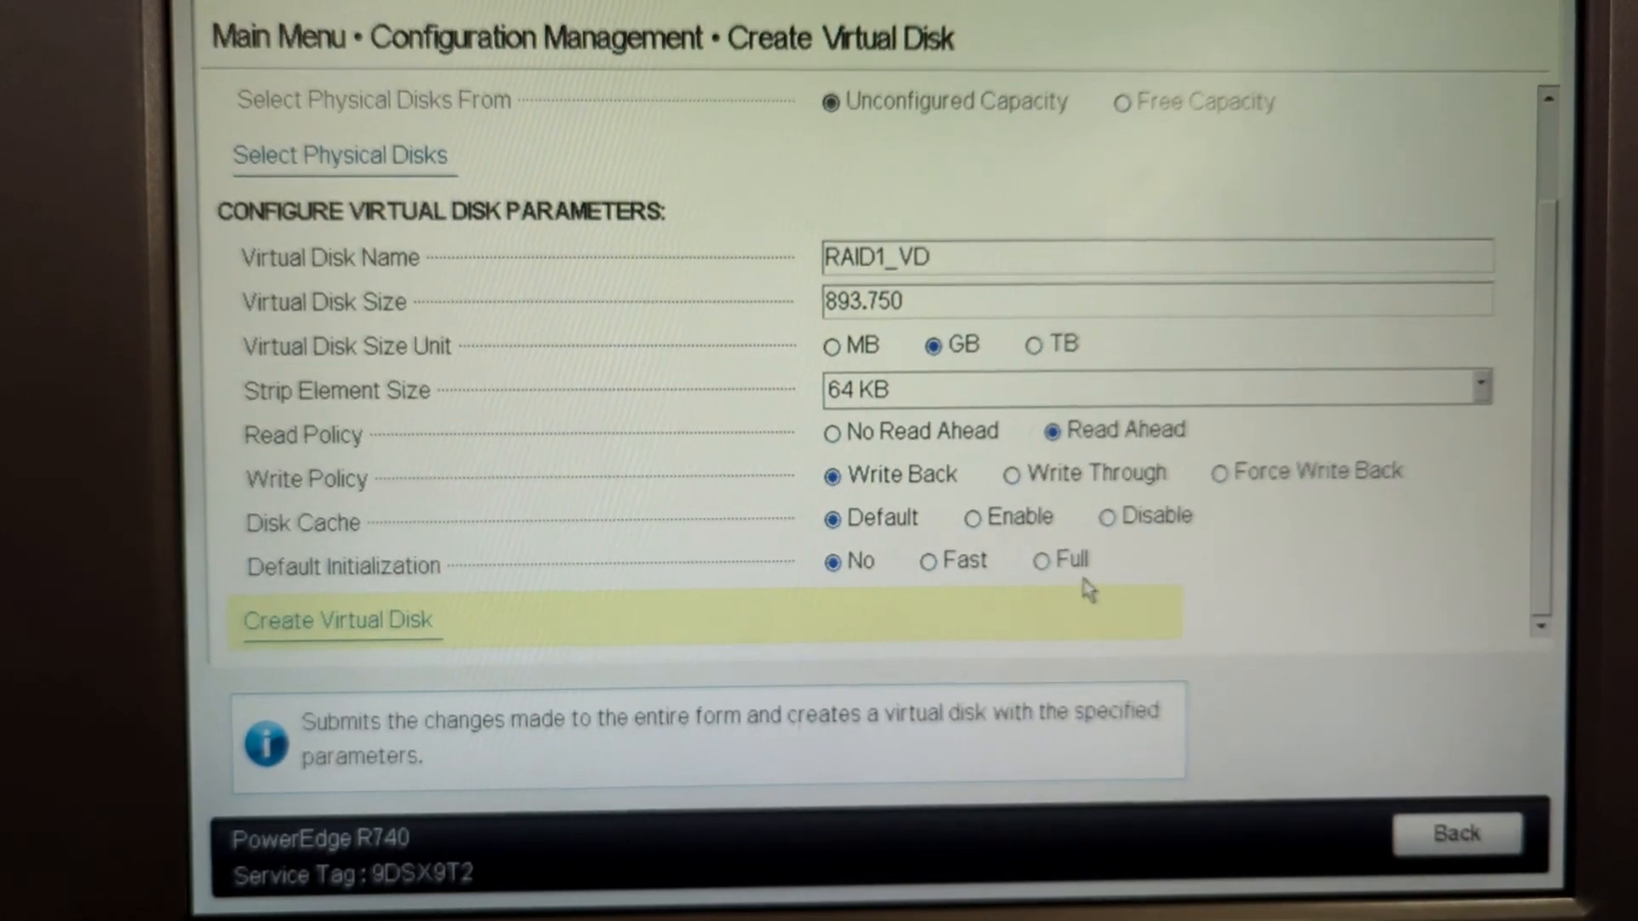
Create RAID1_VD with fast initialization, confirming the data-erase warning and success message
left_click(930, 560)
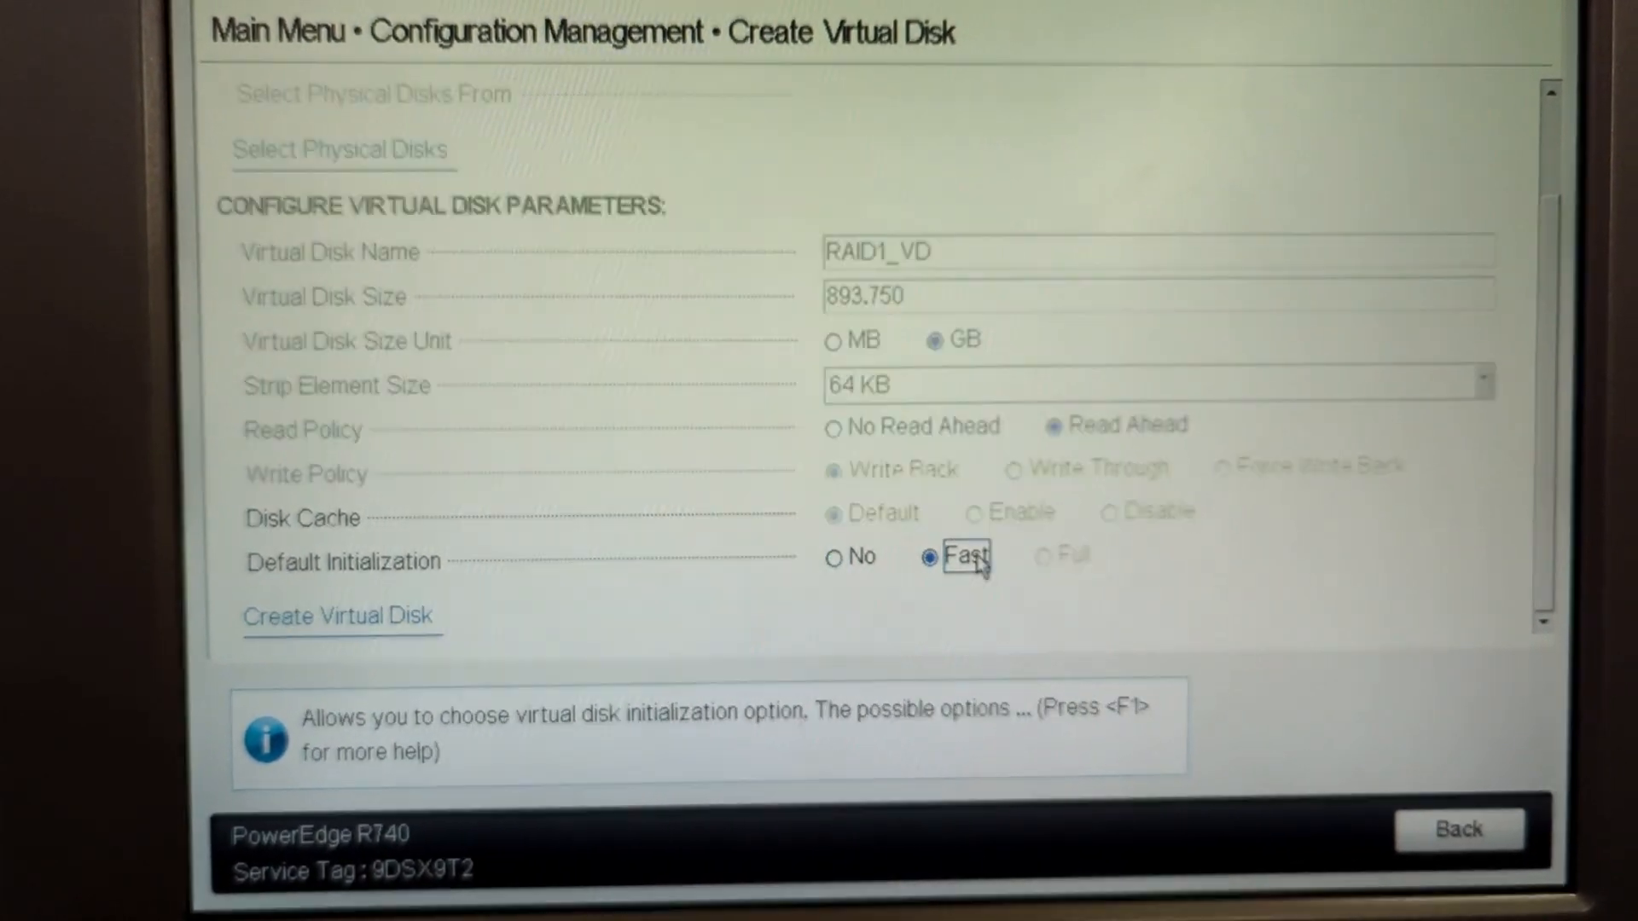
left_click(338, 618)
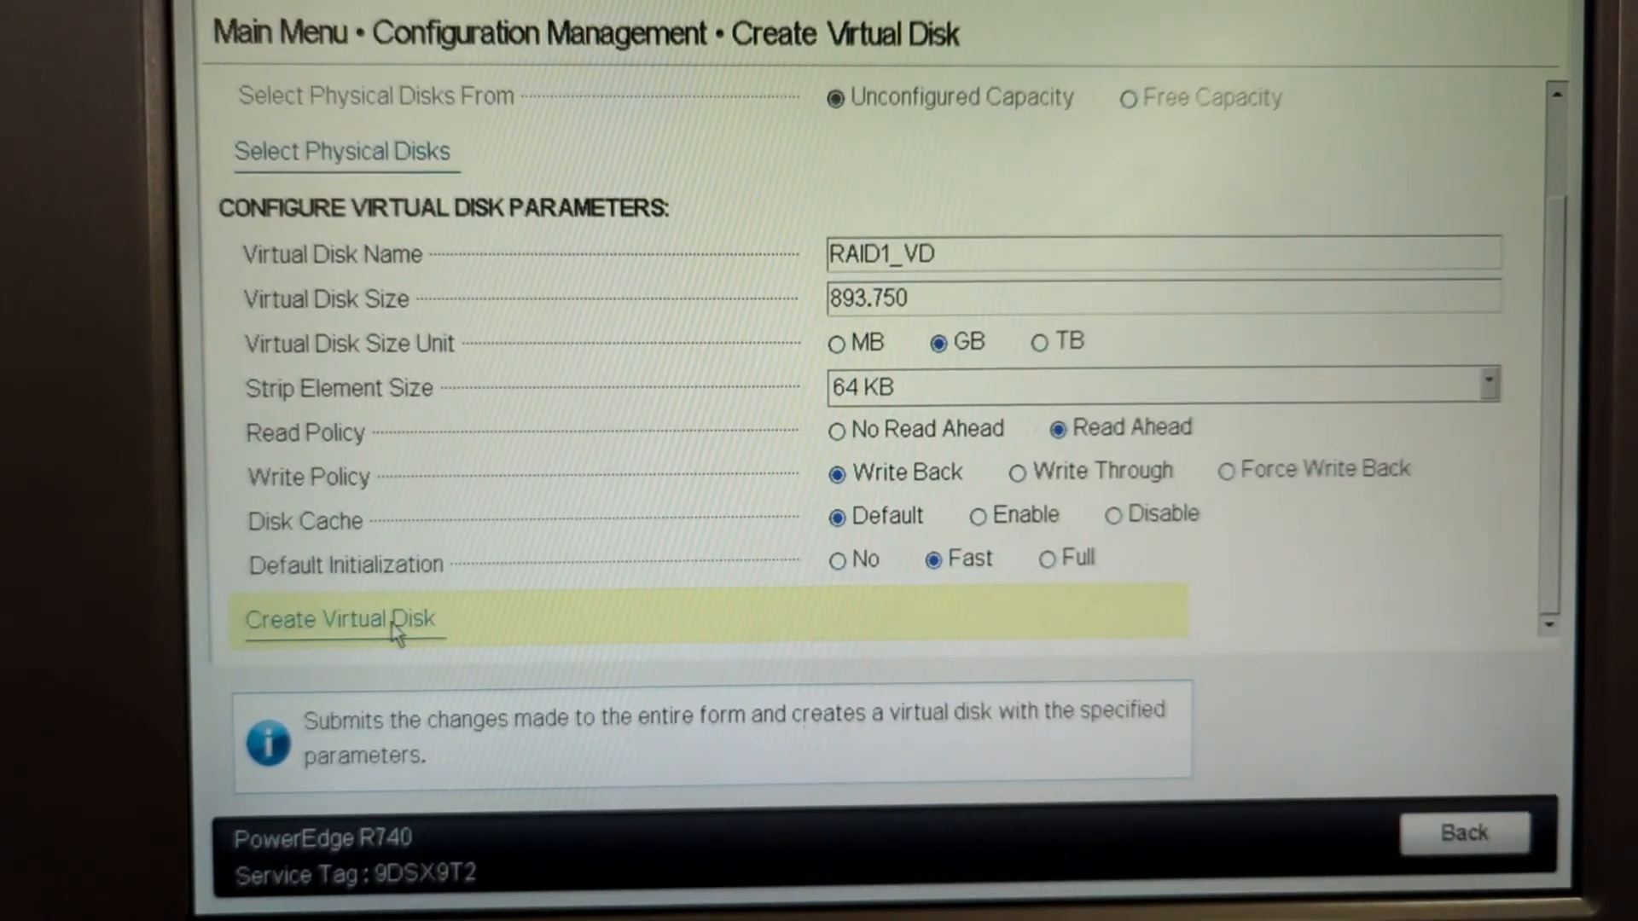
left_click(340, 618)
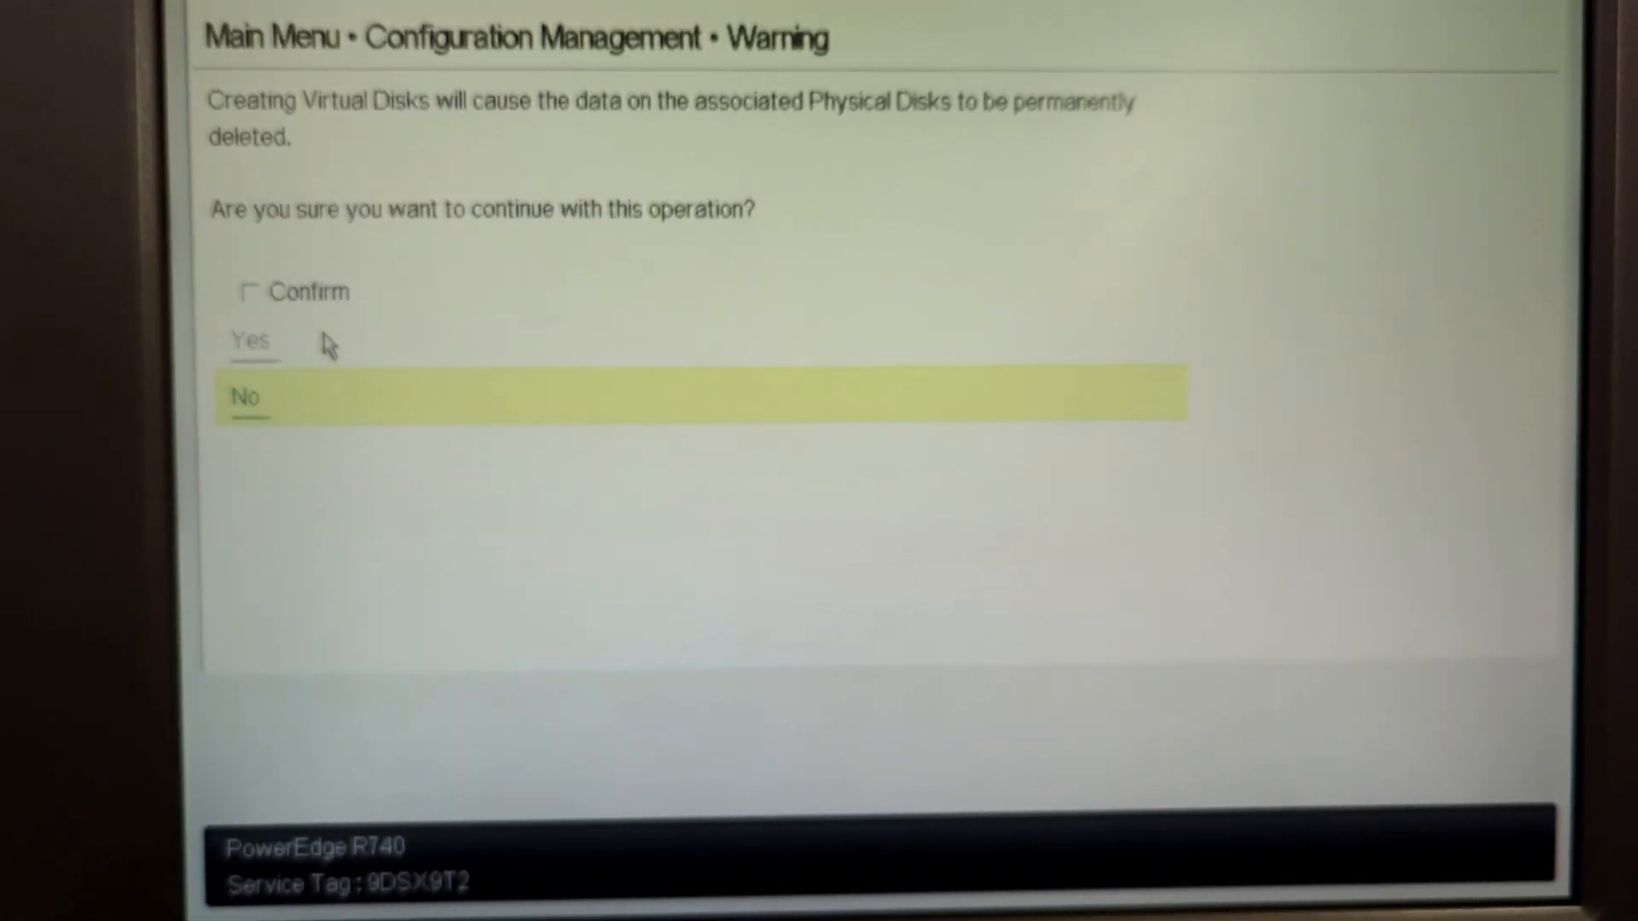
left_click(249, 290)
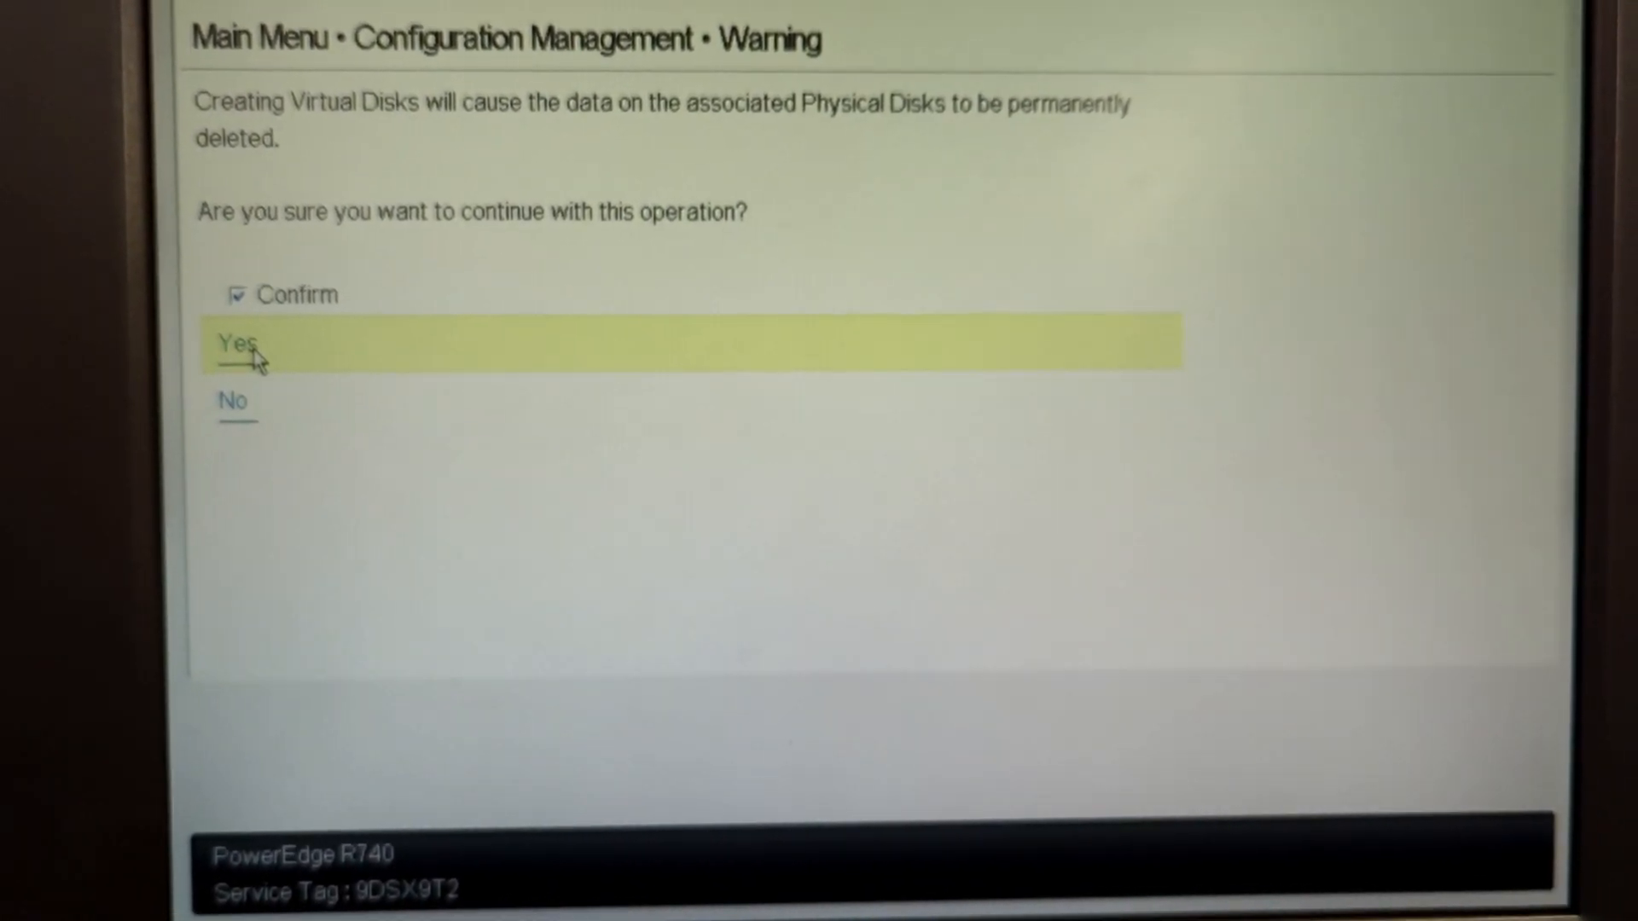
left_click(235, 343)
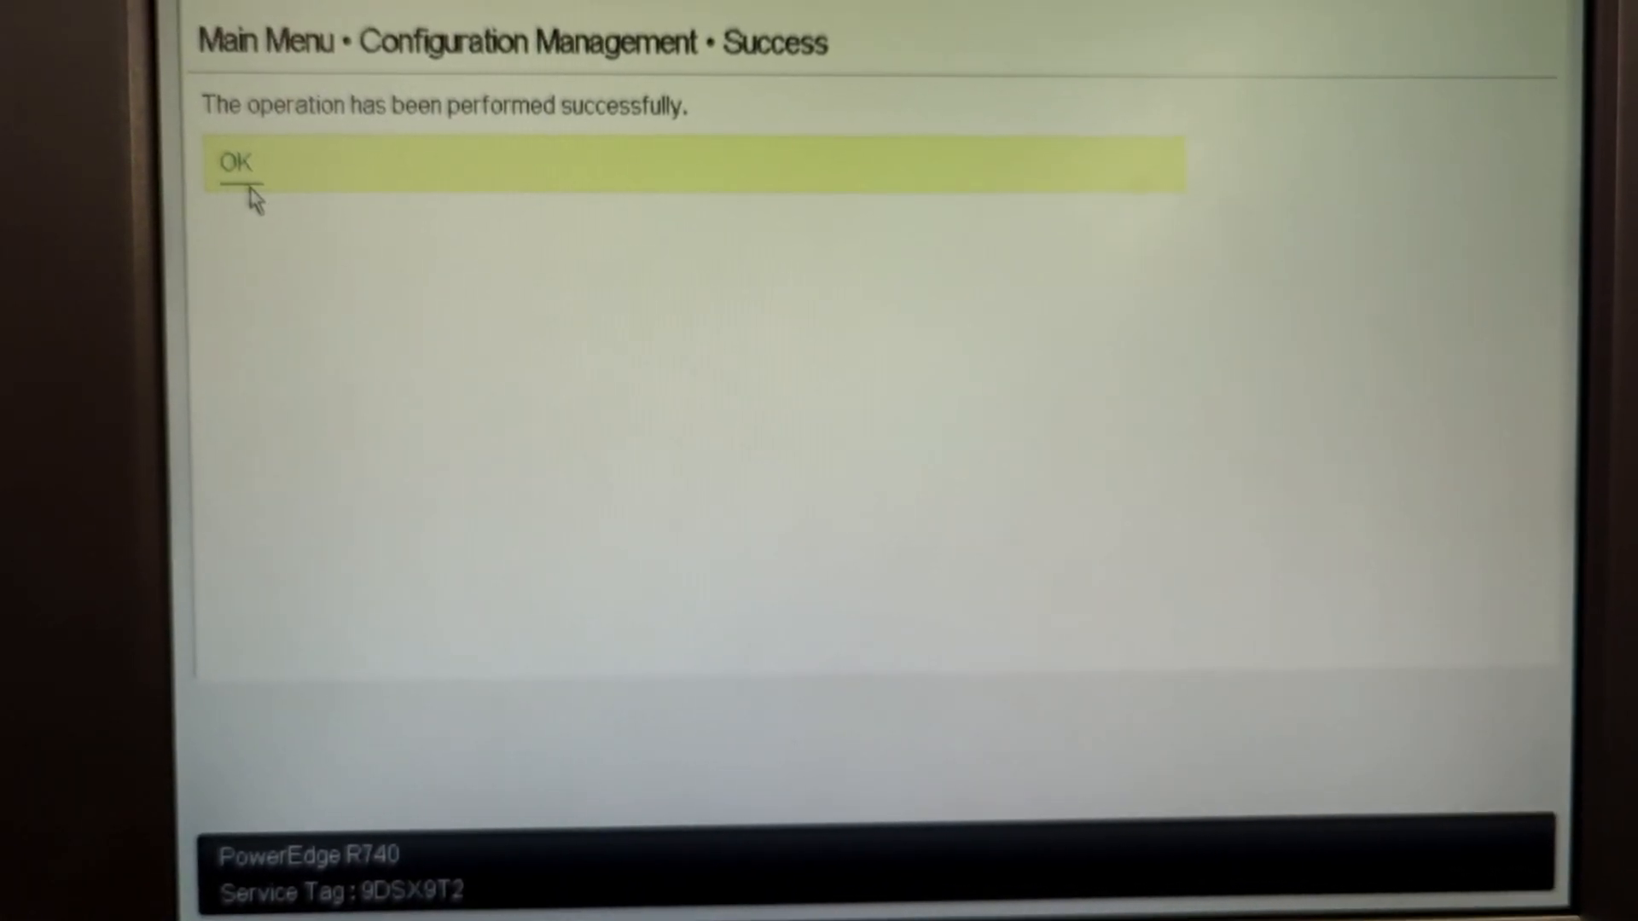
left_click(234, 163)
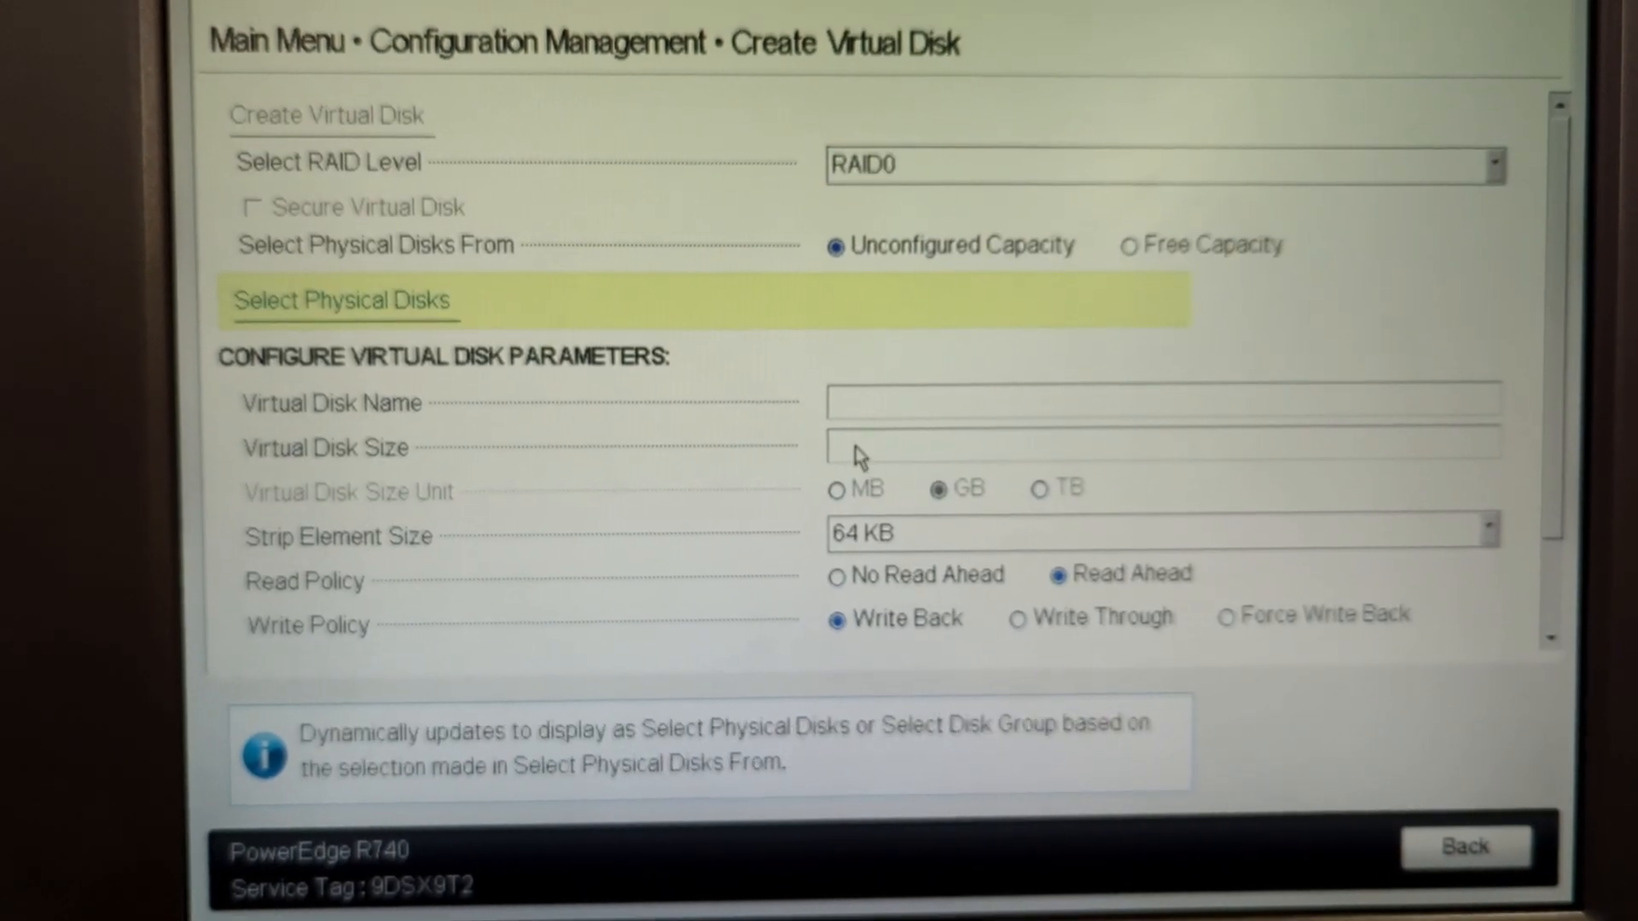
mouse_move(1097, 601)
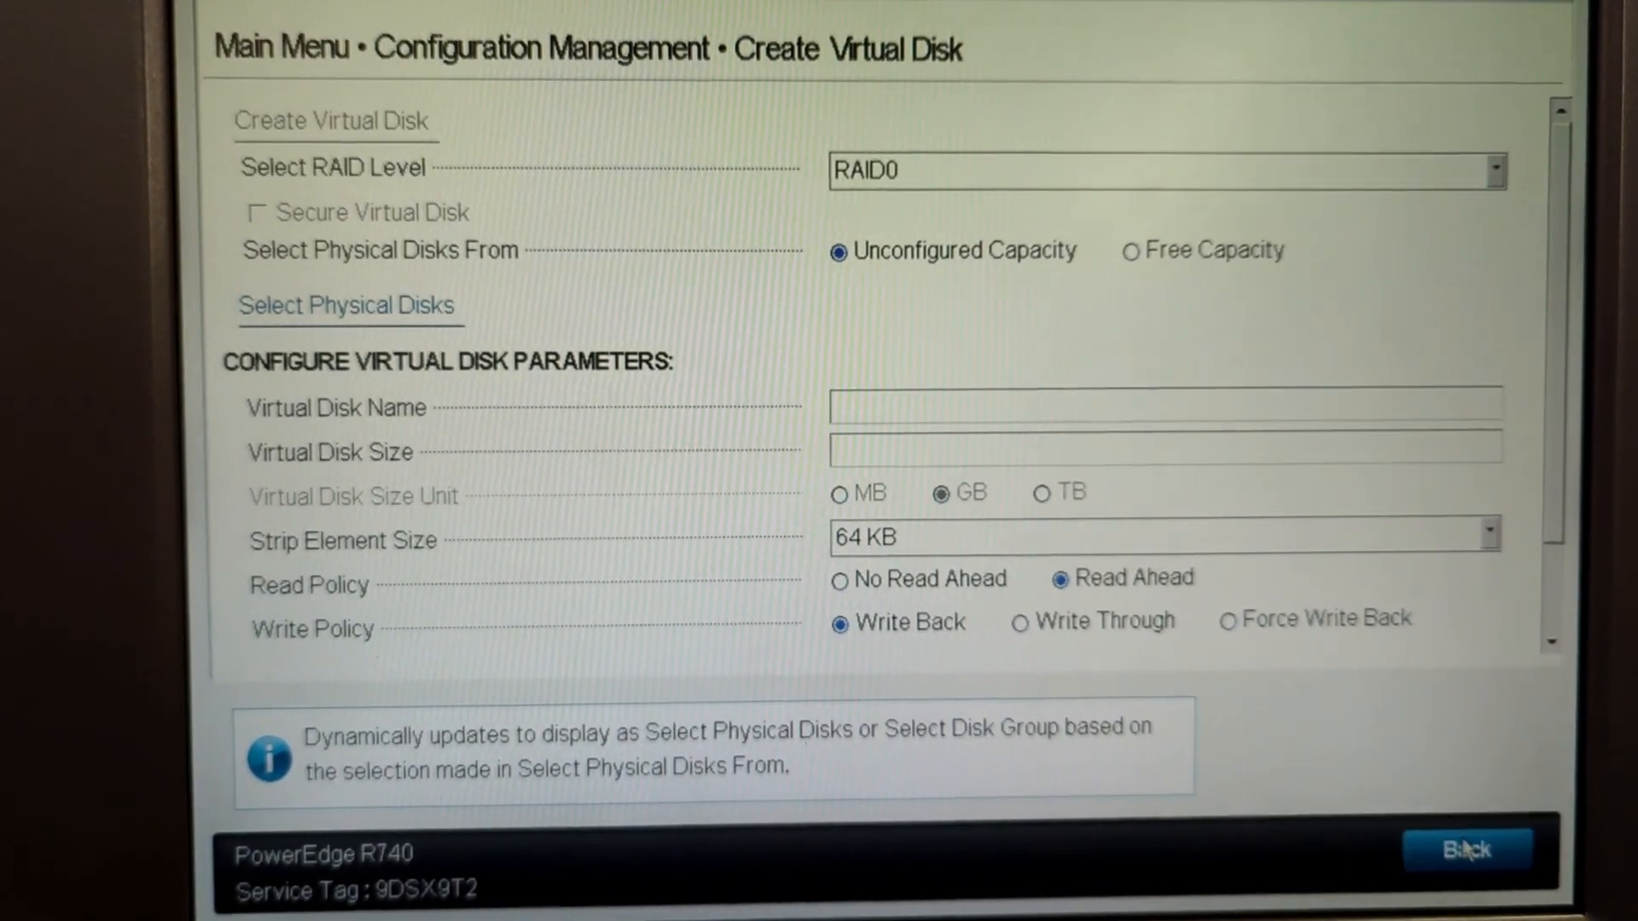
Check in Virtual Disk Management that RAID1_VD shows as Ready, then return to the Main Menu
left_click(1464, 846)
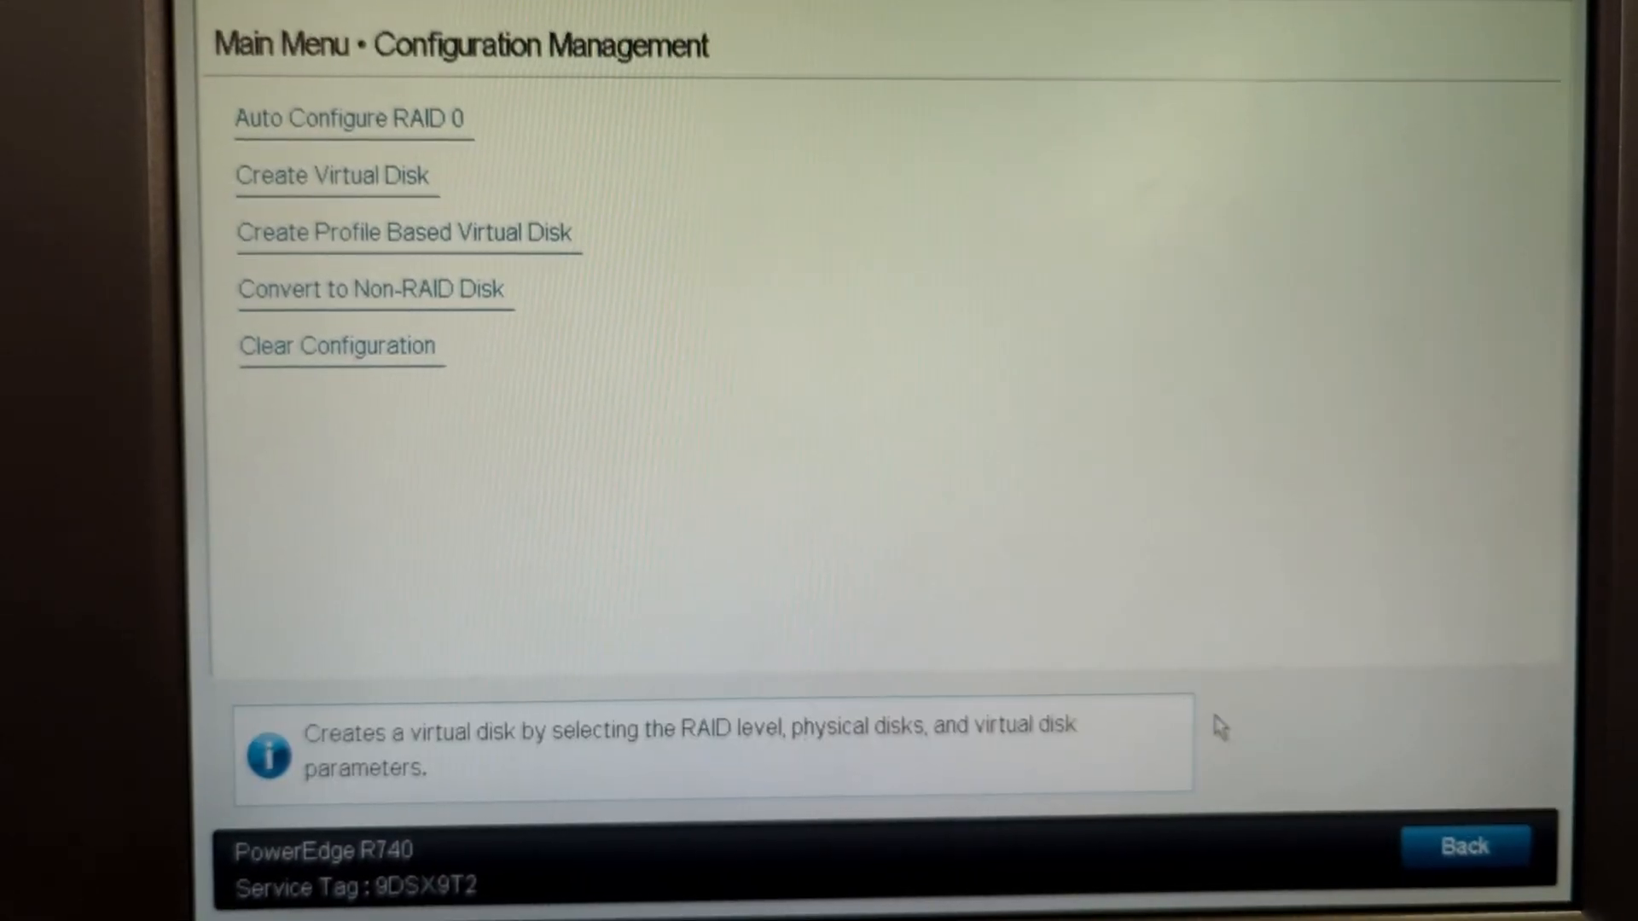
mouse_move(1357, 799)
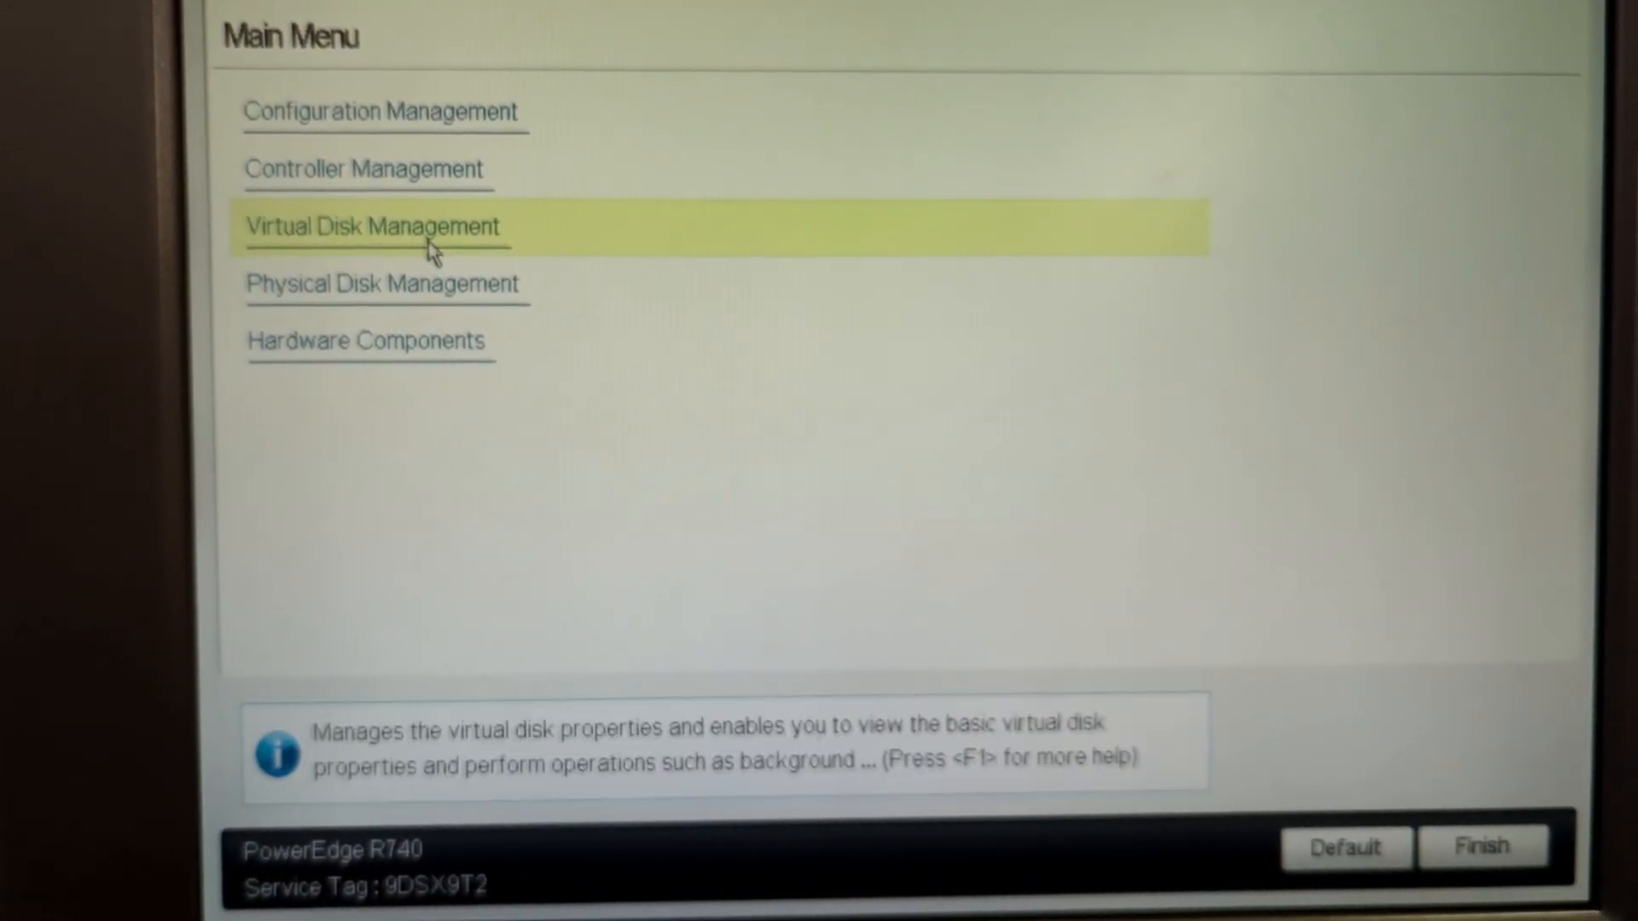
left_click(370, 226)
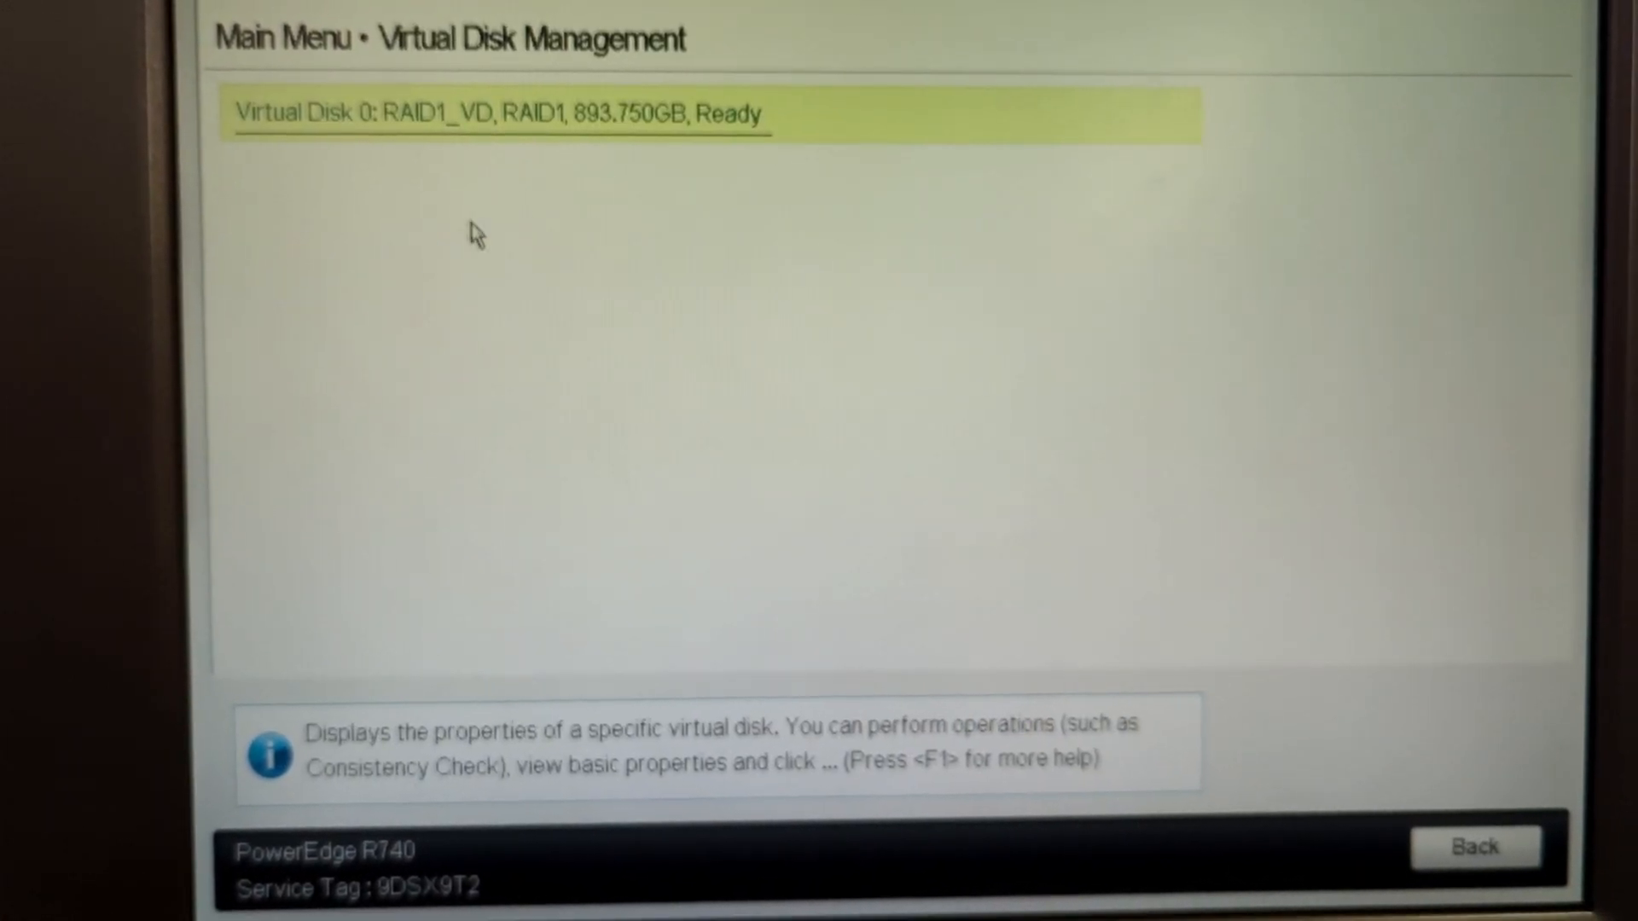
mouse_move(966, 441)
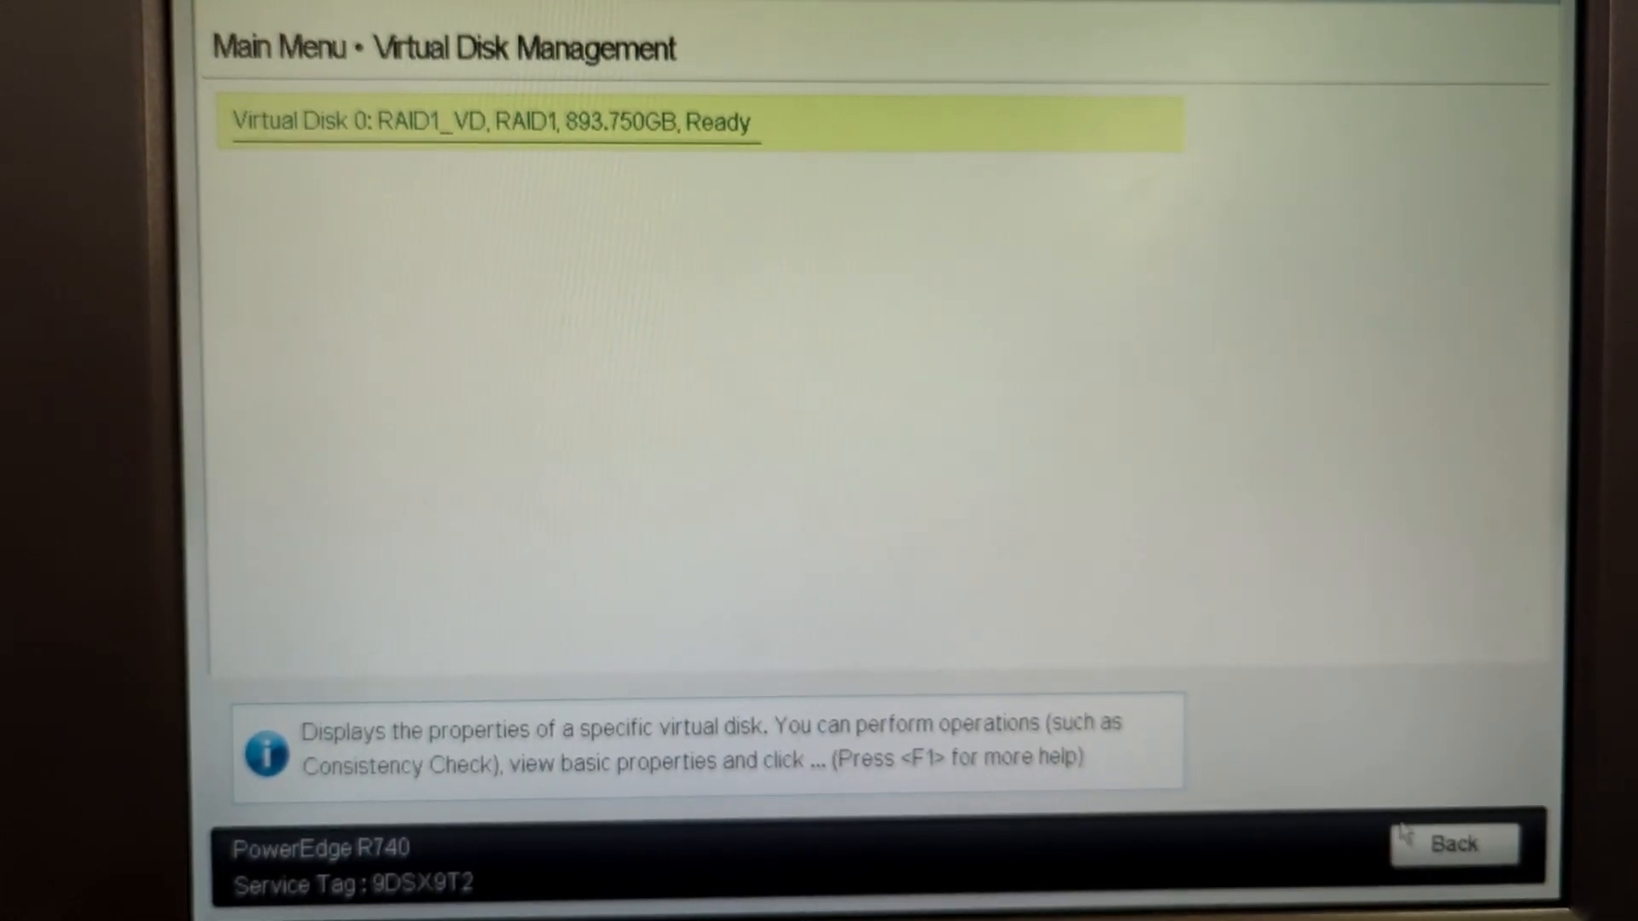
left_click(1454, 843)
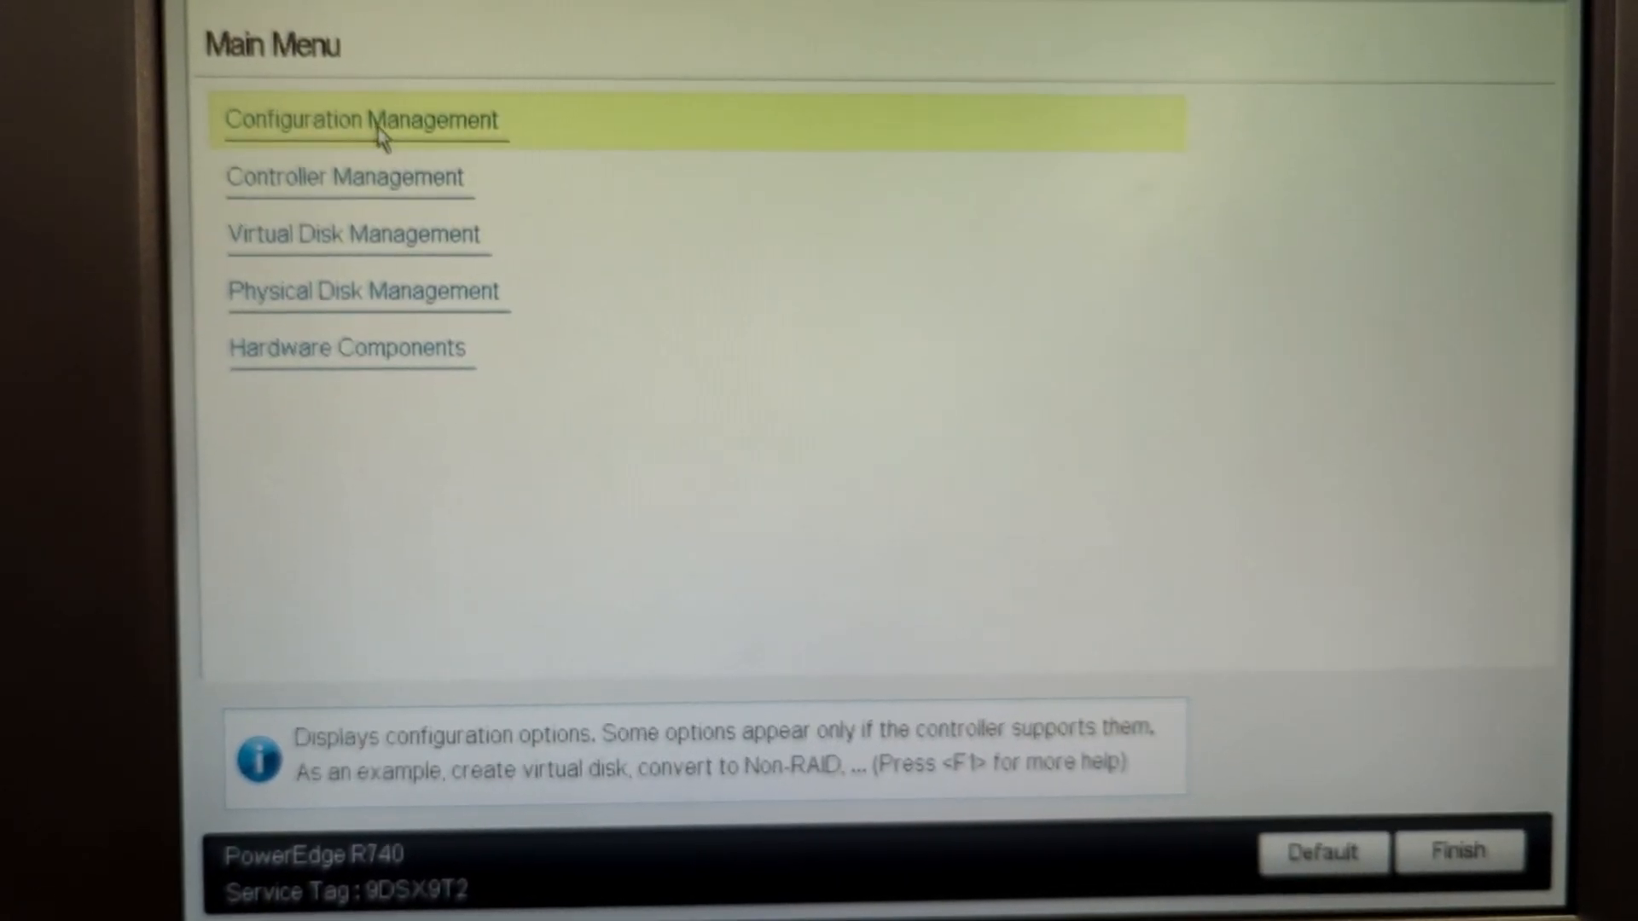
Start the Create Profile Based Virtual Disk wizard for a Generic R5 disk
left_click(360, 119)
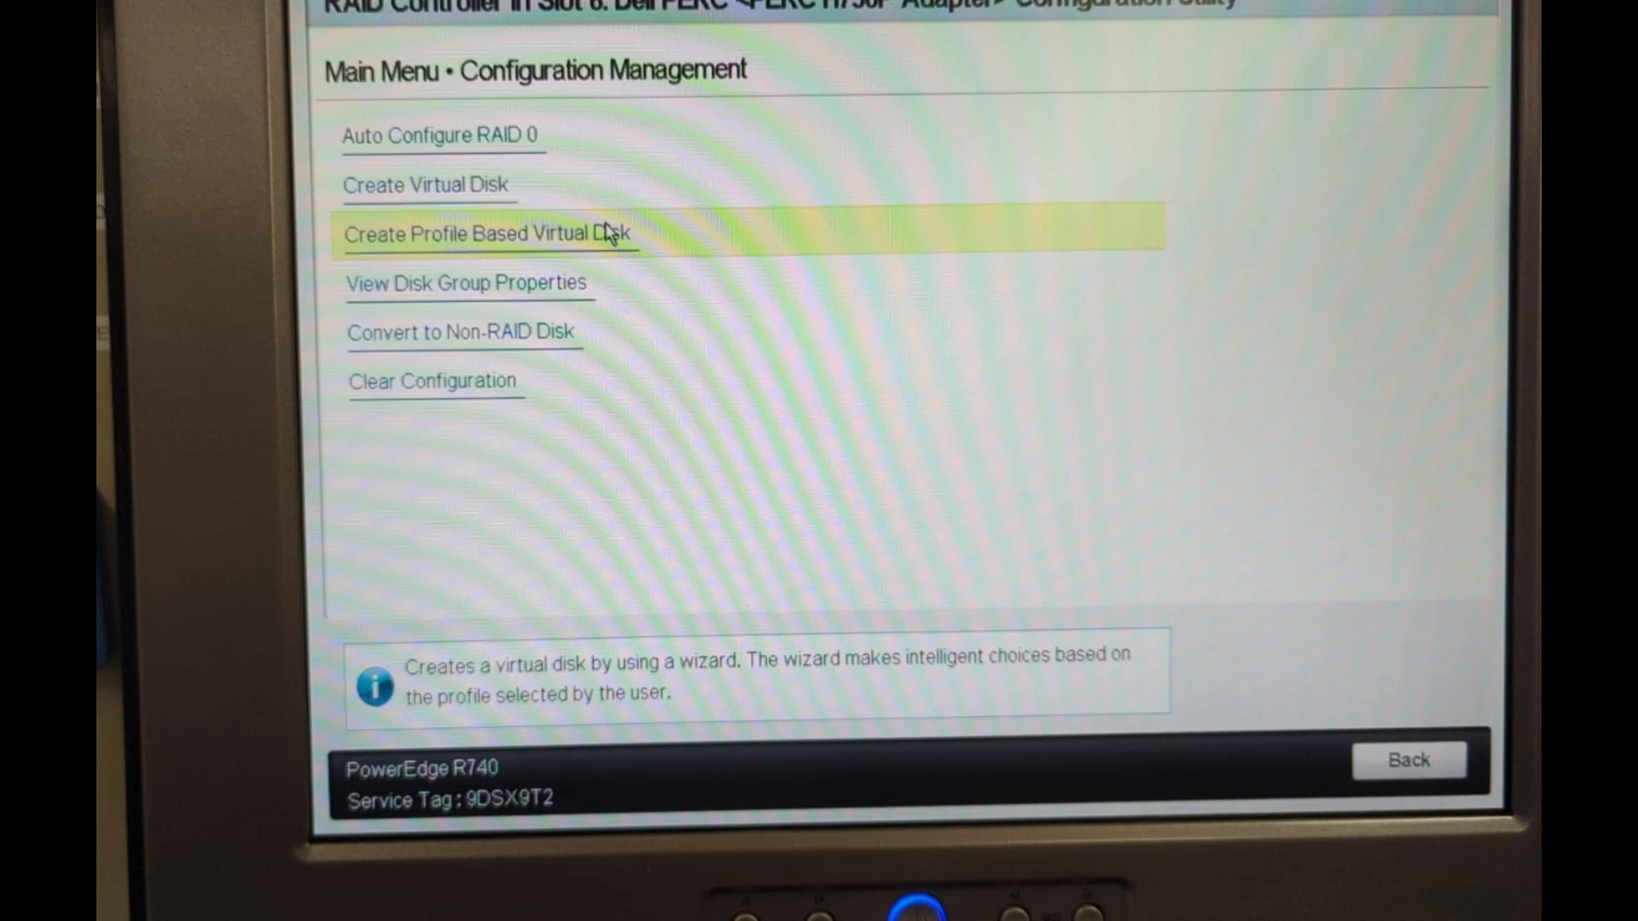
left_click(476, 233)
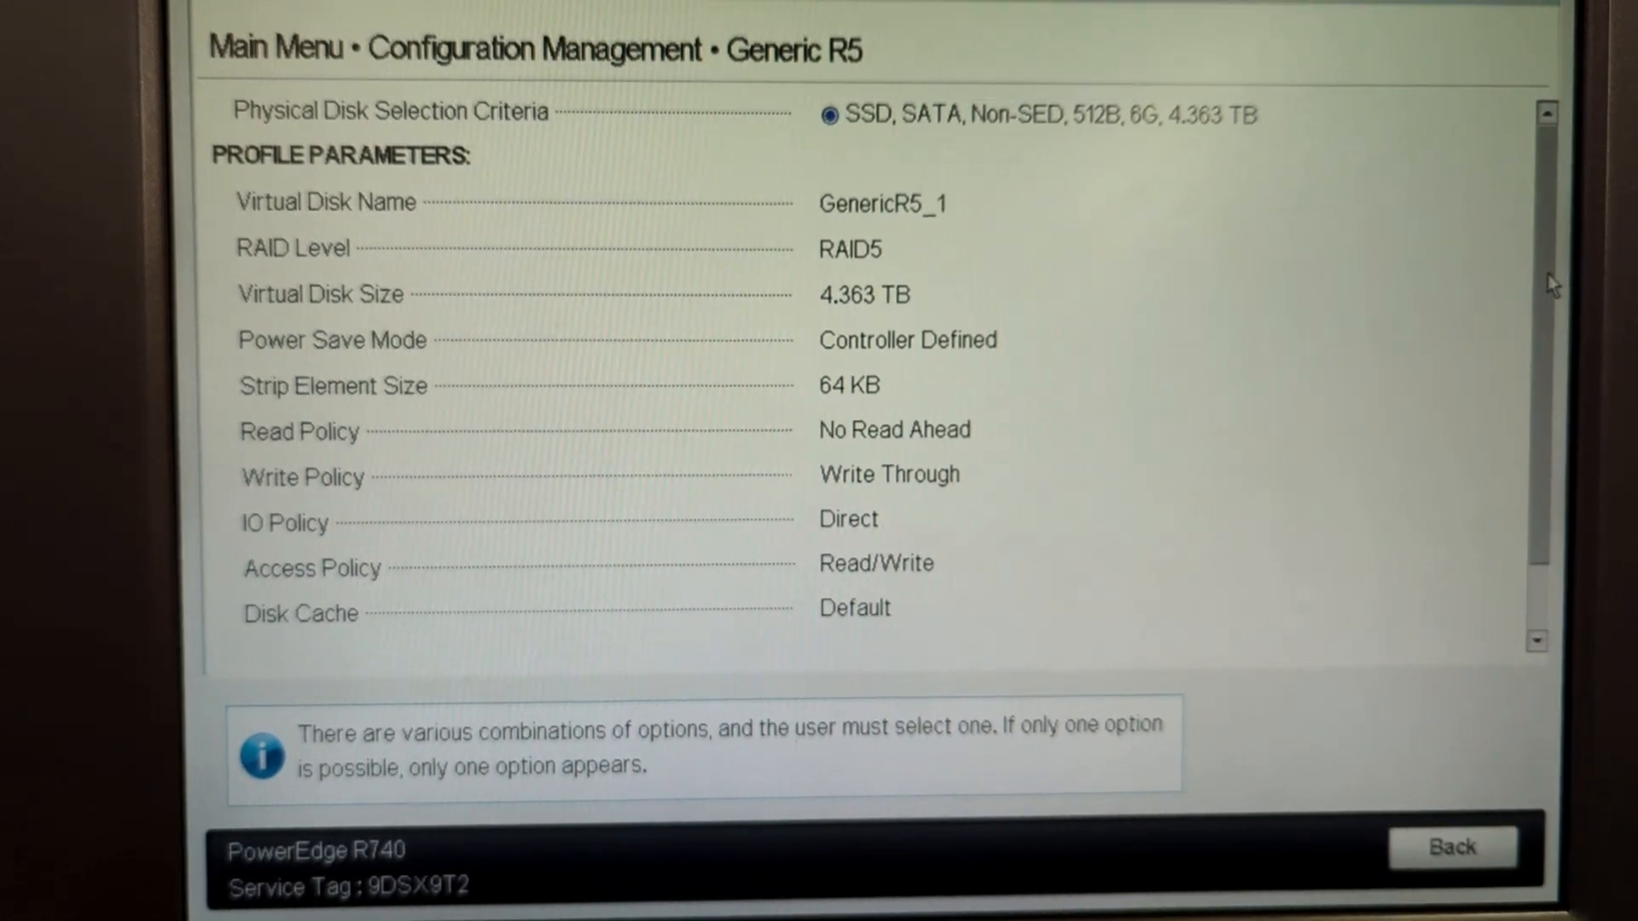
Enable Create Dedicated Hot Spare for GenericR5_1 (now 3.491 TB) and submit it for creation
scroll("down", 3)
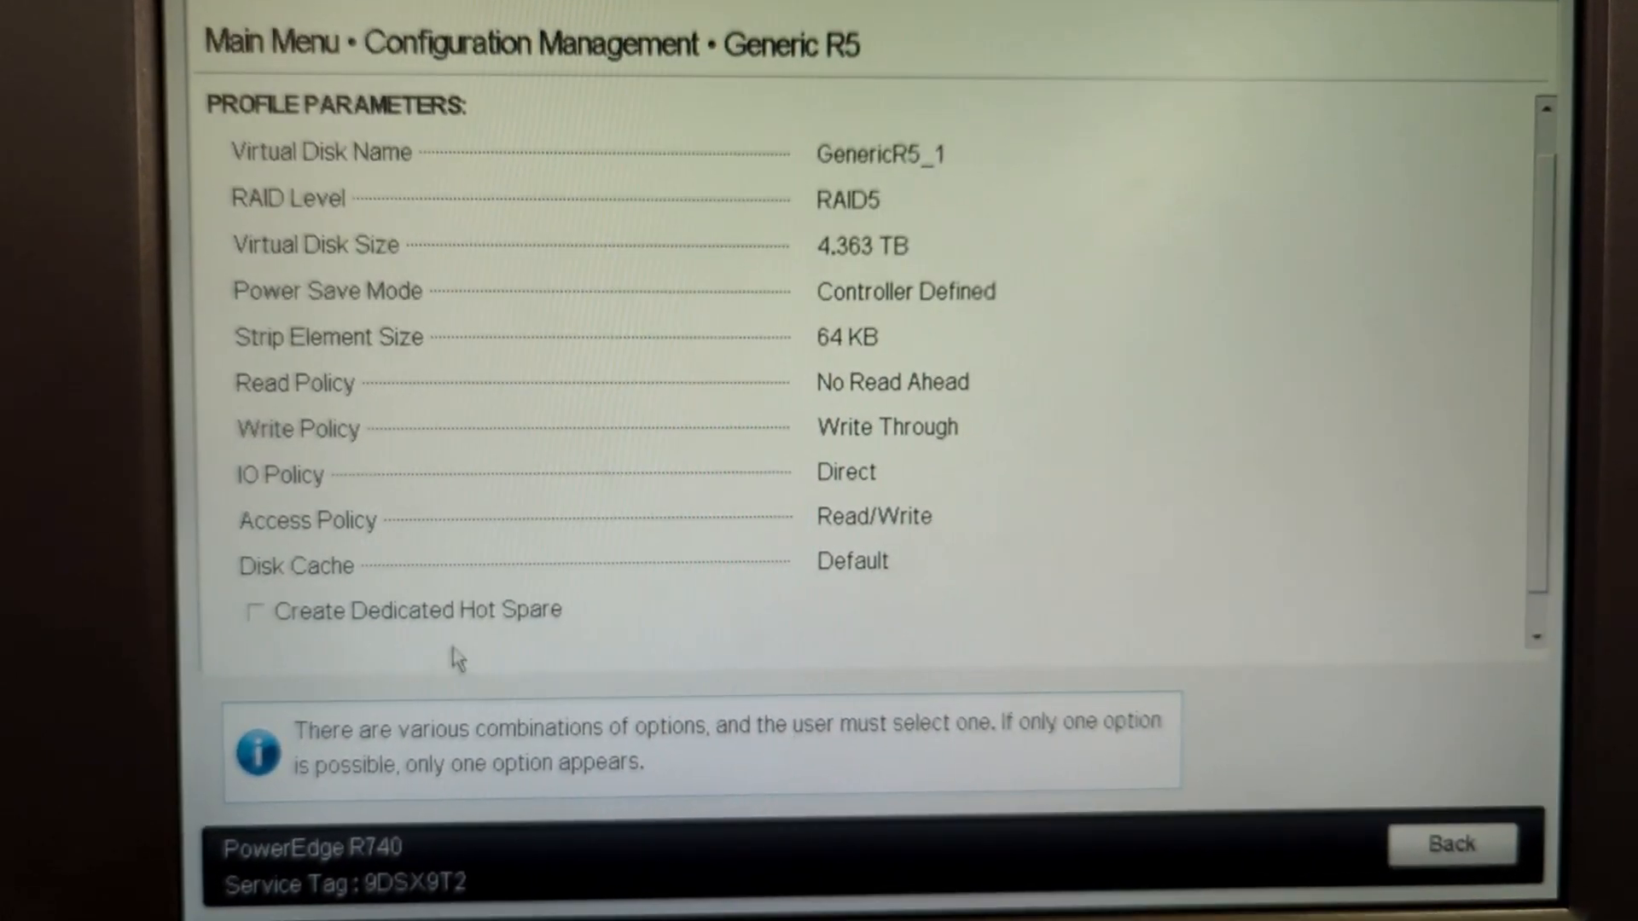
left_click(254, 610)
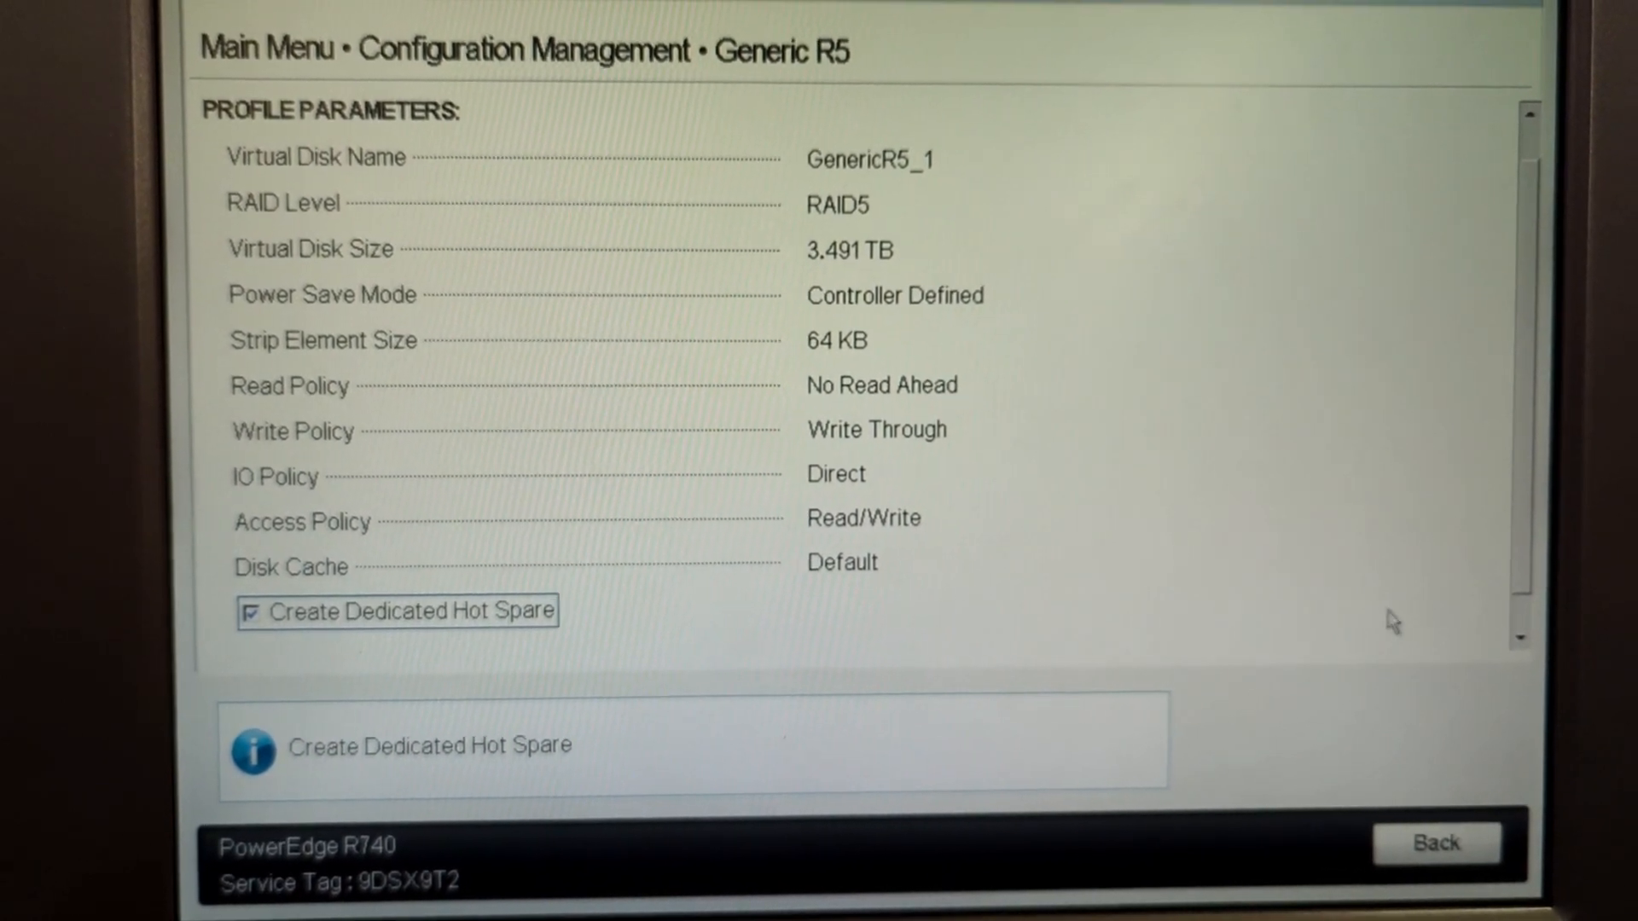
scroll("down", 3)
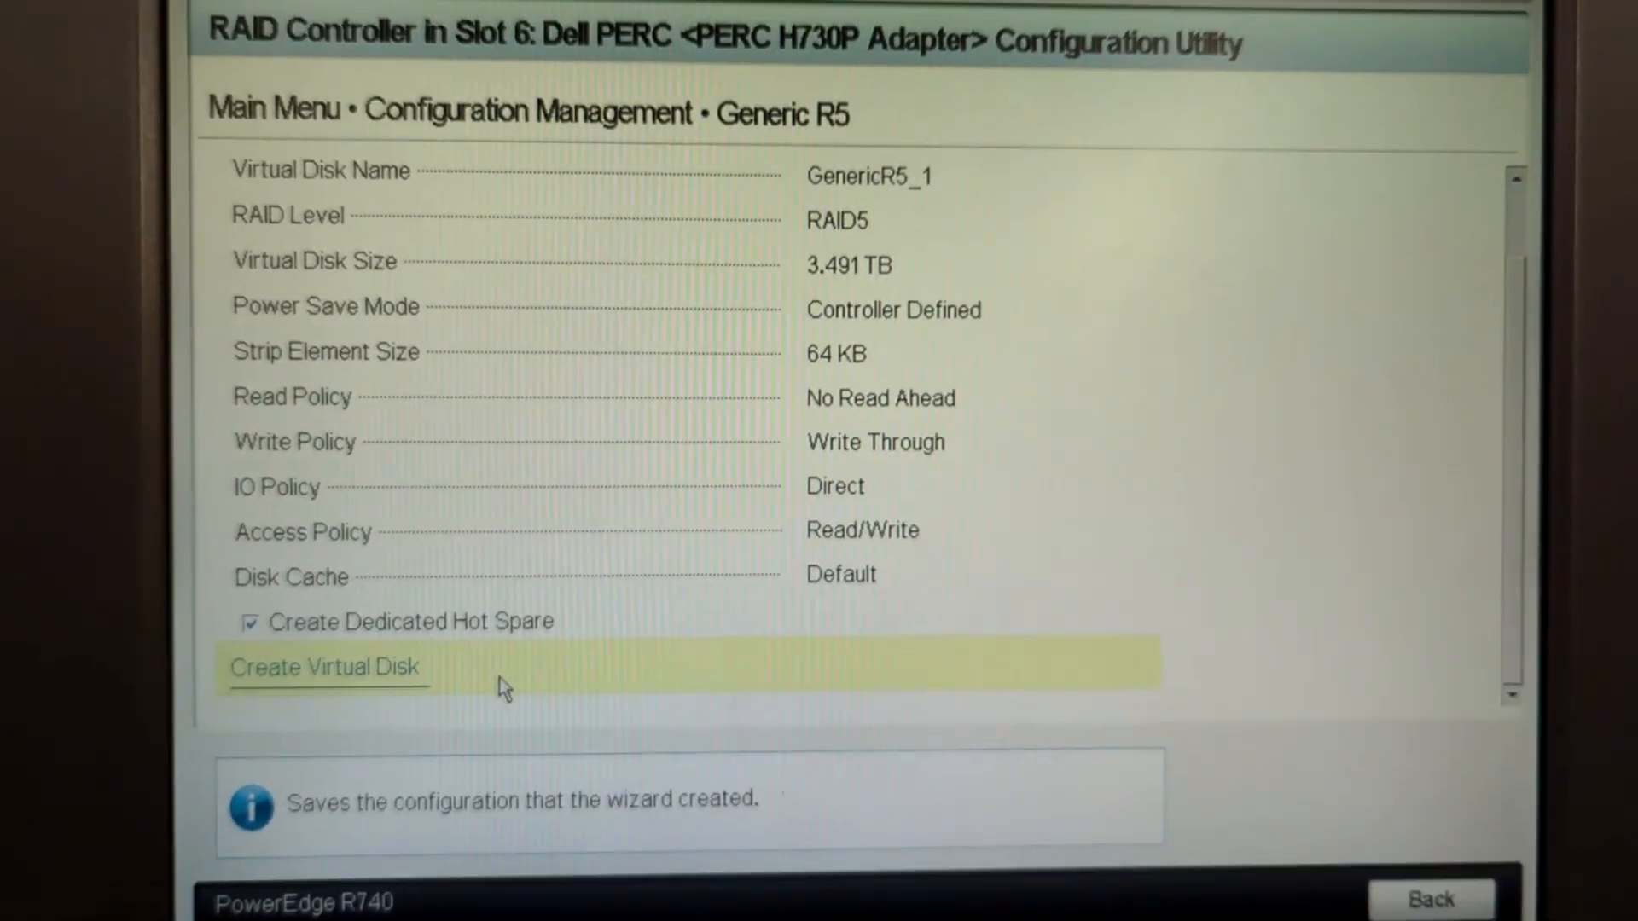
left_click(324, 667)
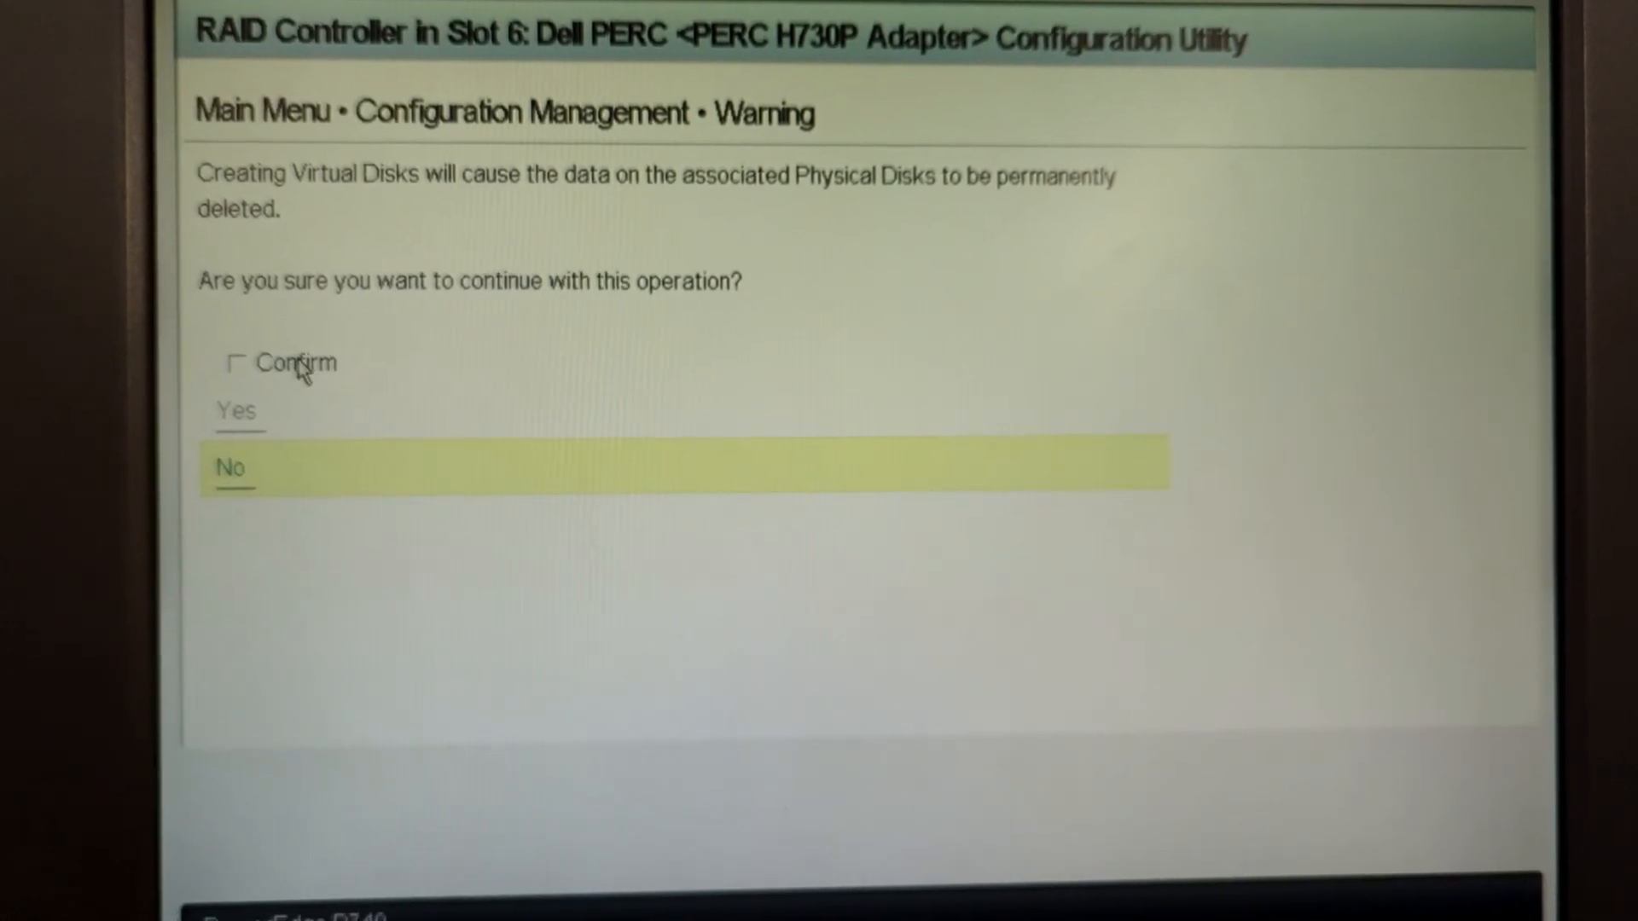
Confirm the data-deletion warning so GenericR5_1 is created, then return to the Main Menu
left_click(237, 362)
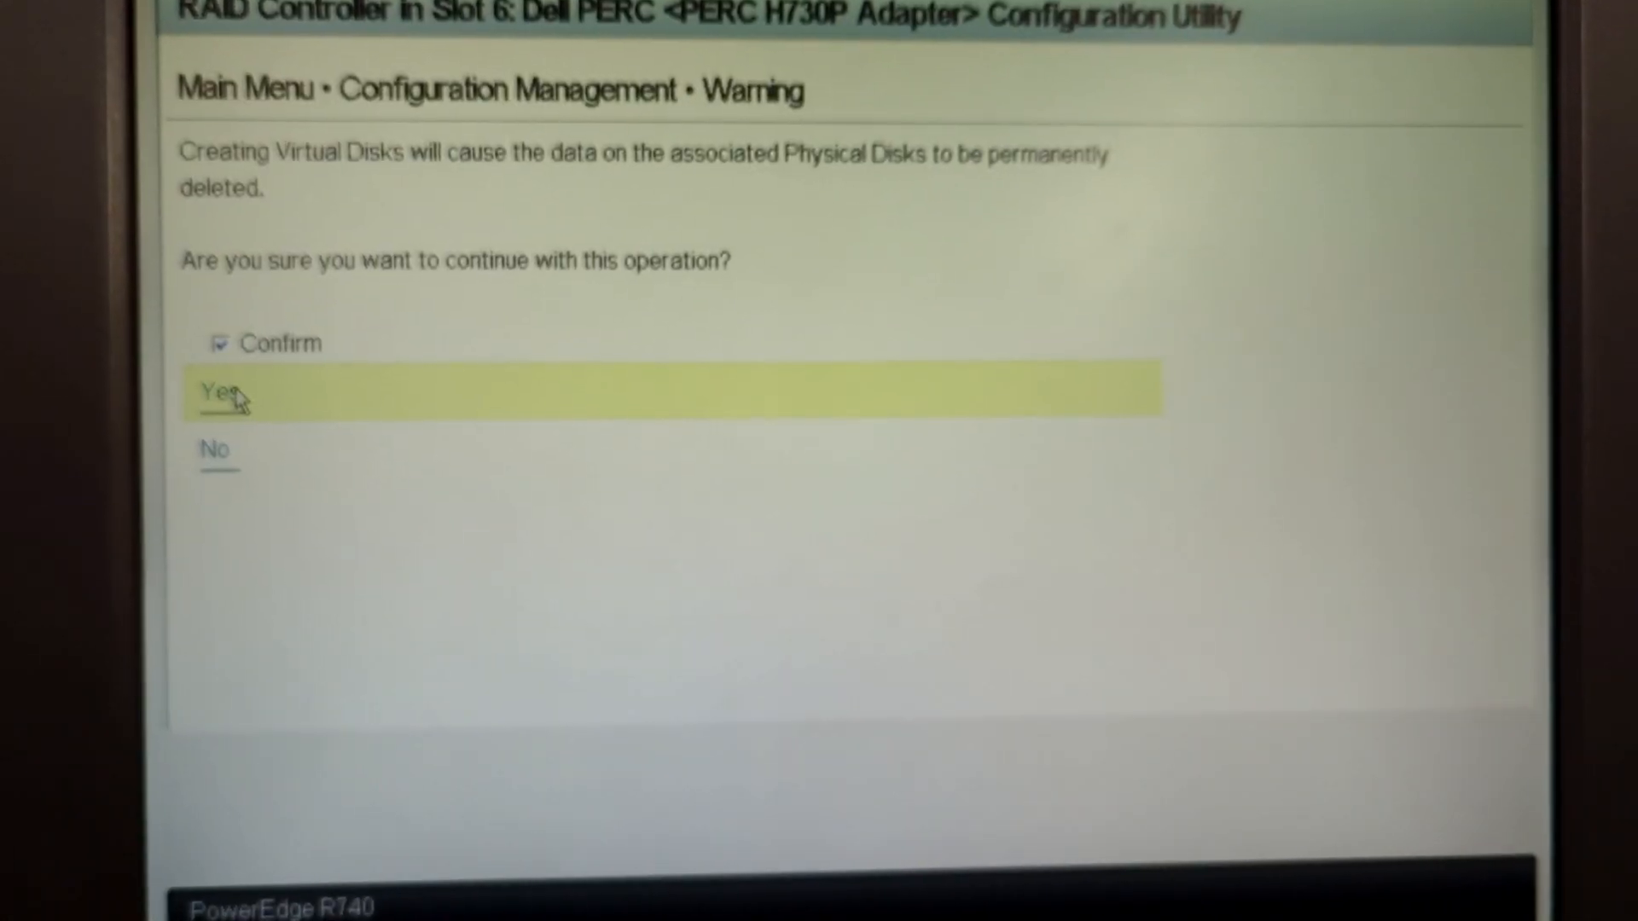
left_click(217, 393)
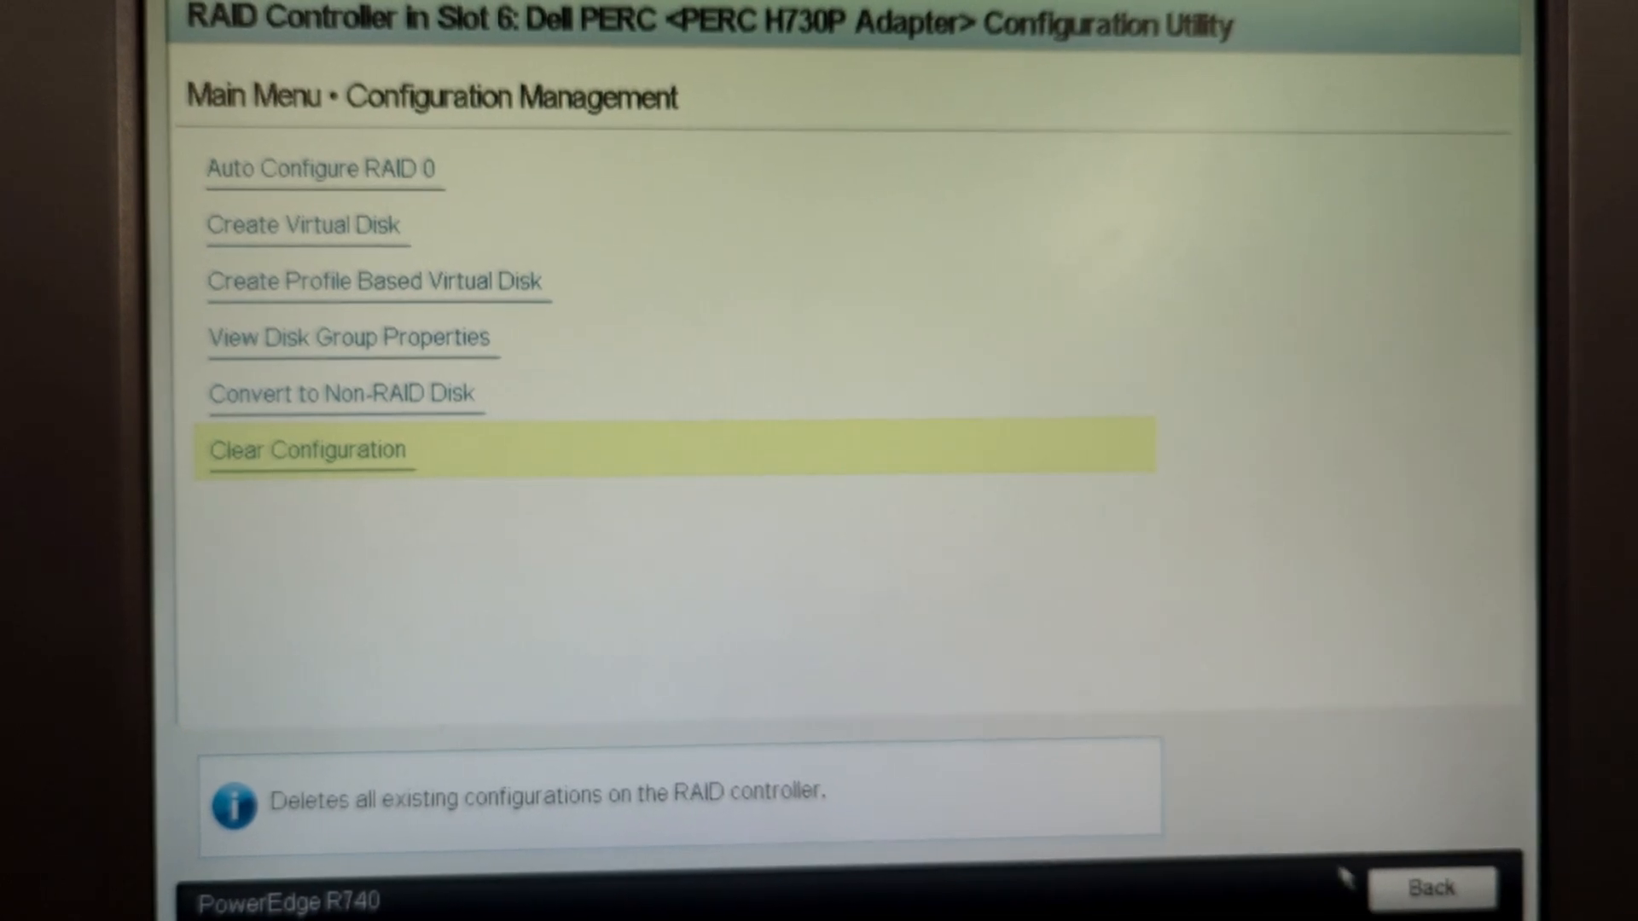
left_click(1430, 888)
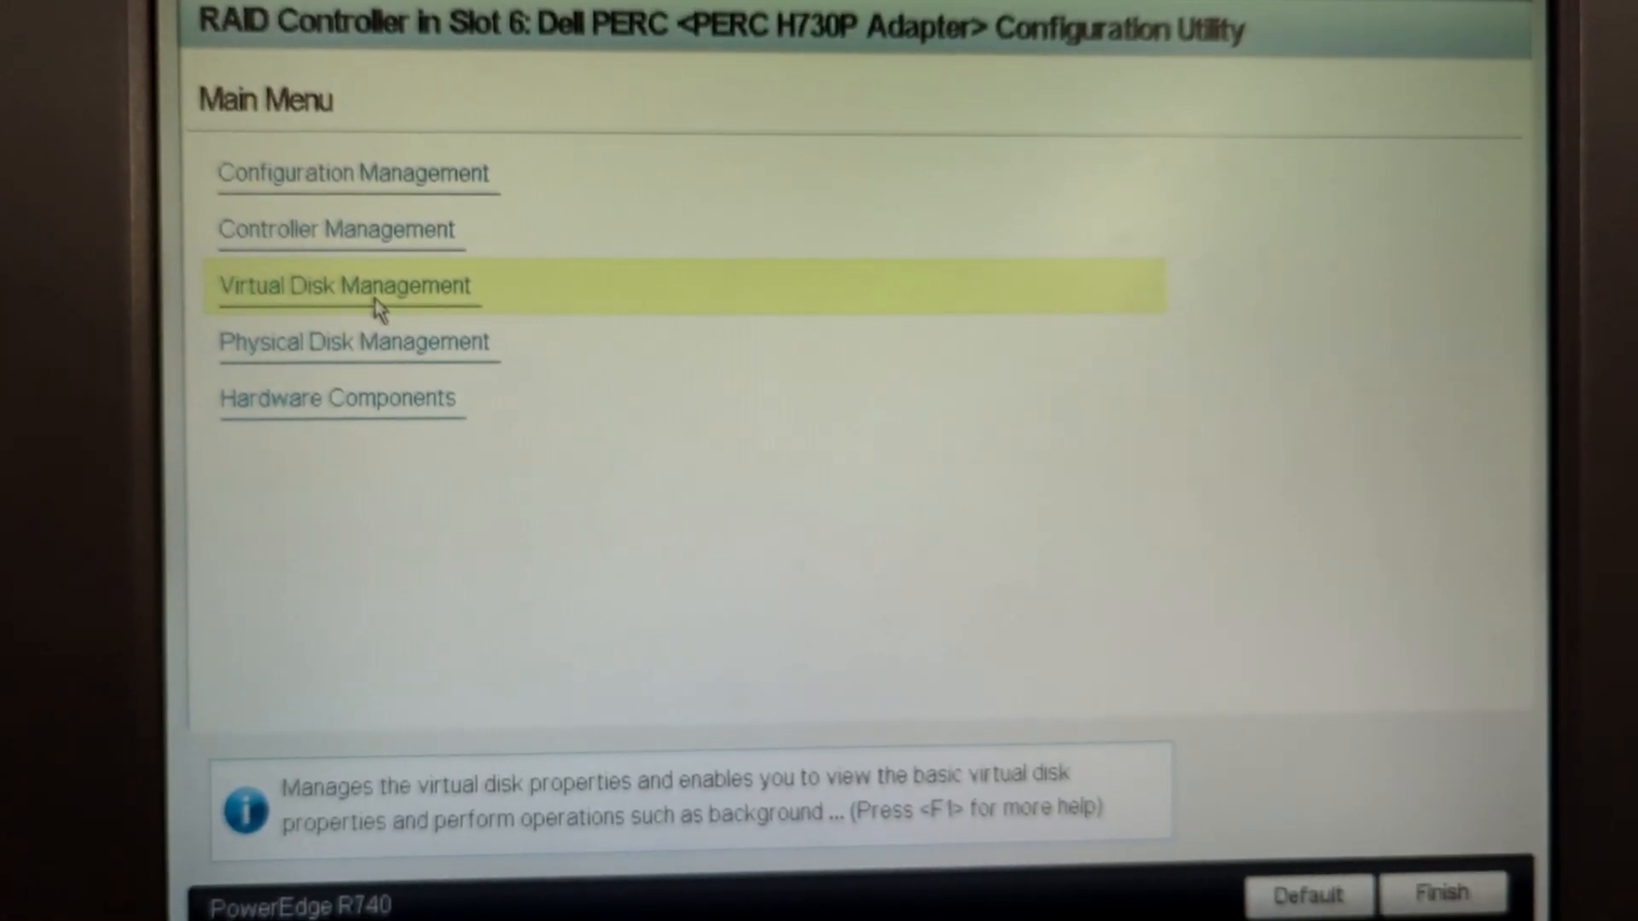
Check Virtual Disk Management lists RAID1_VD and GenericR5_1 as Ready, then go back to the main menu
left_click(345, 285)
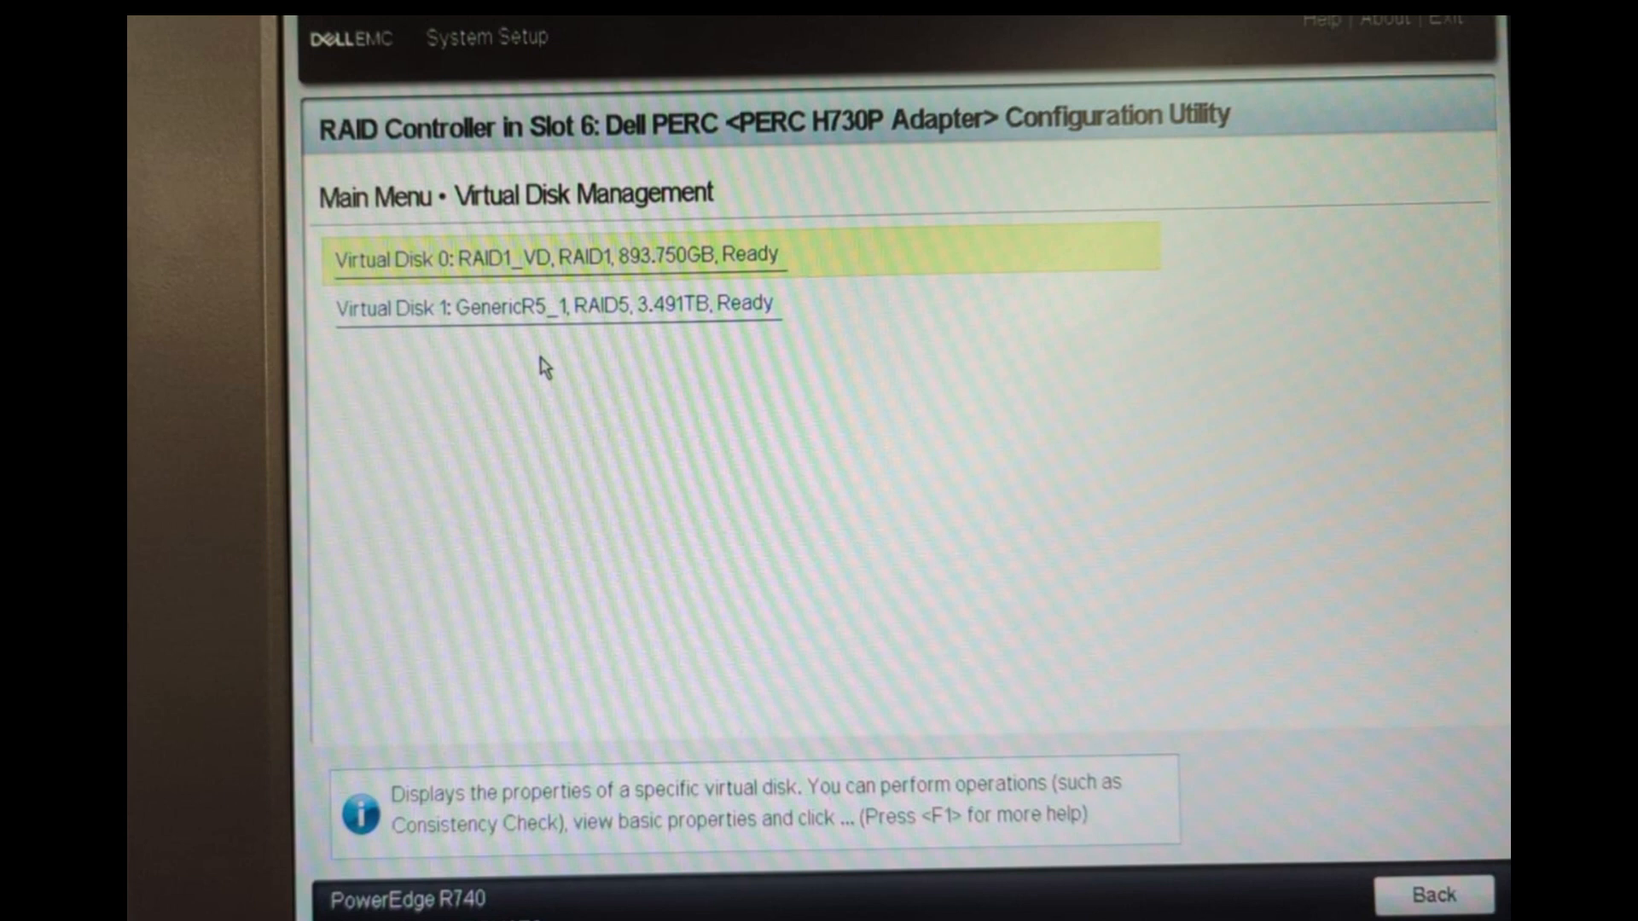
left_click(1432, 894)
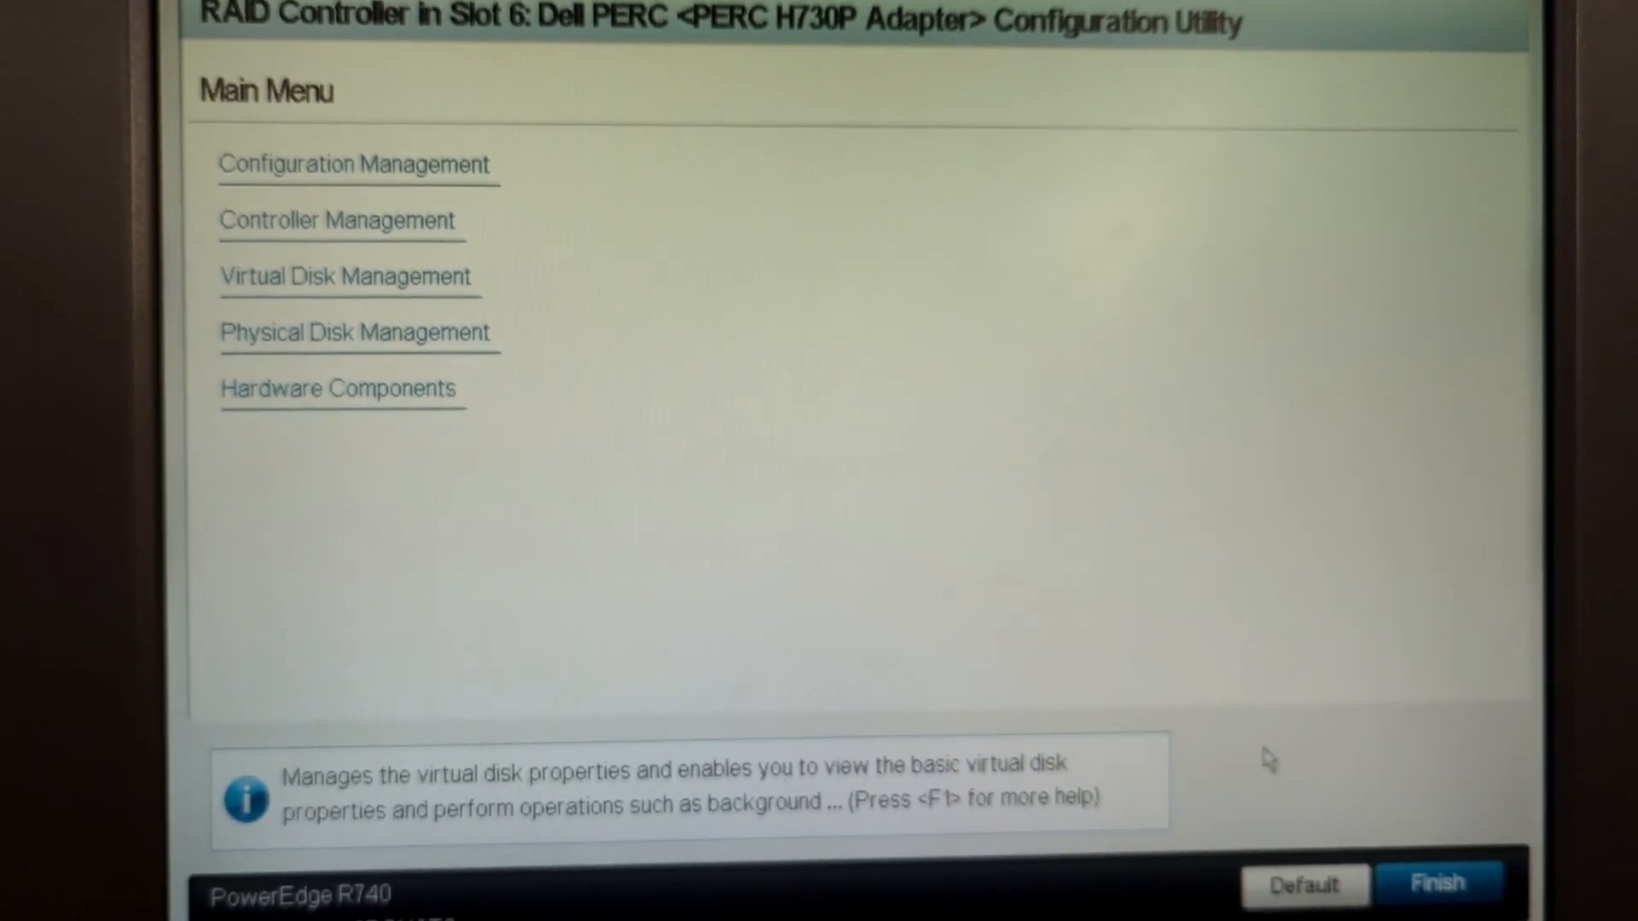
Finish out of the PERC utility and Device Settings, exit System Setup and confirm so the server reboots
left_click(1440, 884)
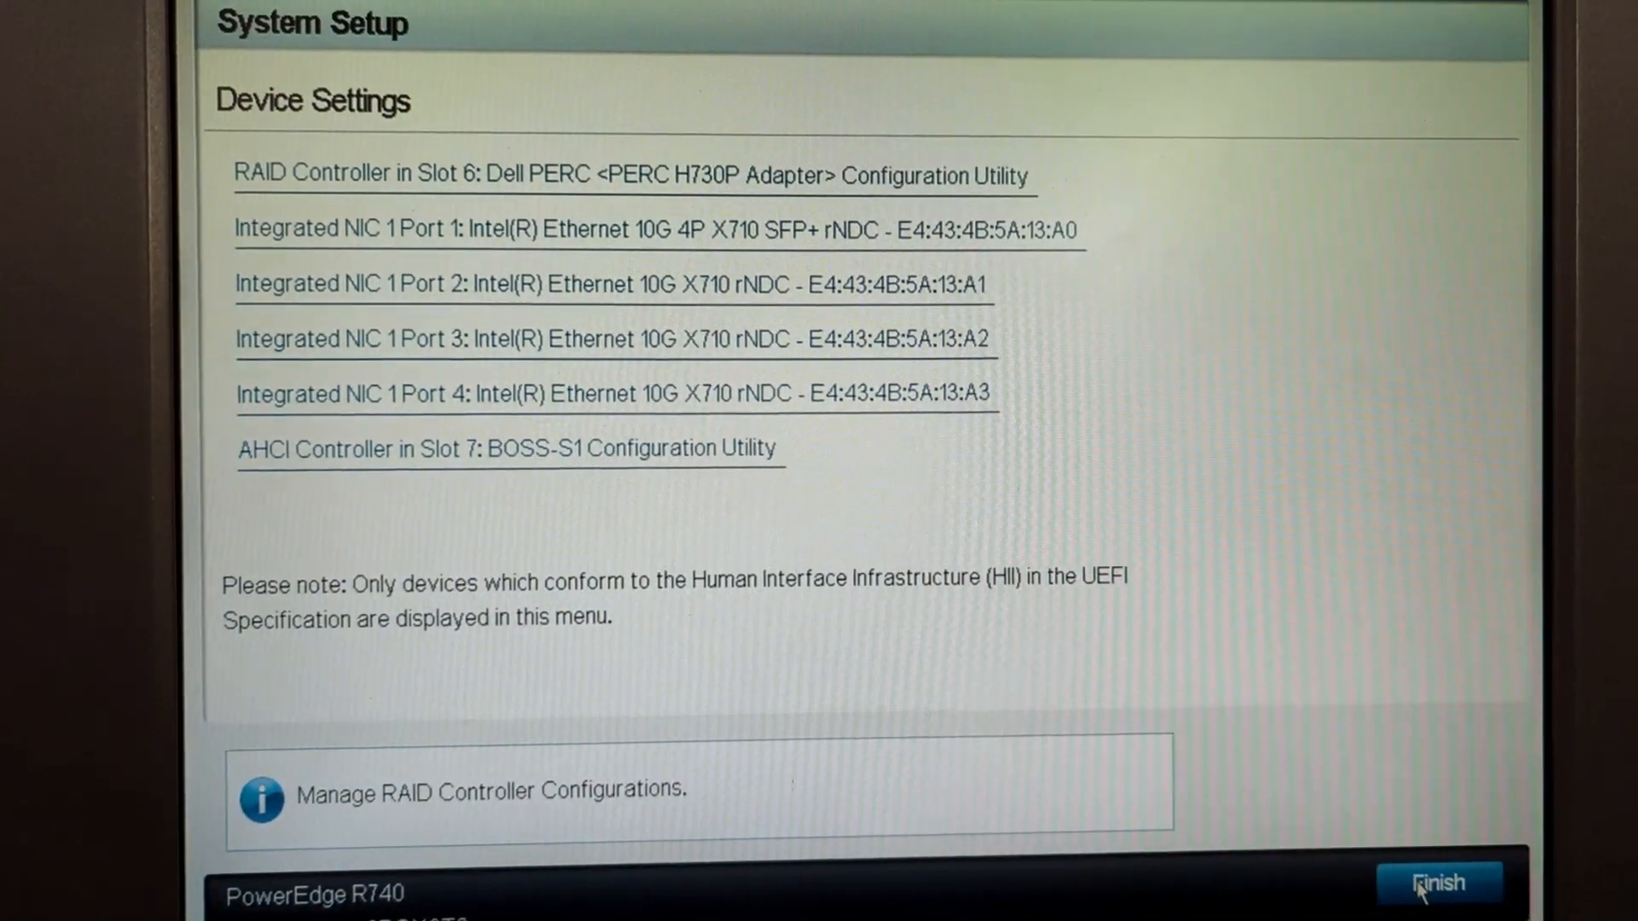
left_click(1440, 882)
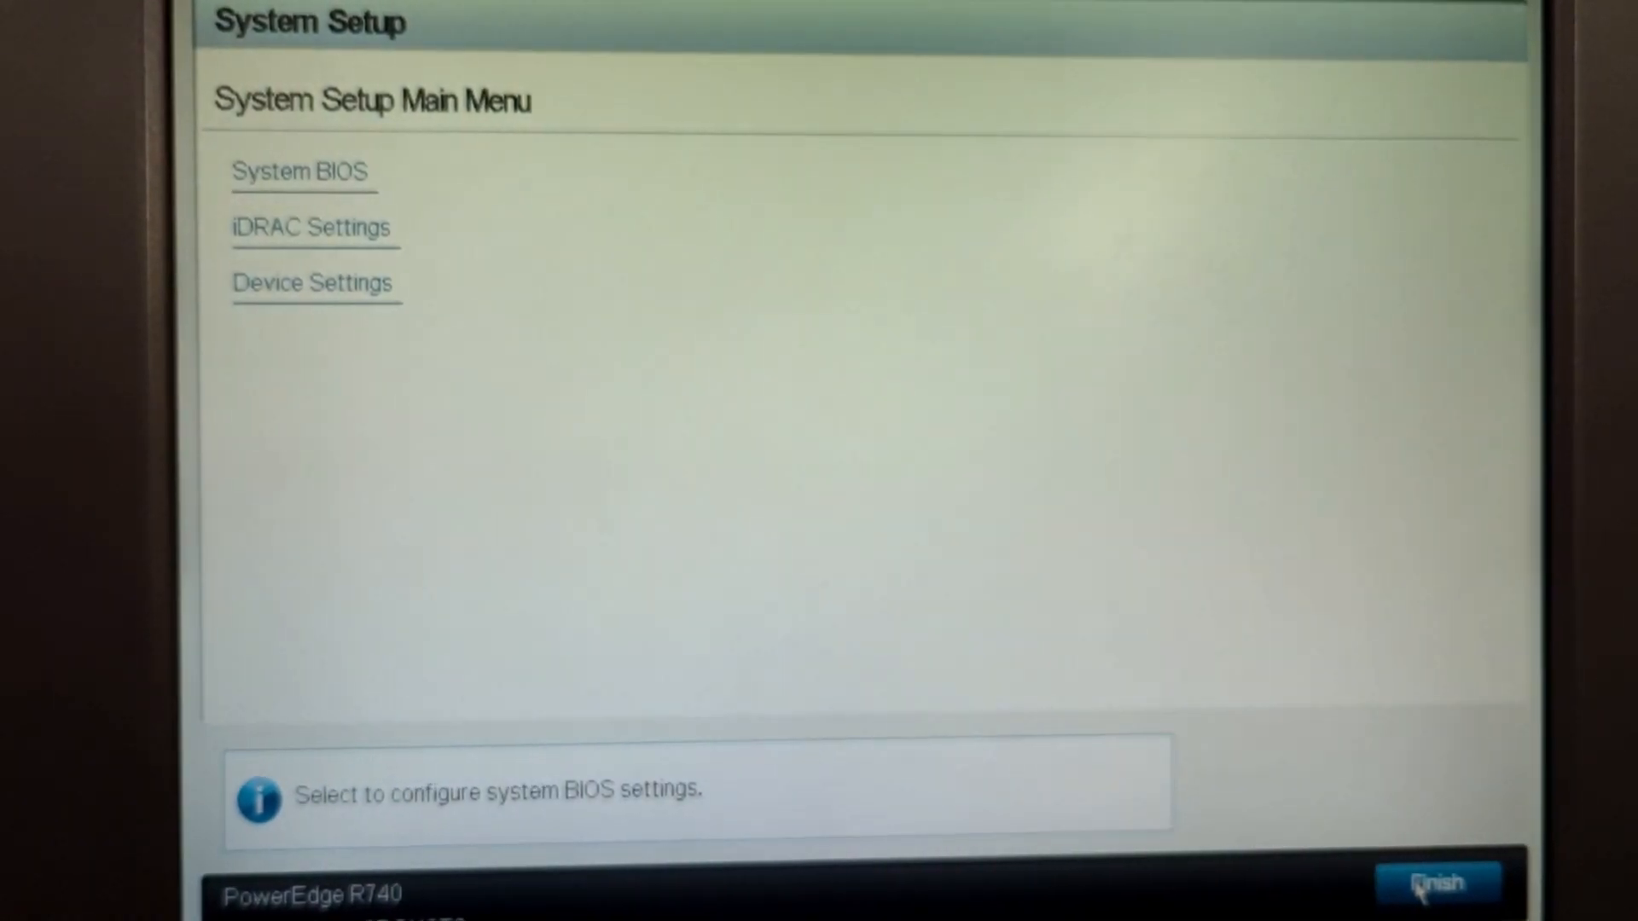
left_click(1437, 886)
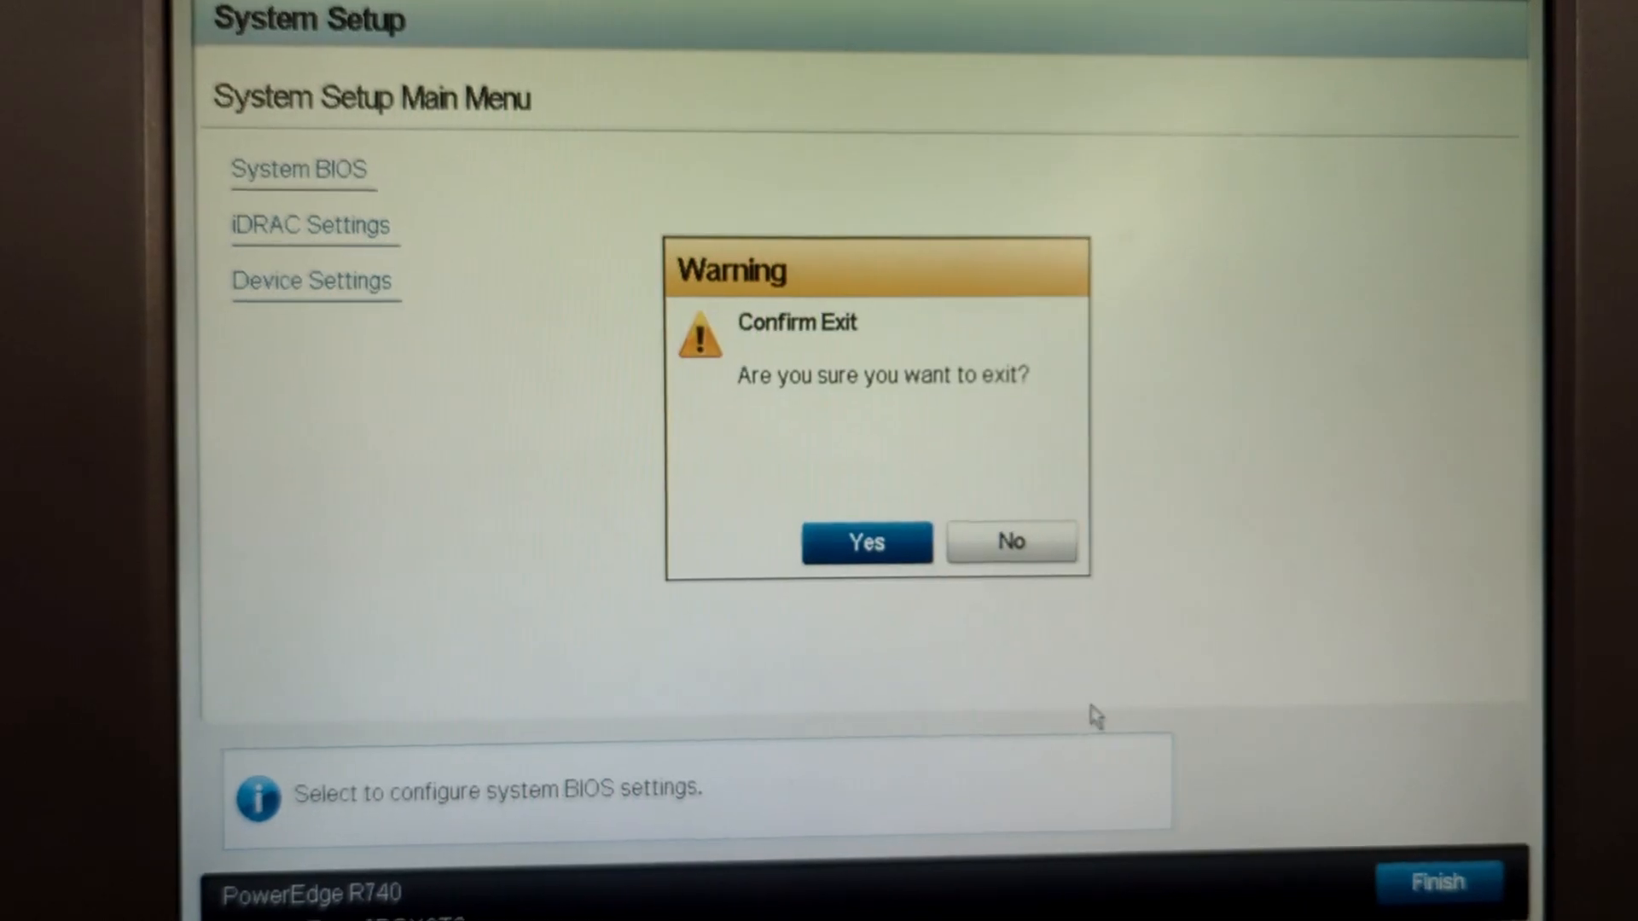
left_click(865, 542)
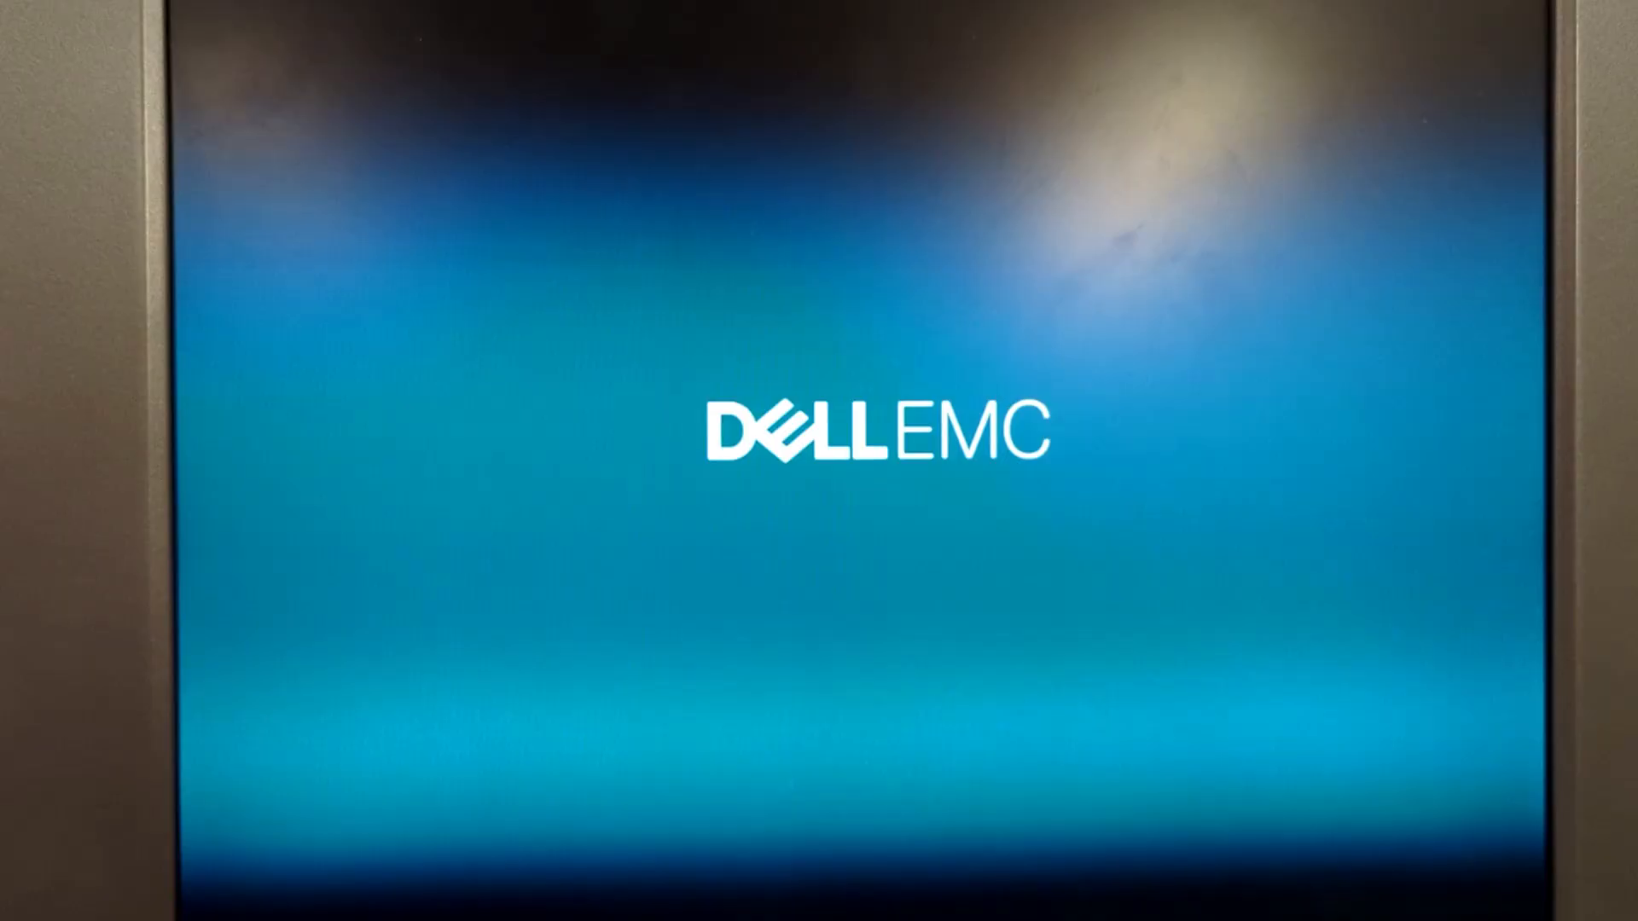